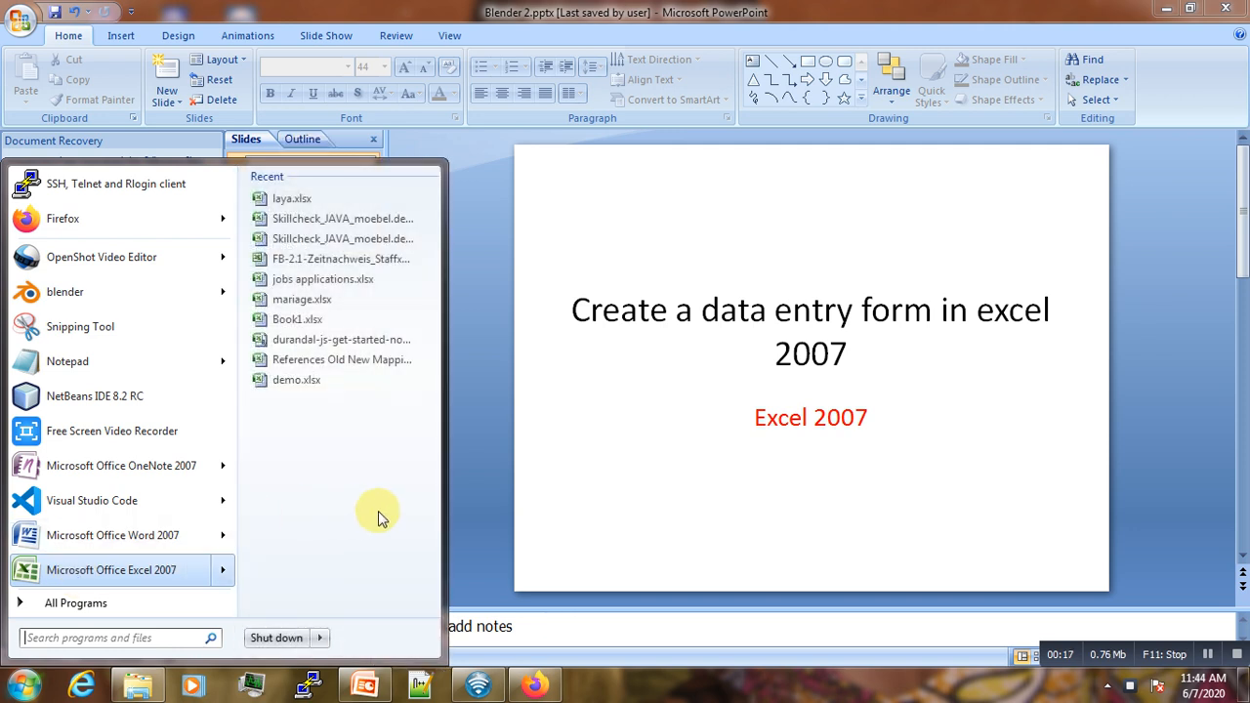
mouse_move(115, 588)
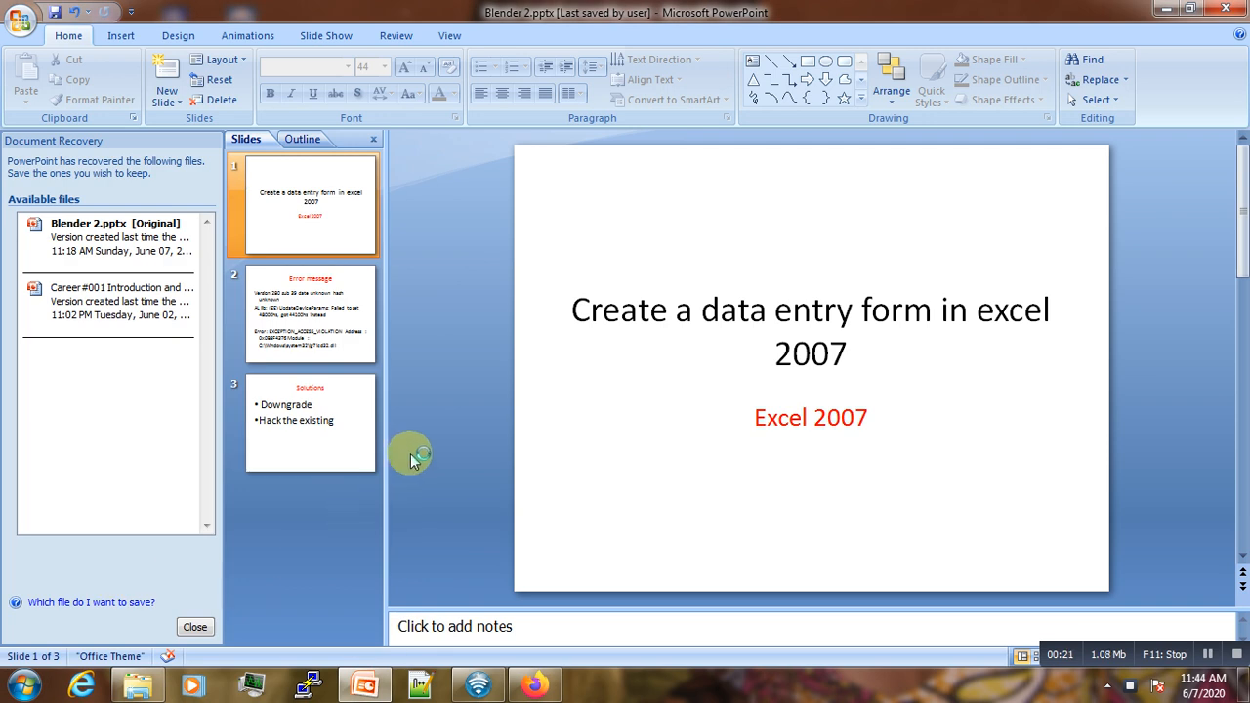
mouse_move(465, 429)
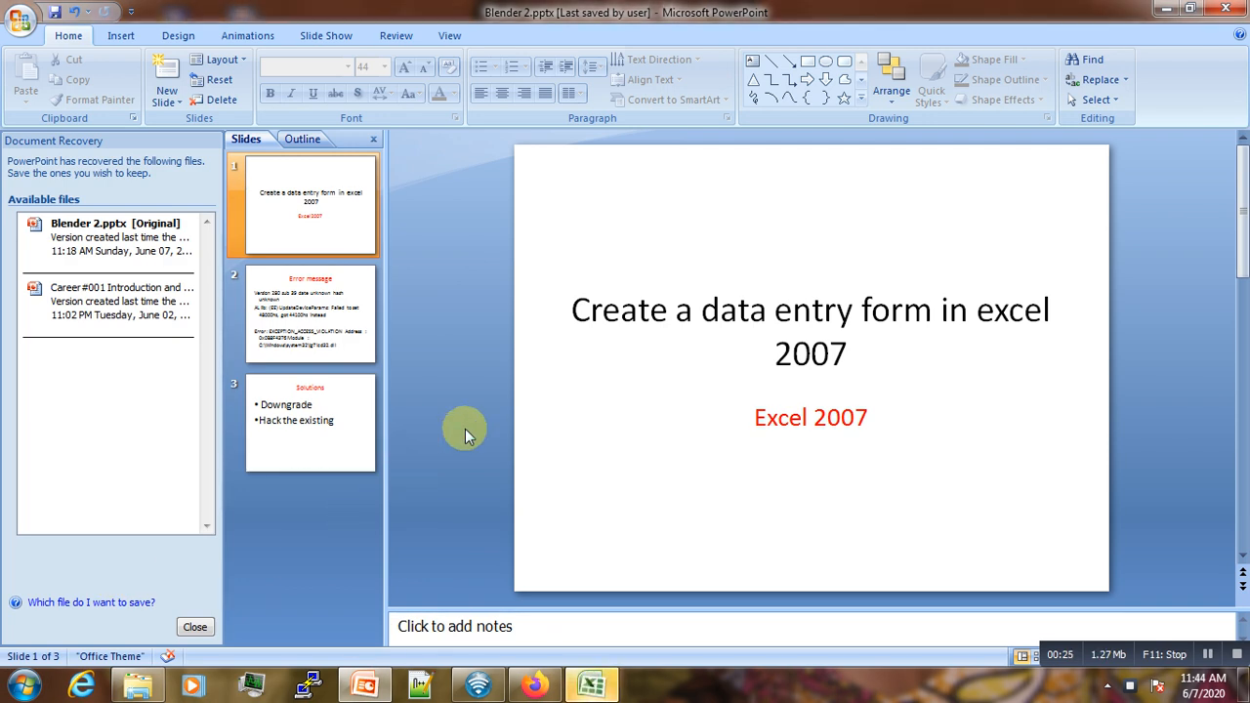
Type the headings ID, Name, Type, Unit Price and Quantity into cells A1 through E1
left_click(593, 683)
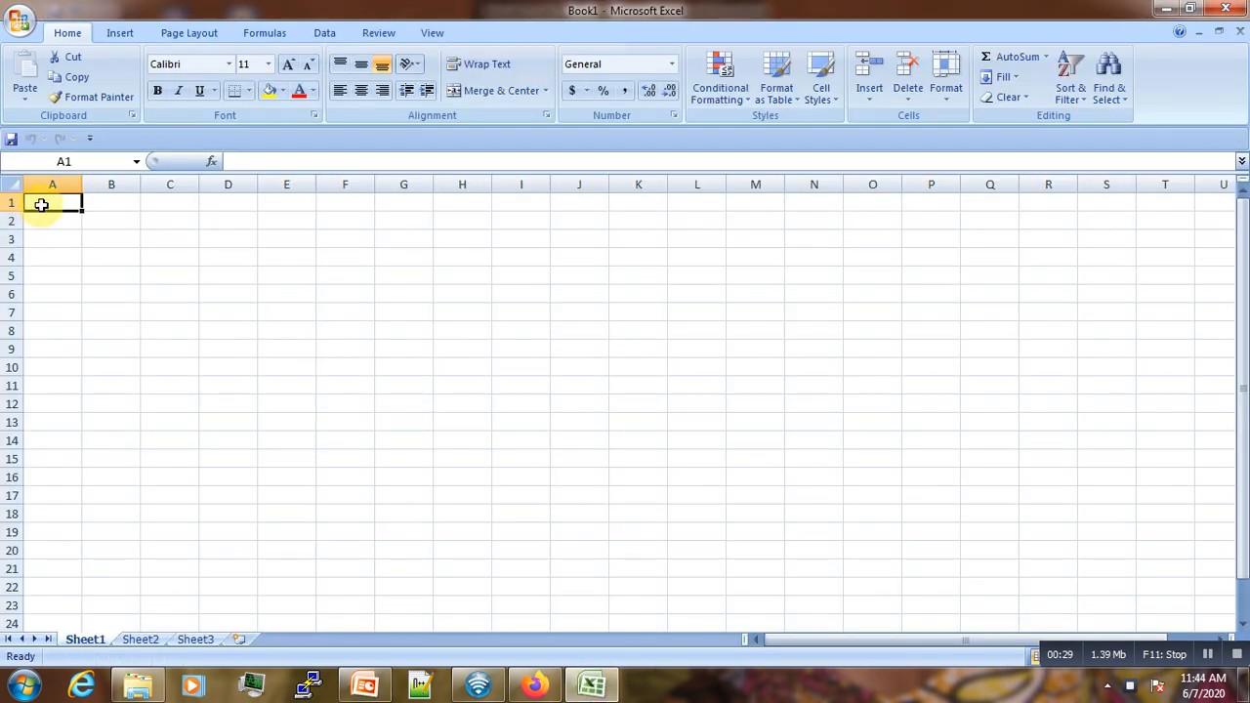
type("ID")
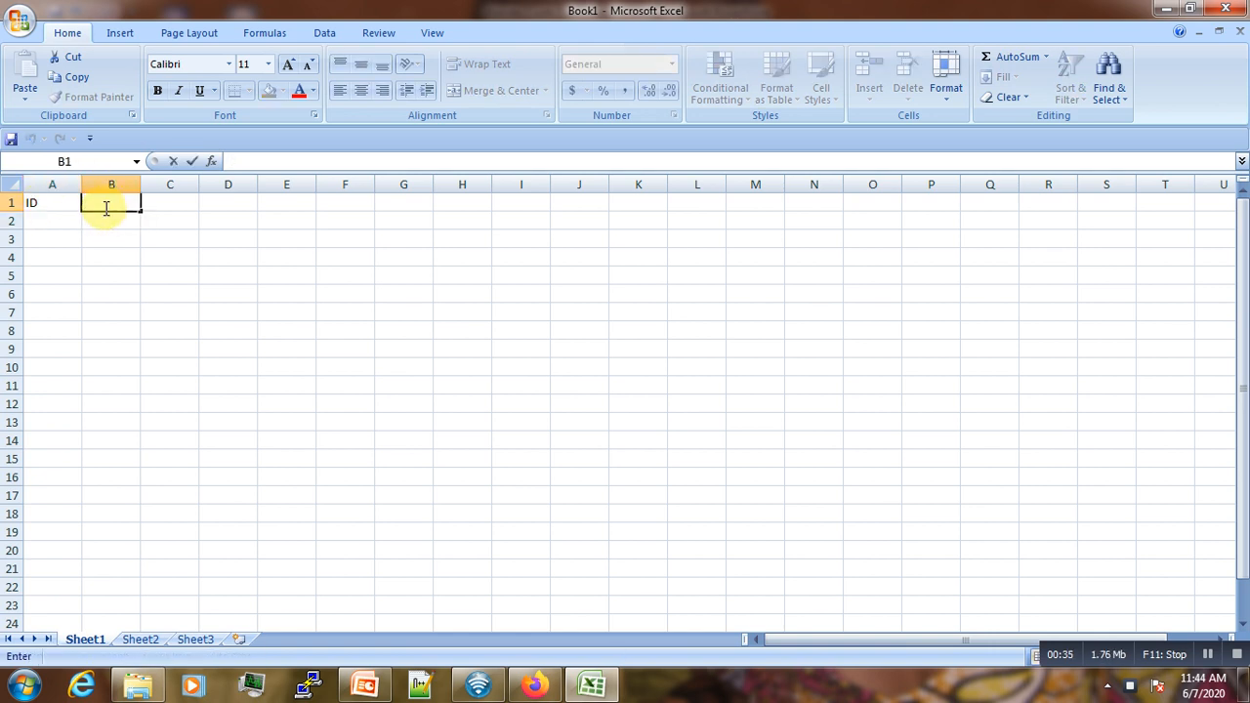
type("Name")
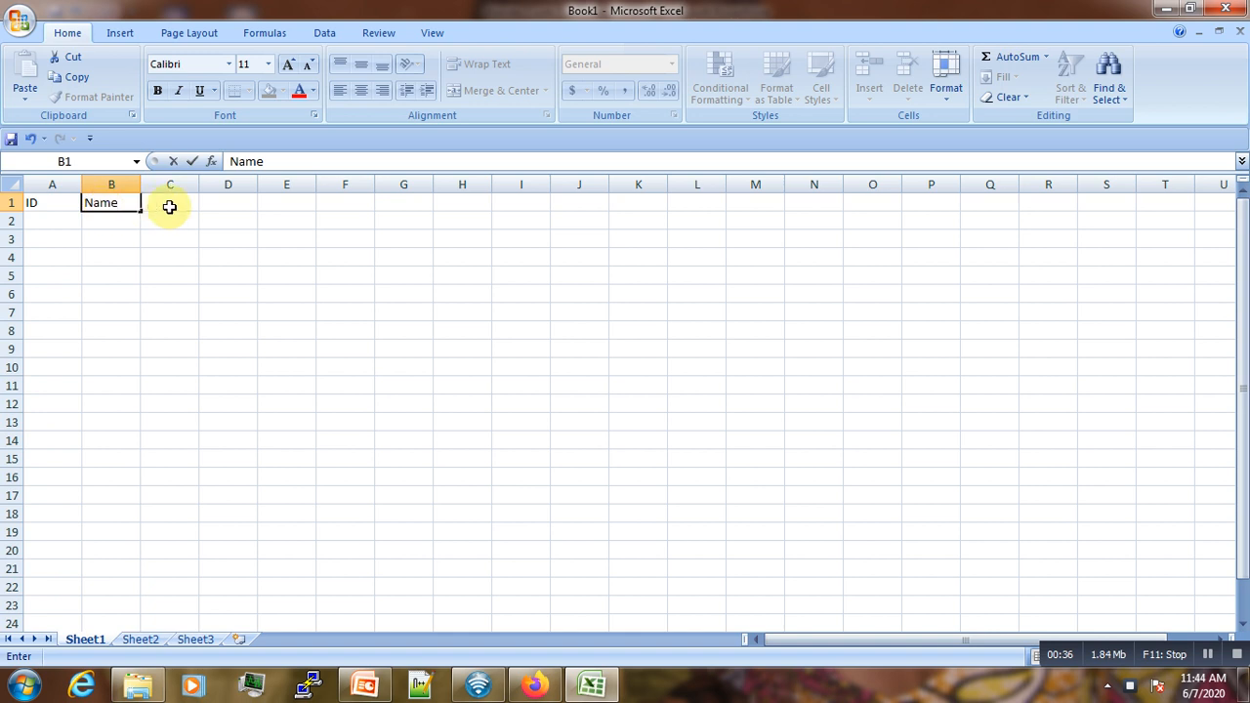
type("Type")
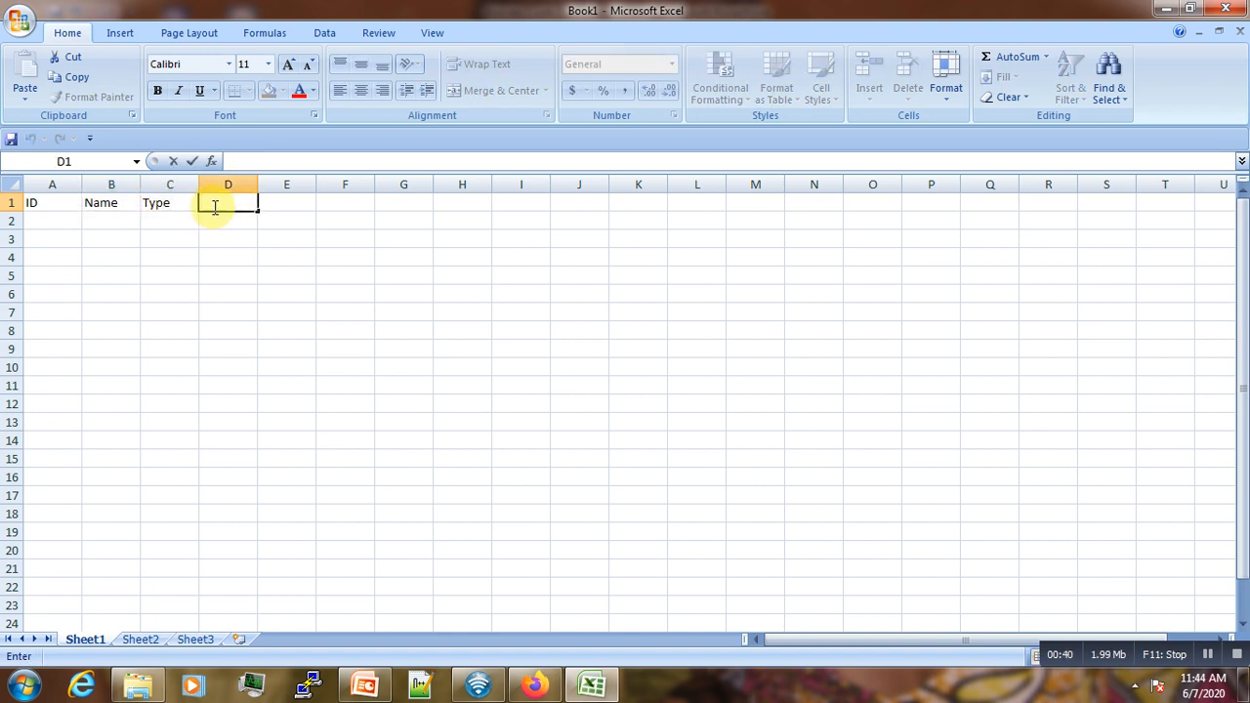
type("q")
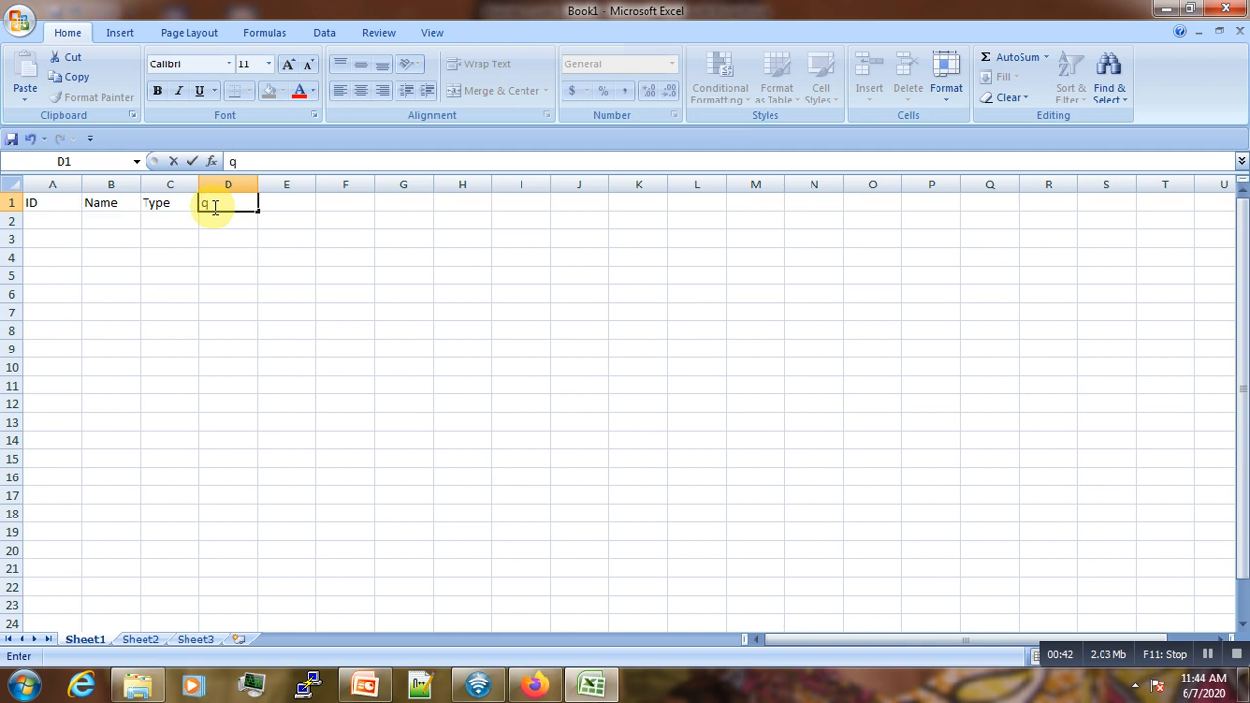
type("u")
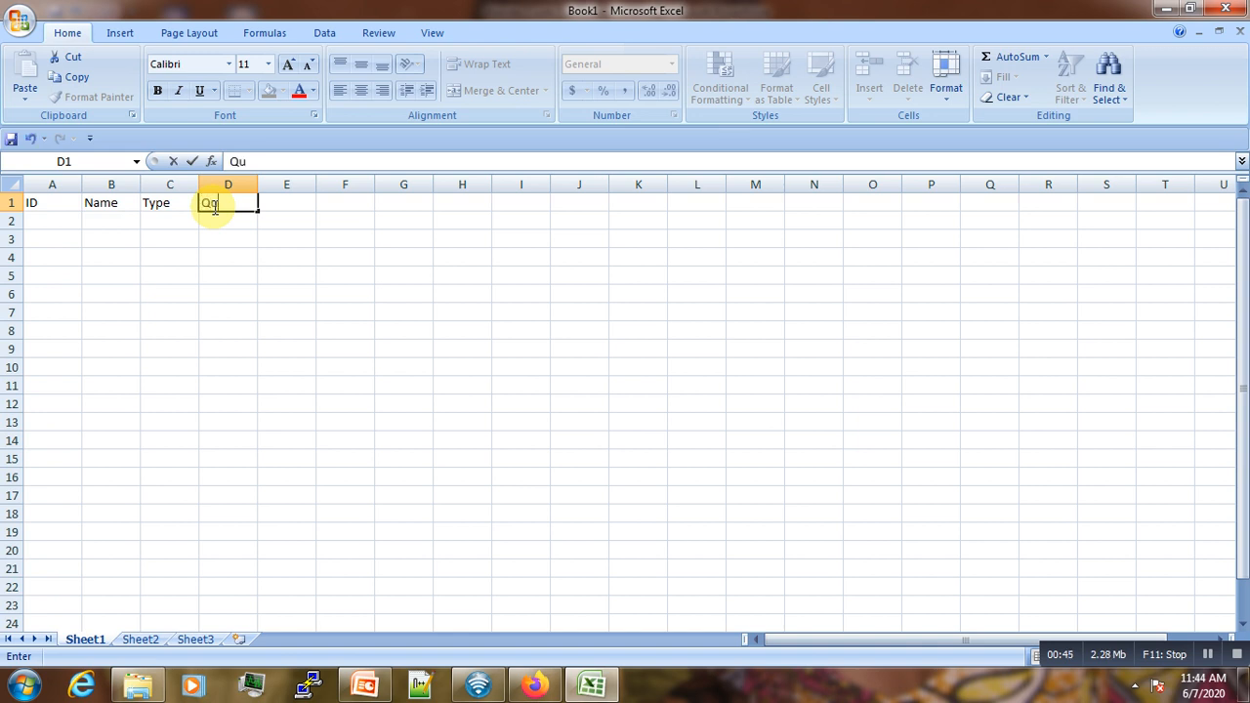
type("Unit")
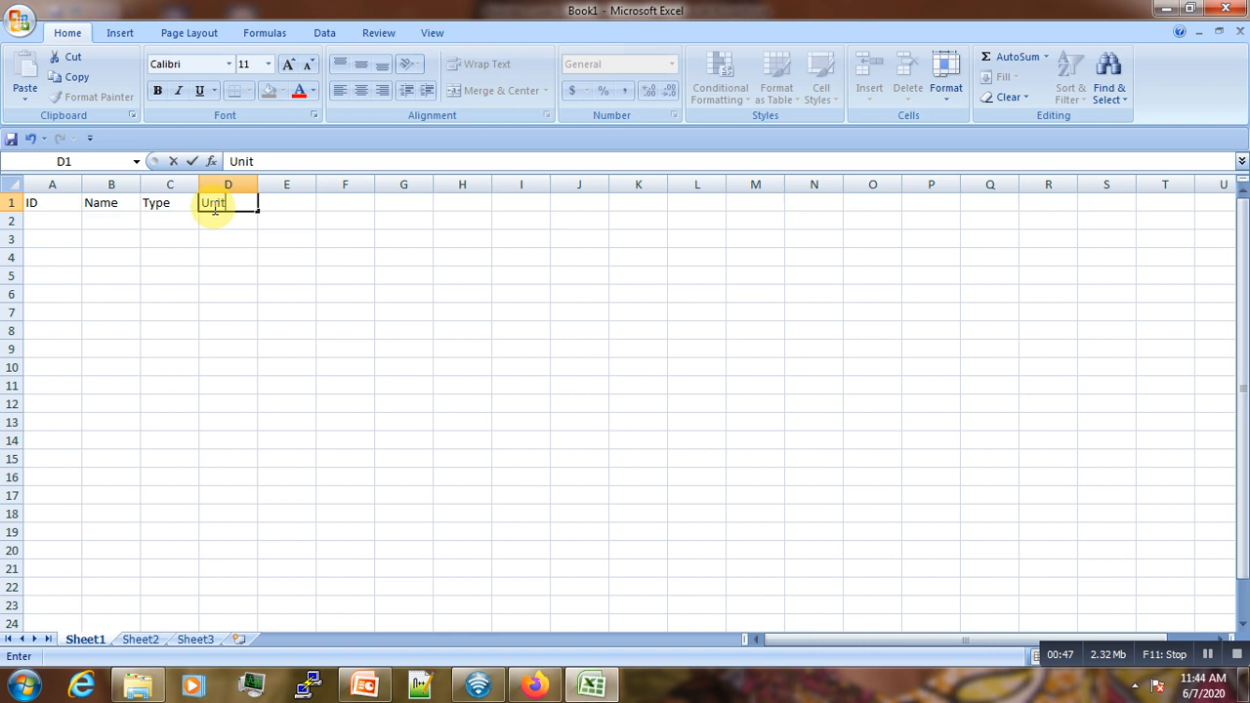
type("Price")
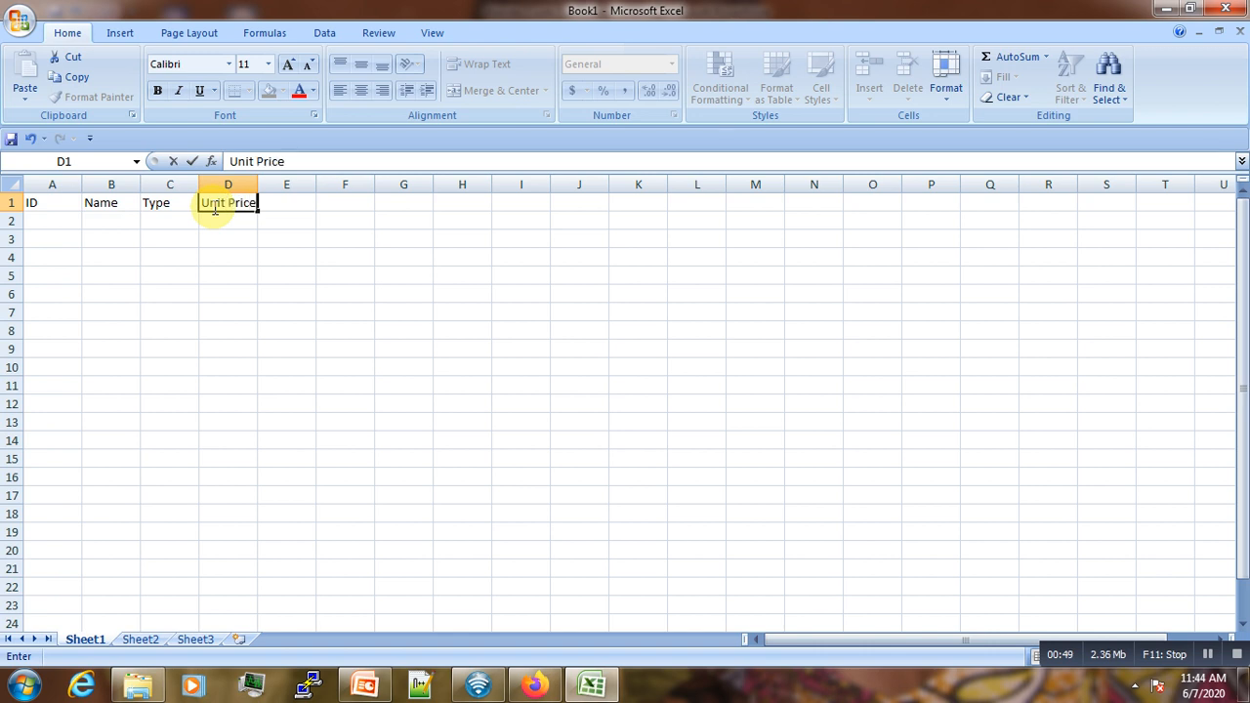
key("Tab")
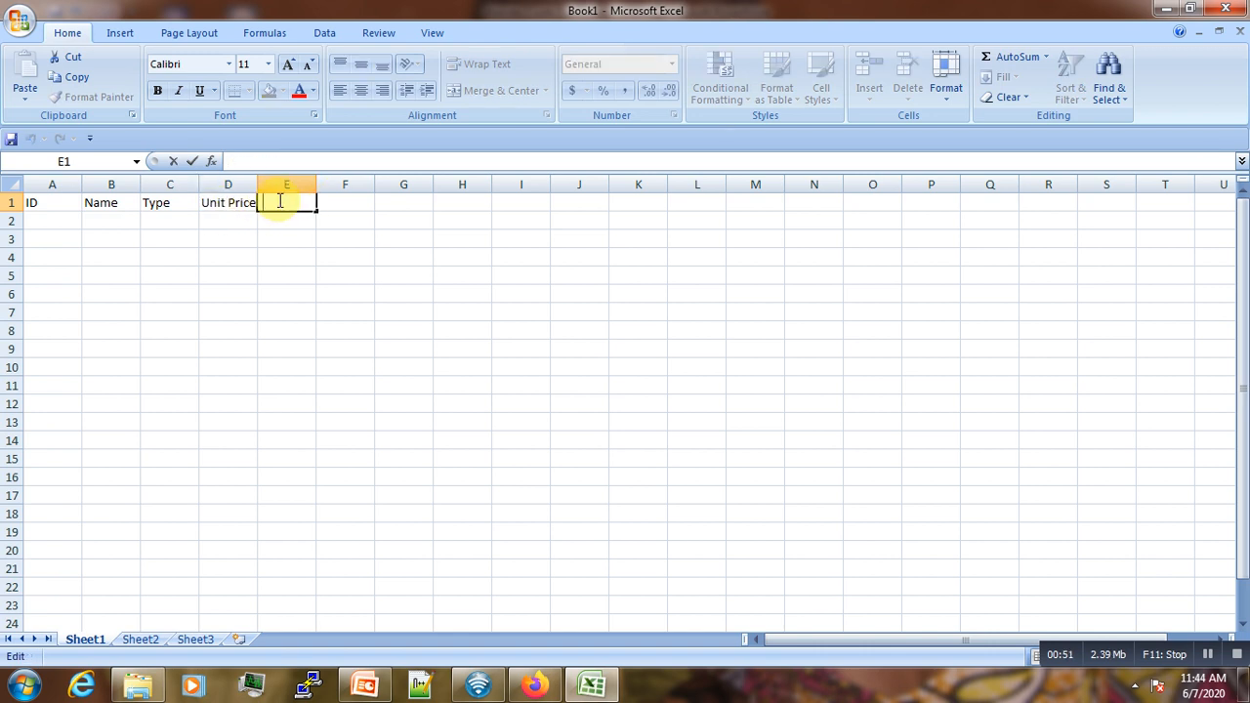
type("Qu")
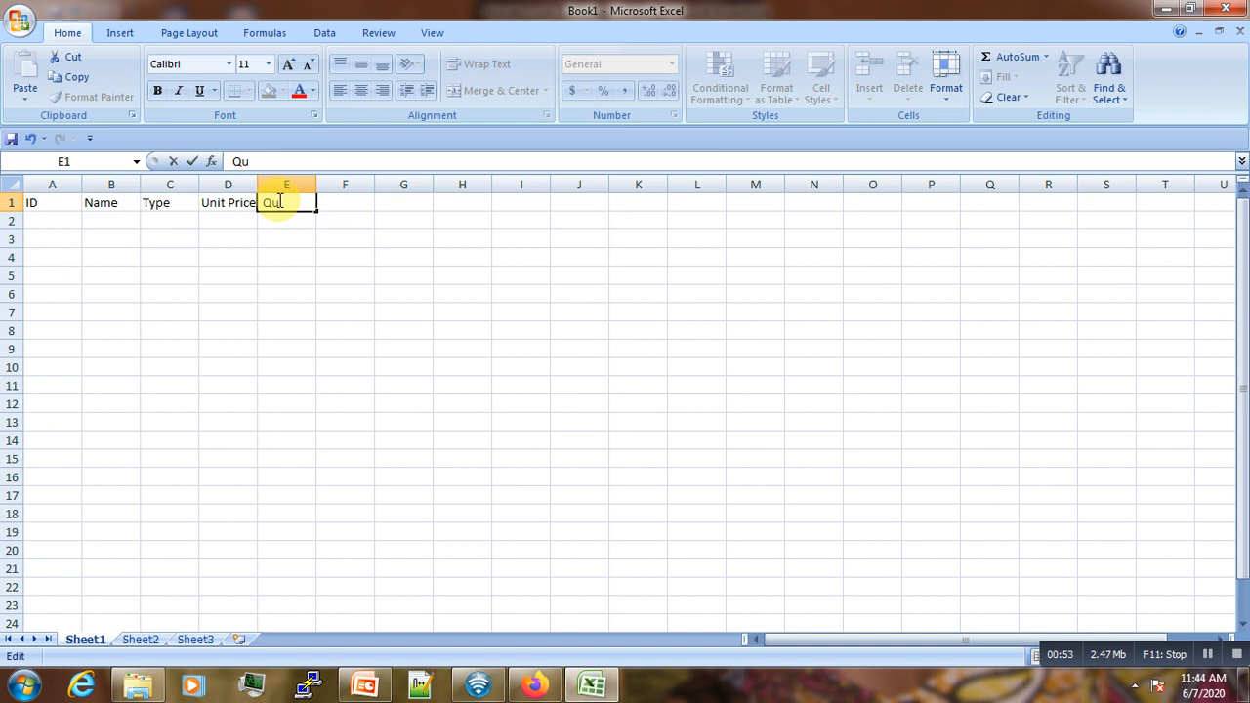
type("antity")
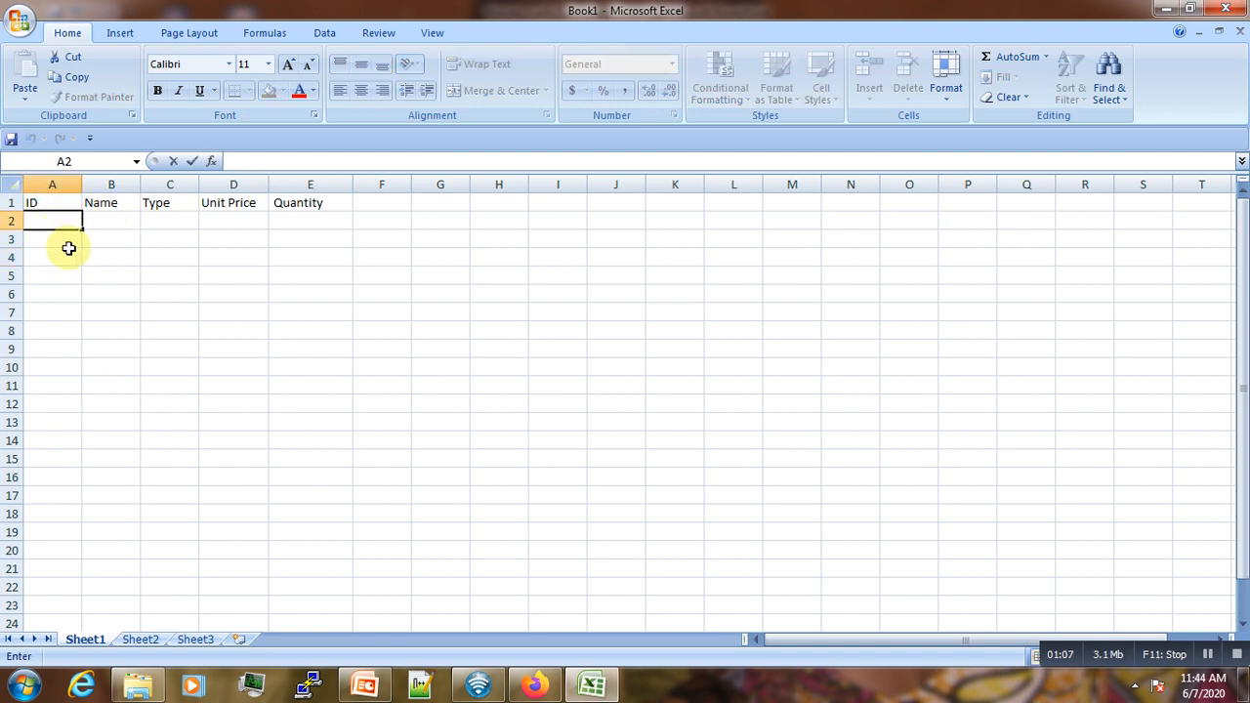
mouse_move(219, 269)
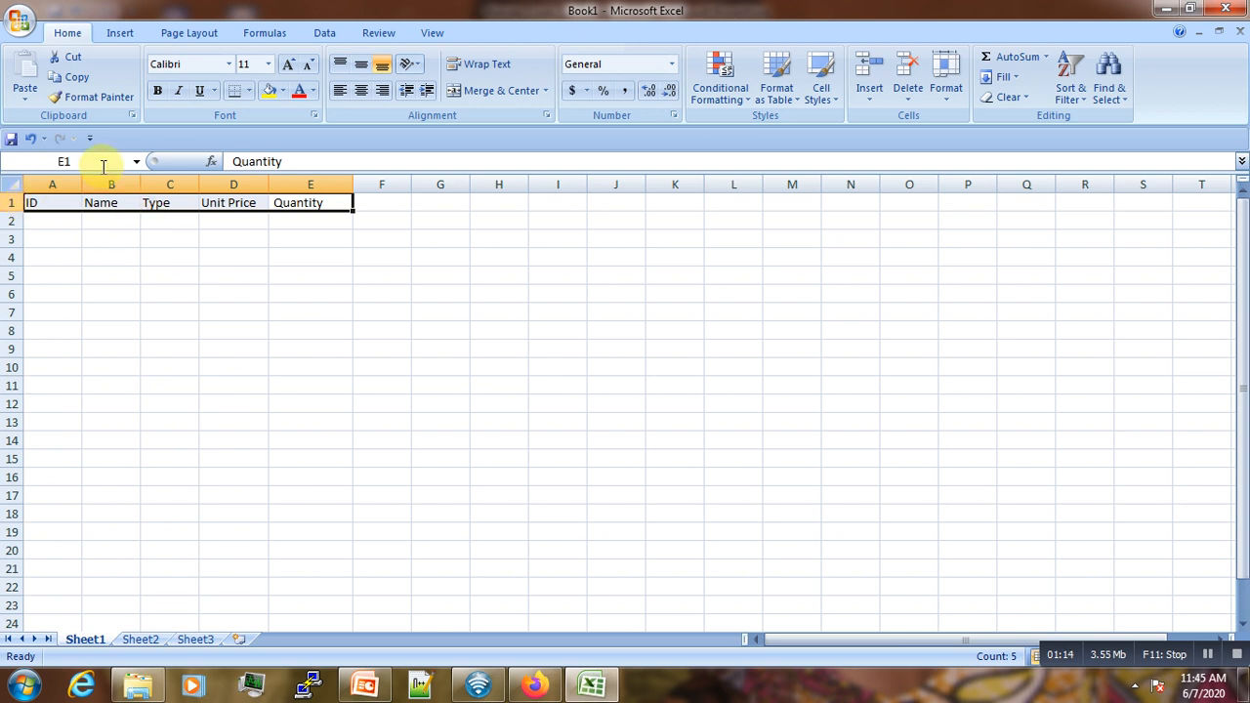
Convert A1:E1 into Table1 via Insert > Table with 'My table has headers' ticked
left_click(112, 32)
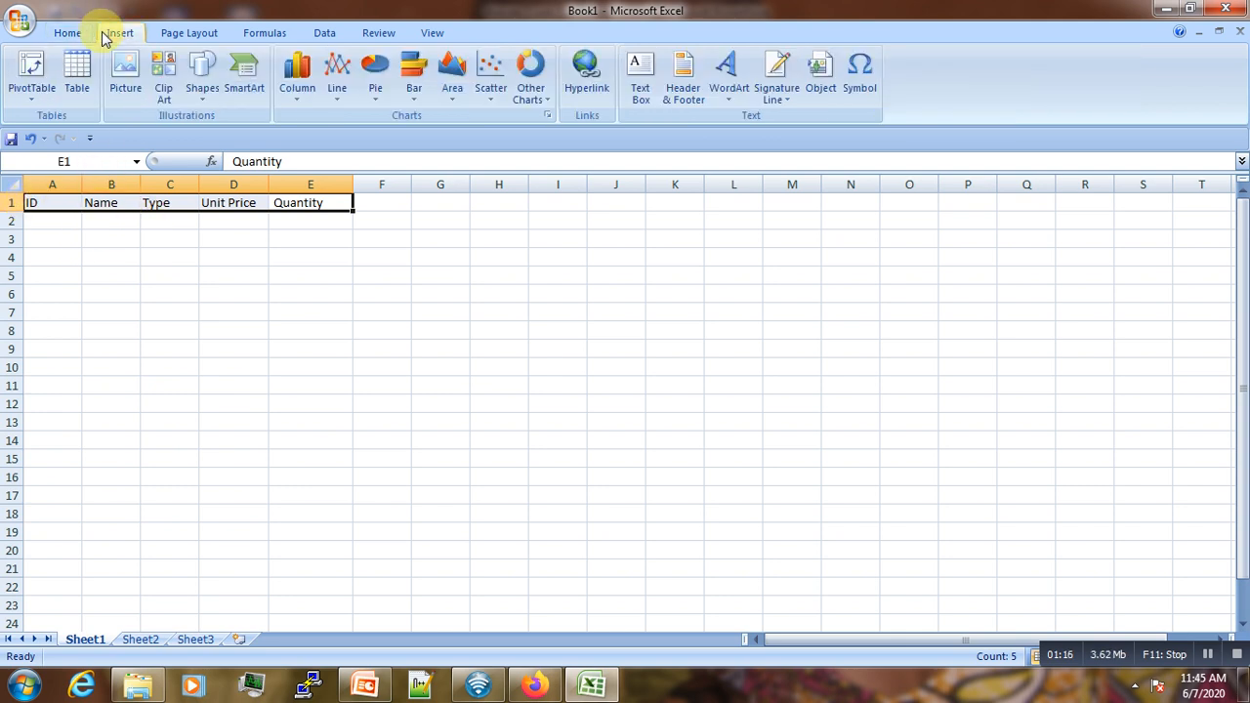
left_click(77, 66)
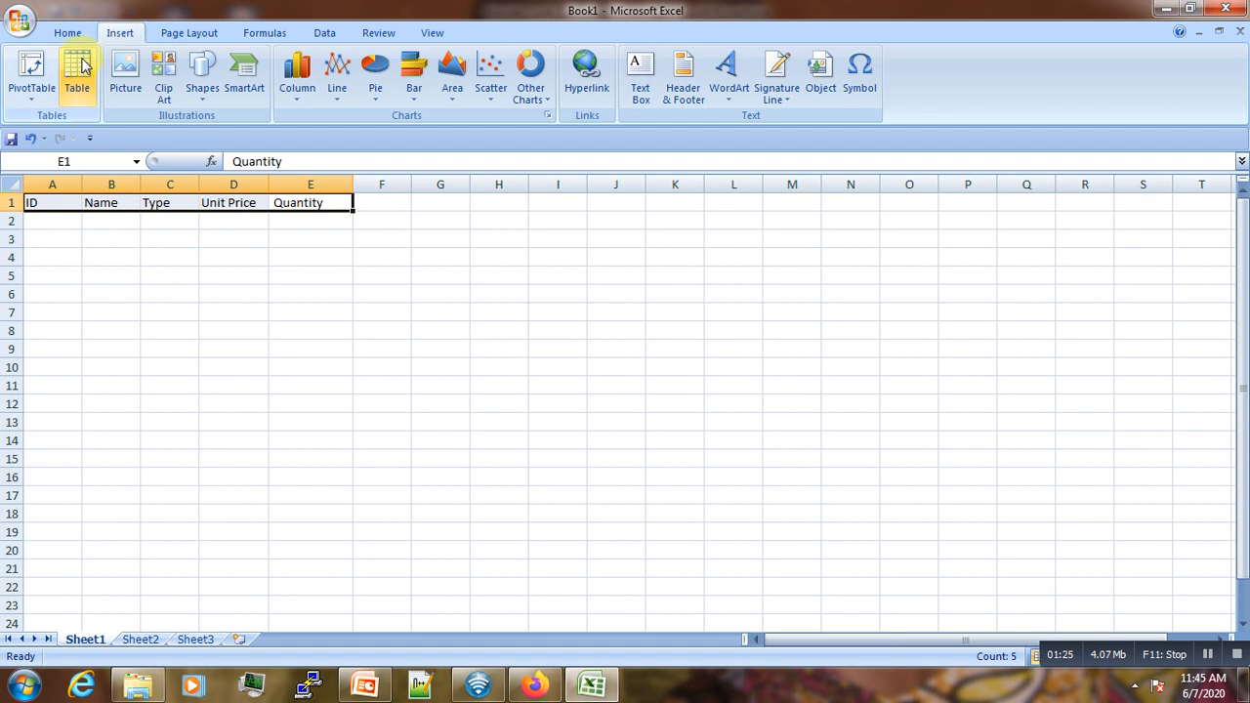
left_click(71, 69)
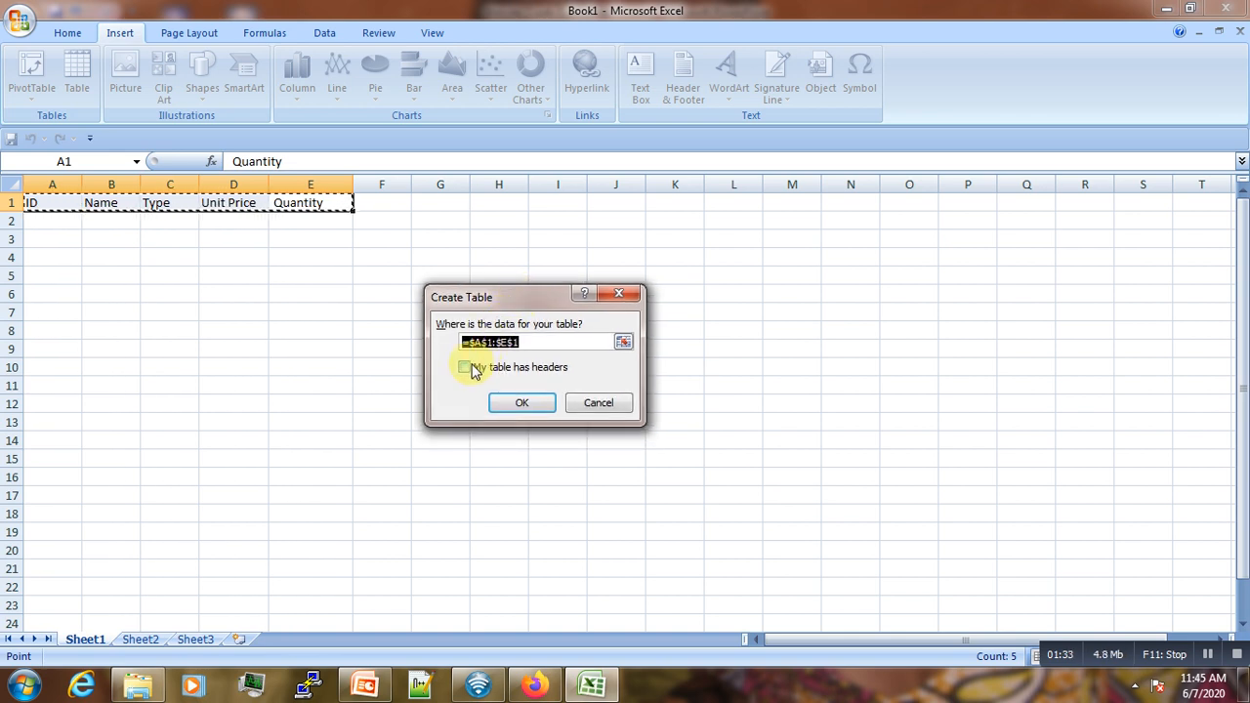
left_click(464, 367)
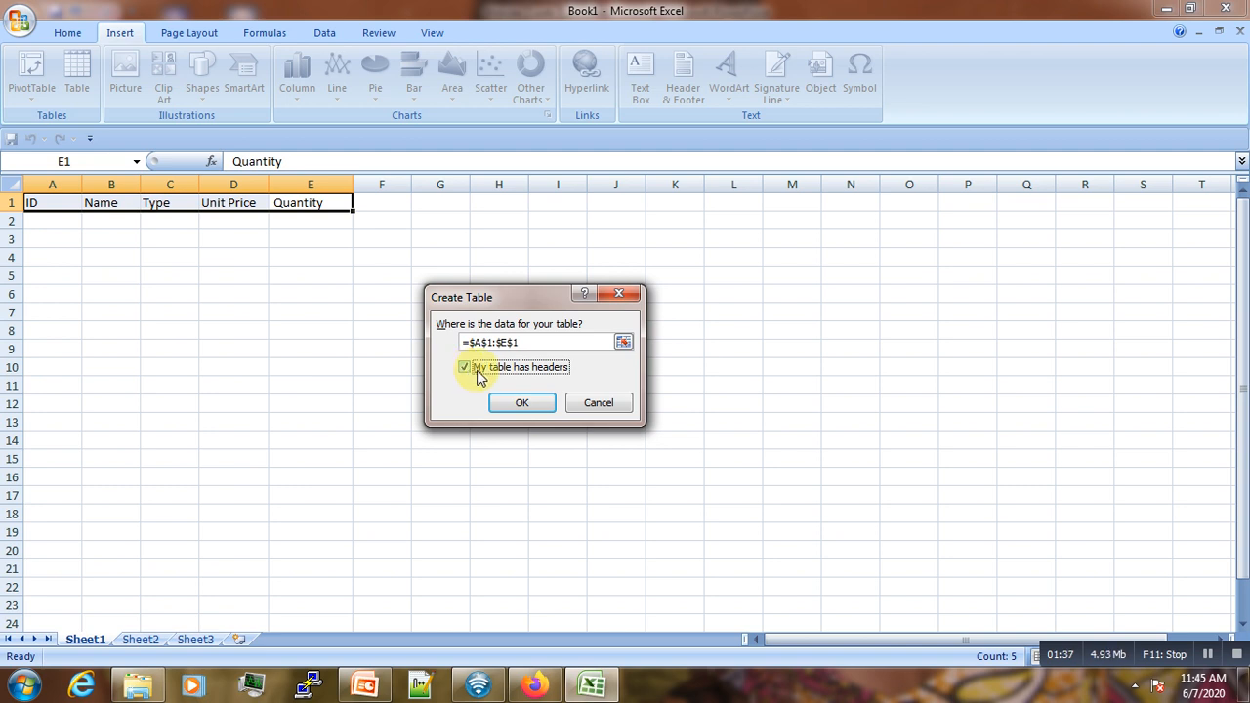
mouse_move(545, 382)
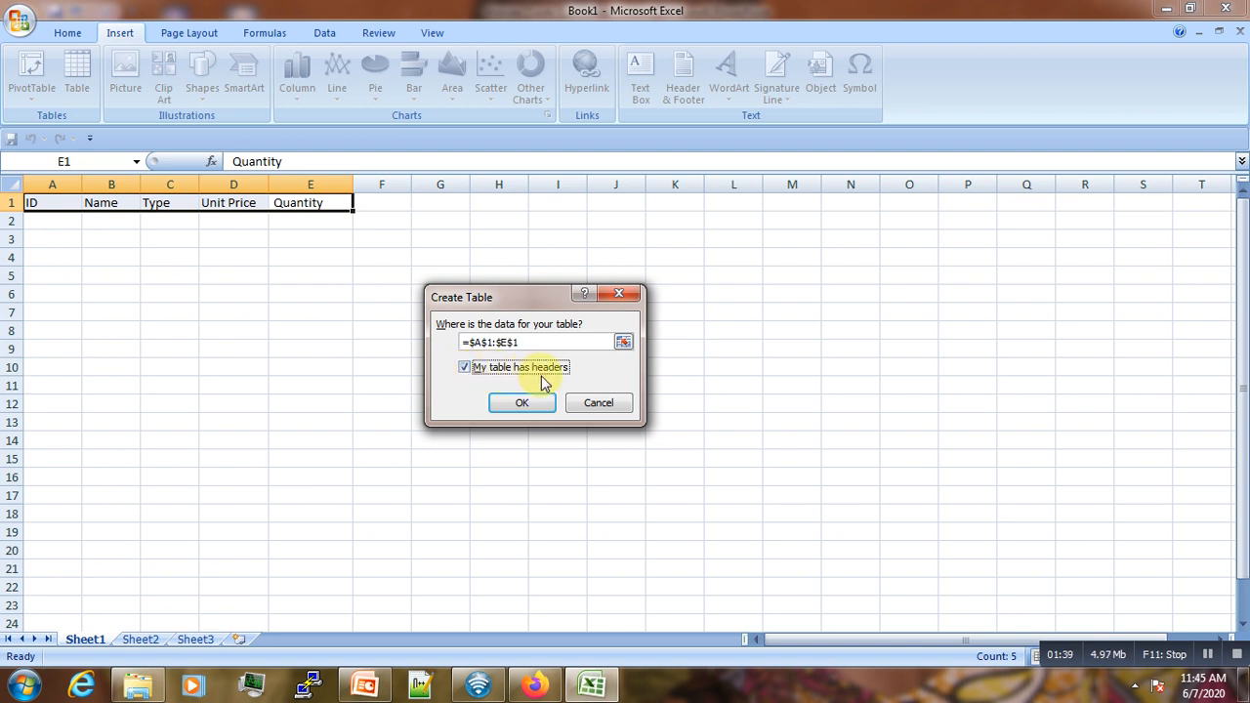
left_click(522, 403)
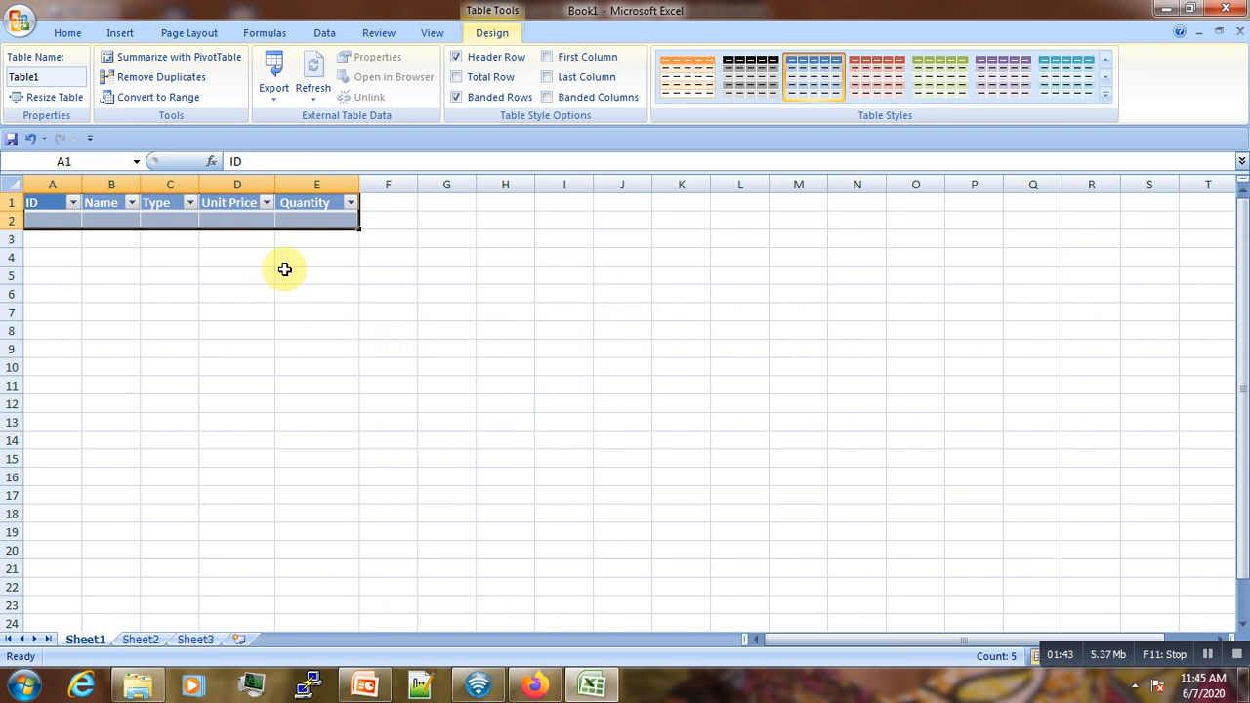
mouse_move(166, 99)
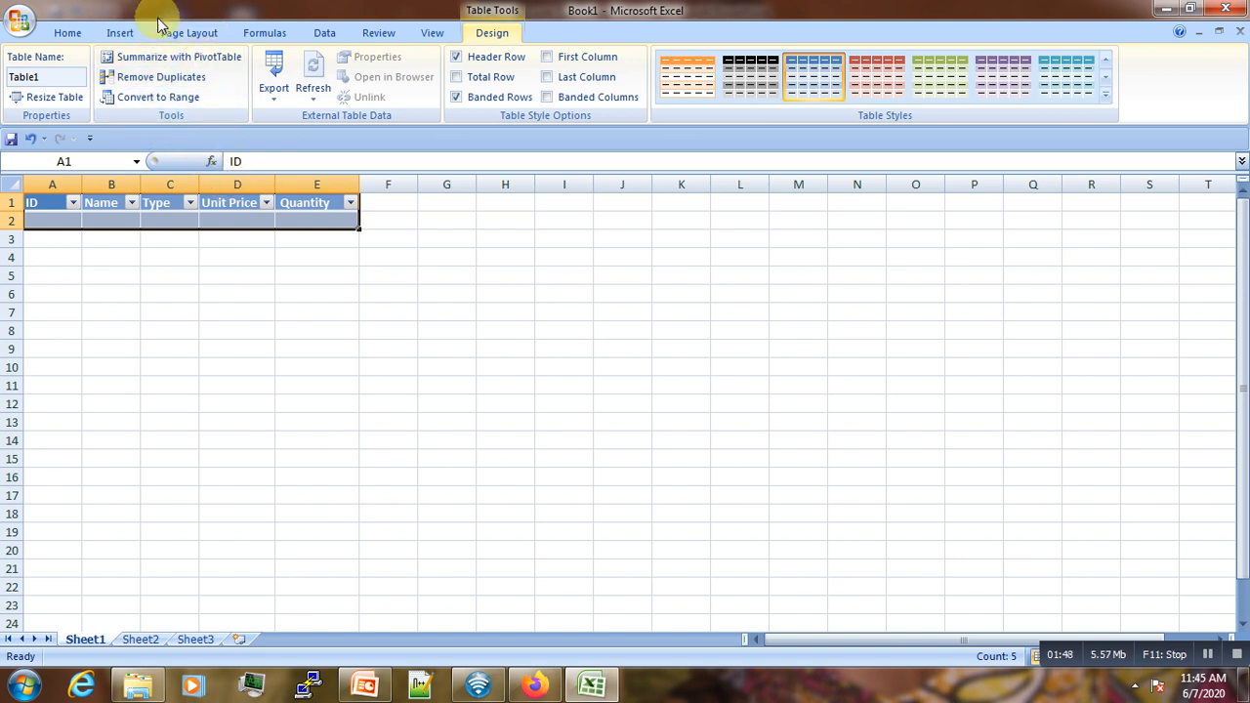
mouse_move(147, 98)
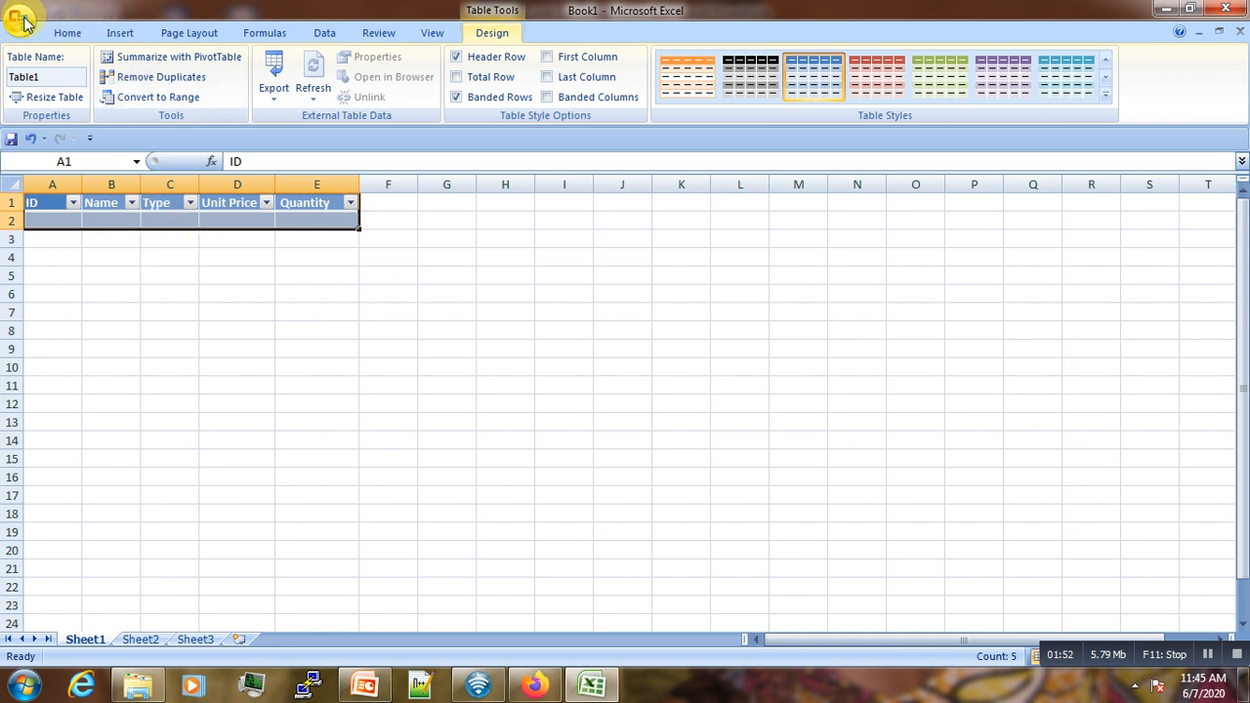
Open the Excel Options window from the Office button menu
left_click(28, 20)
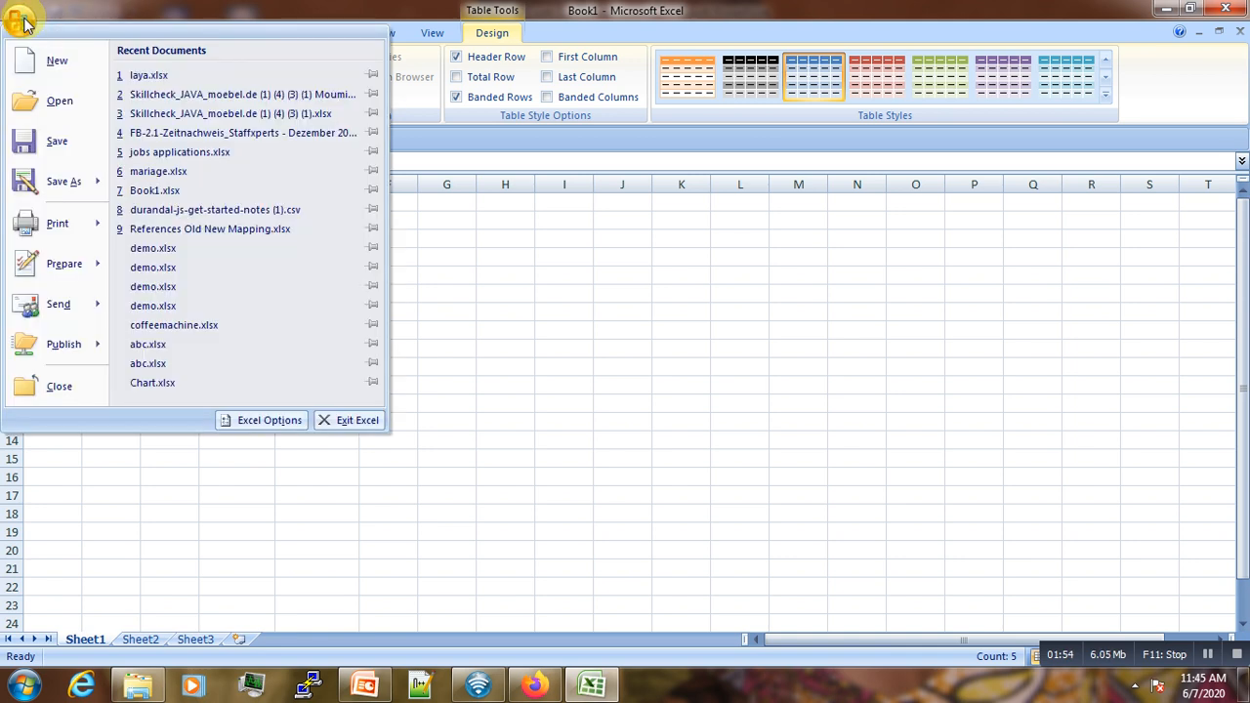
mouse_move(269, 401)
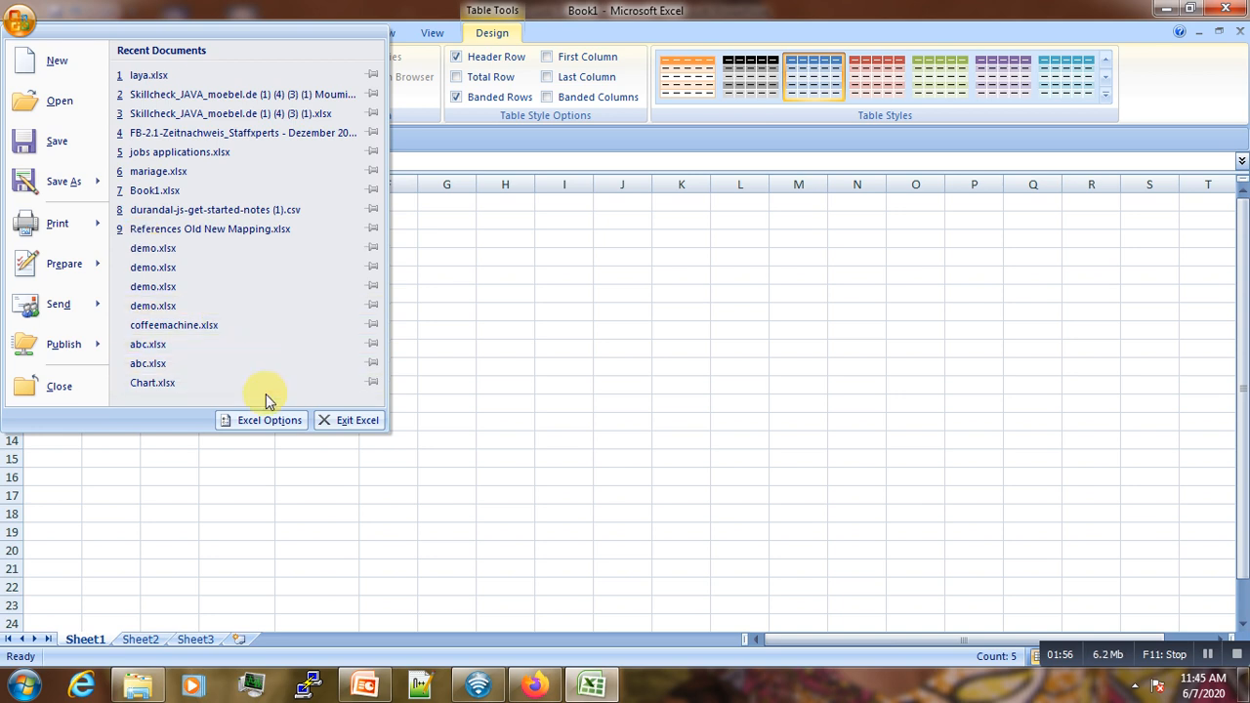
mouse_move(270, 420)
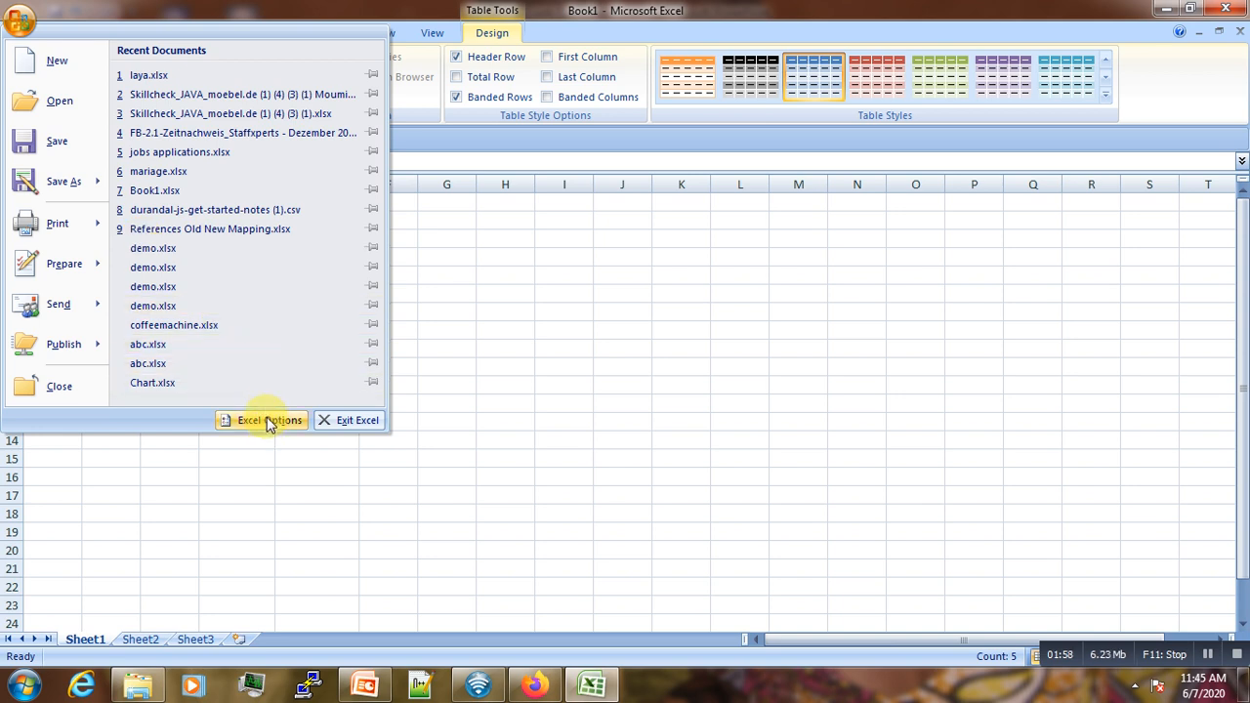
left_click(269, 420)
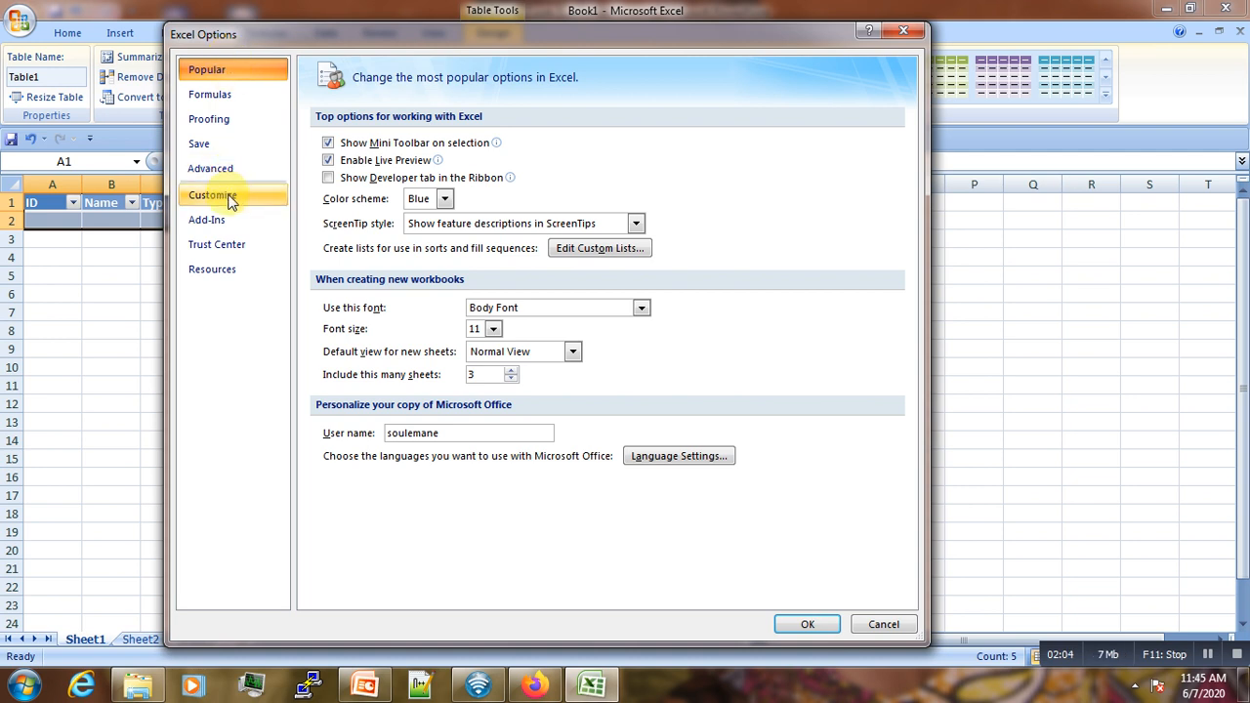
Add Form... from Commands Not in the Ribbon to the Quick Access Toolbar list
left_click(213, 194)
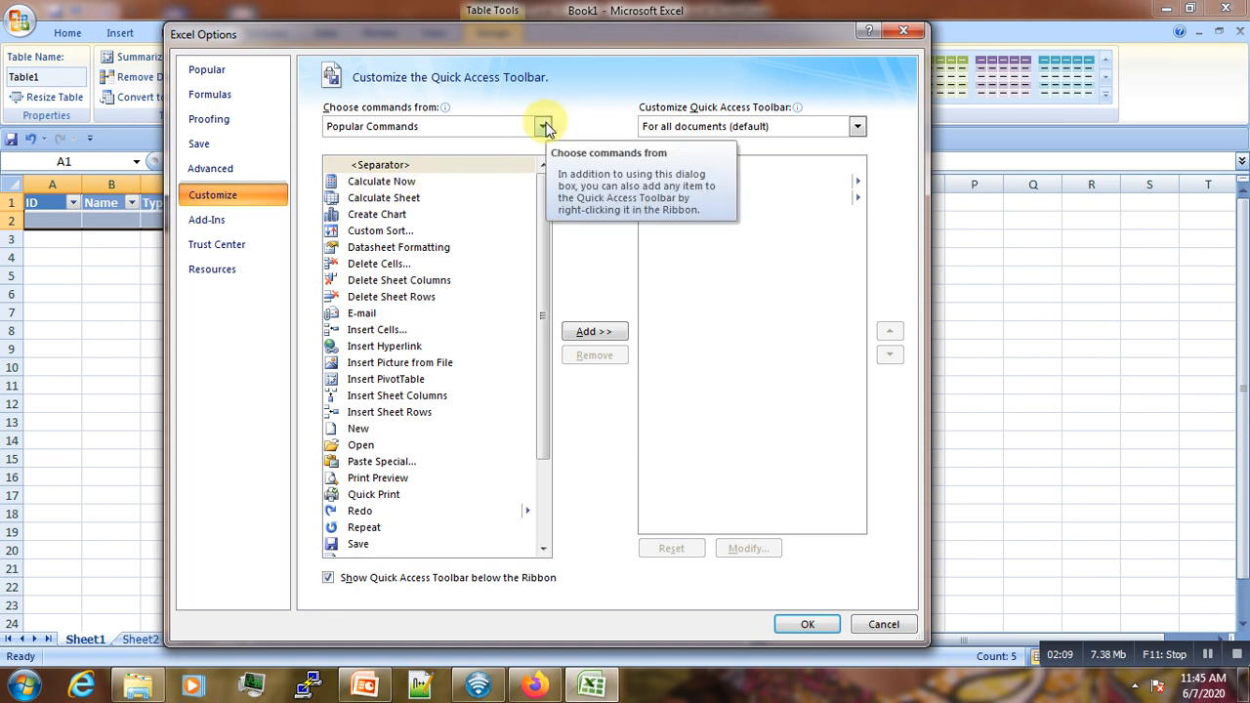
left_click(541, 126)
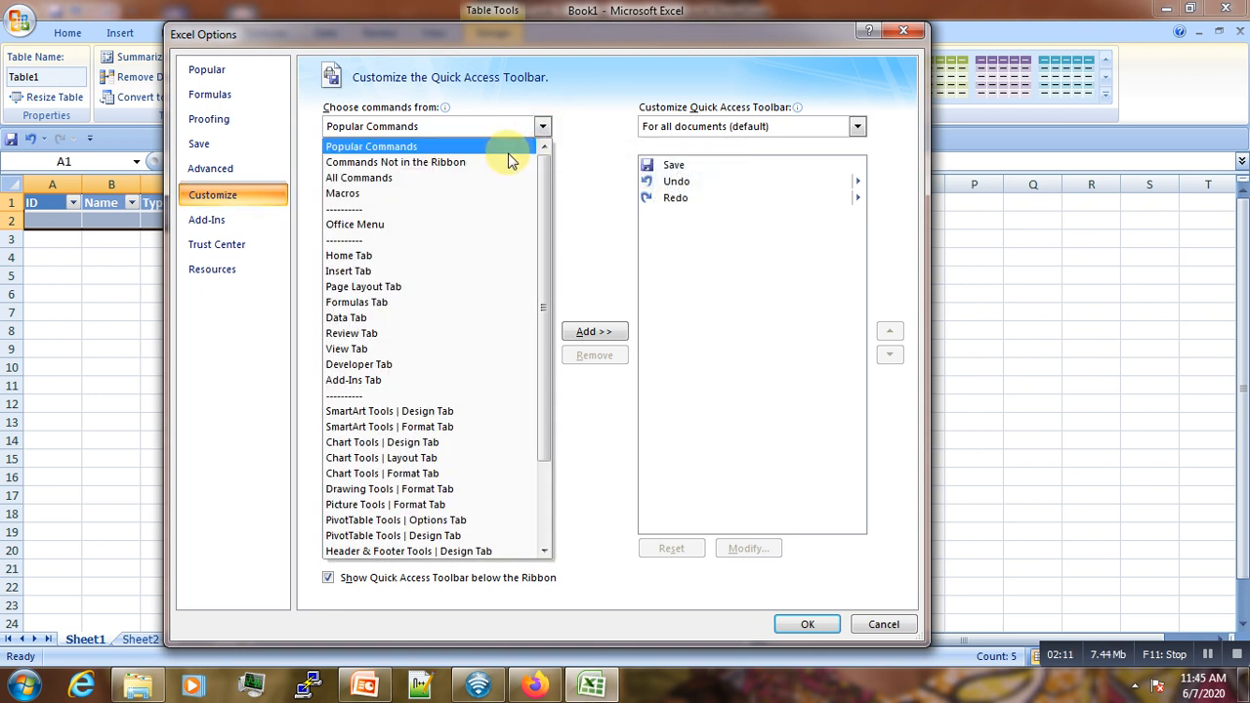
left_click(396, 162)
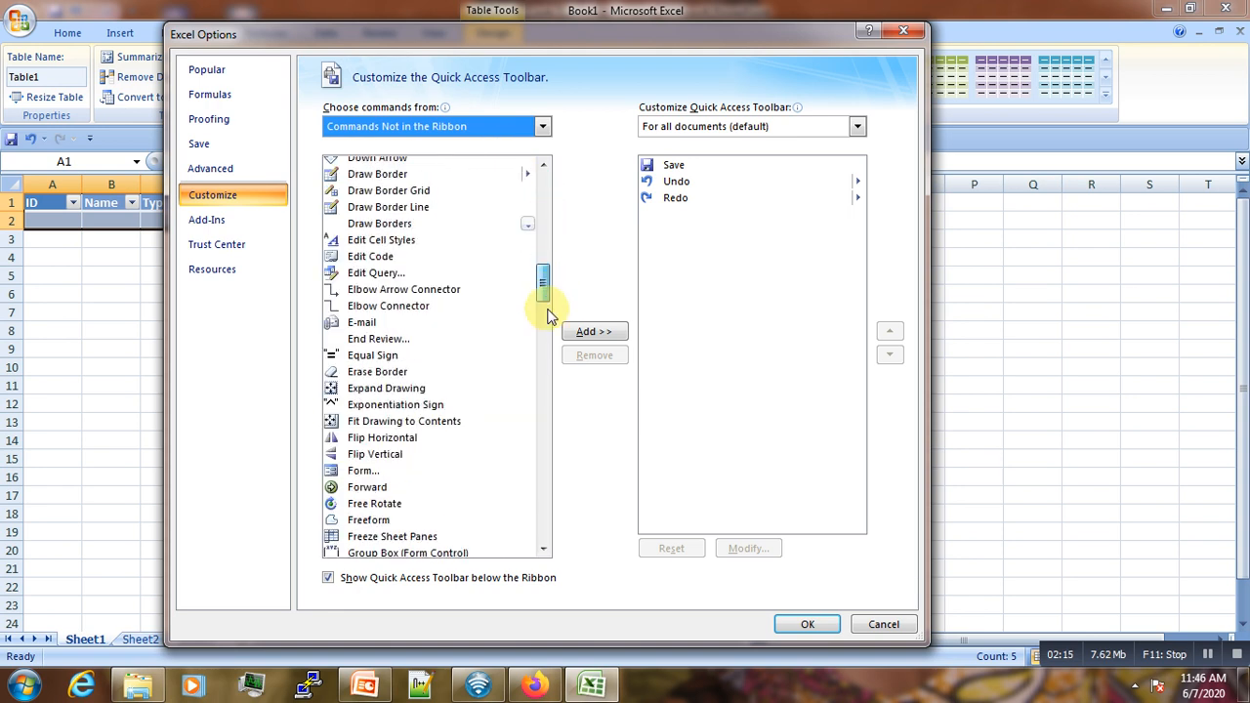
left_click_drag(543, 283, 543, 352)
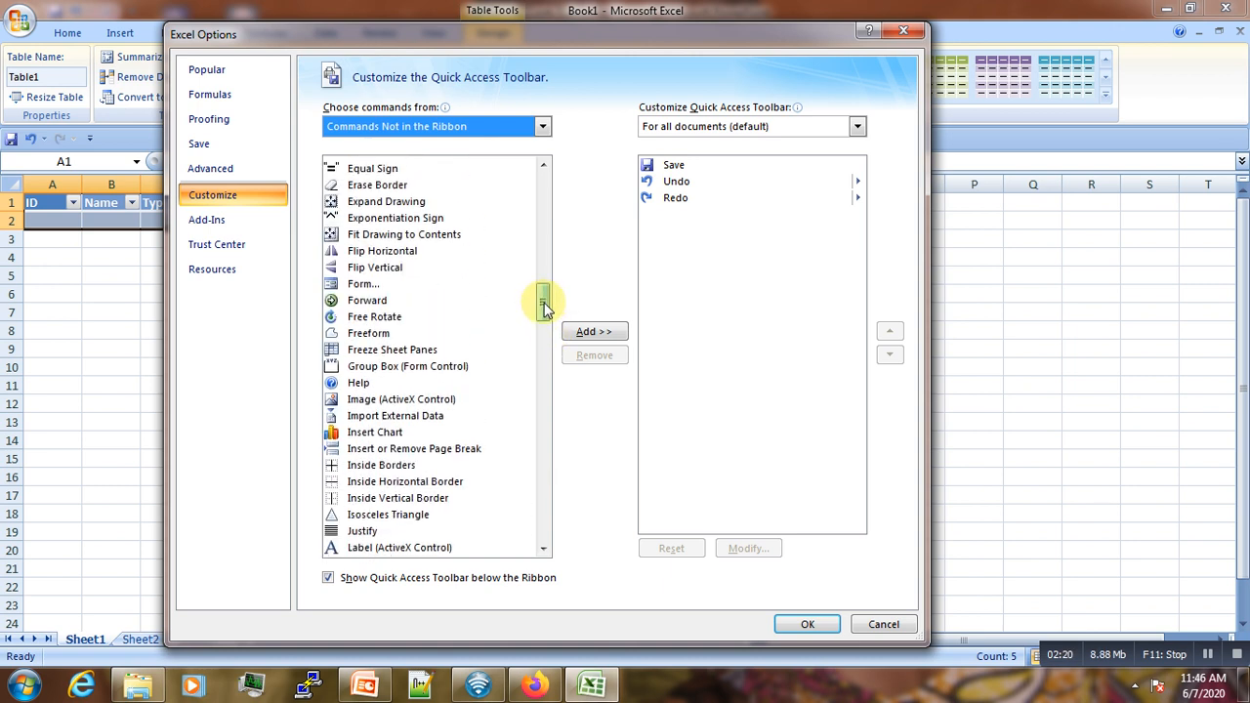
left_click(362, 284)
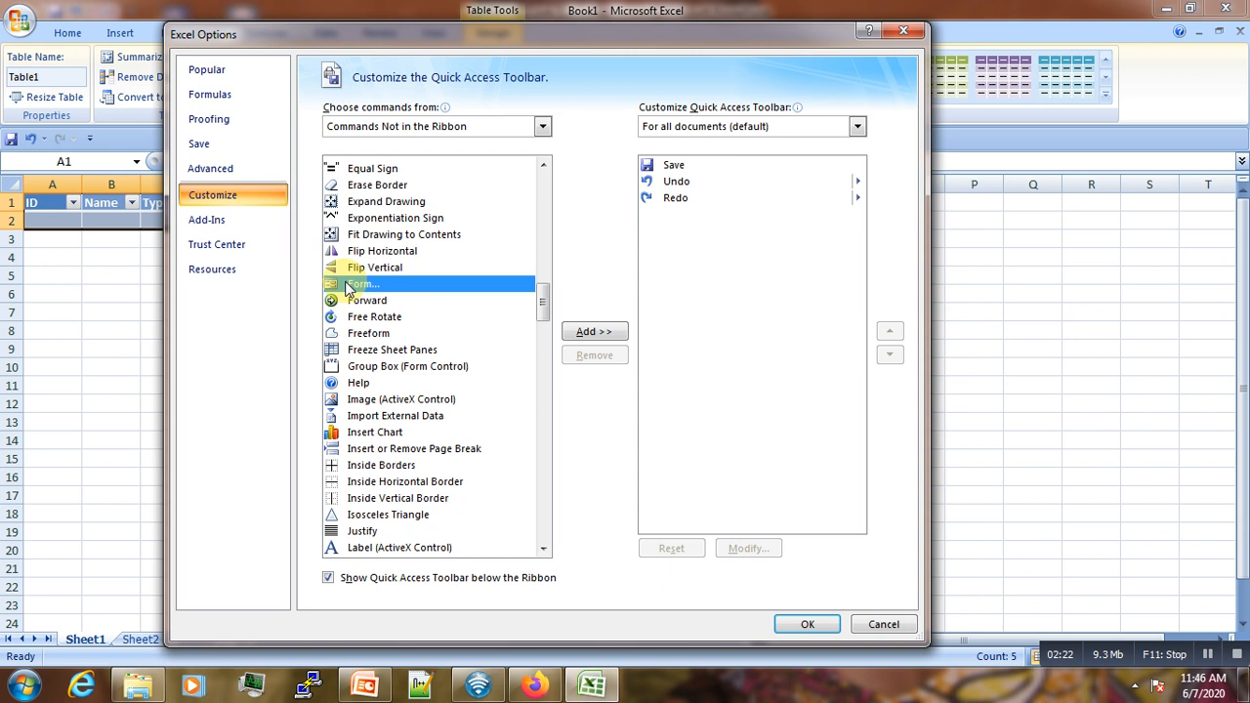
mouse_move(594, 331)
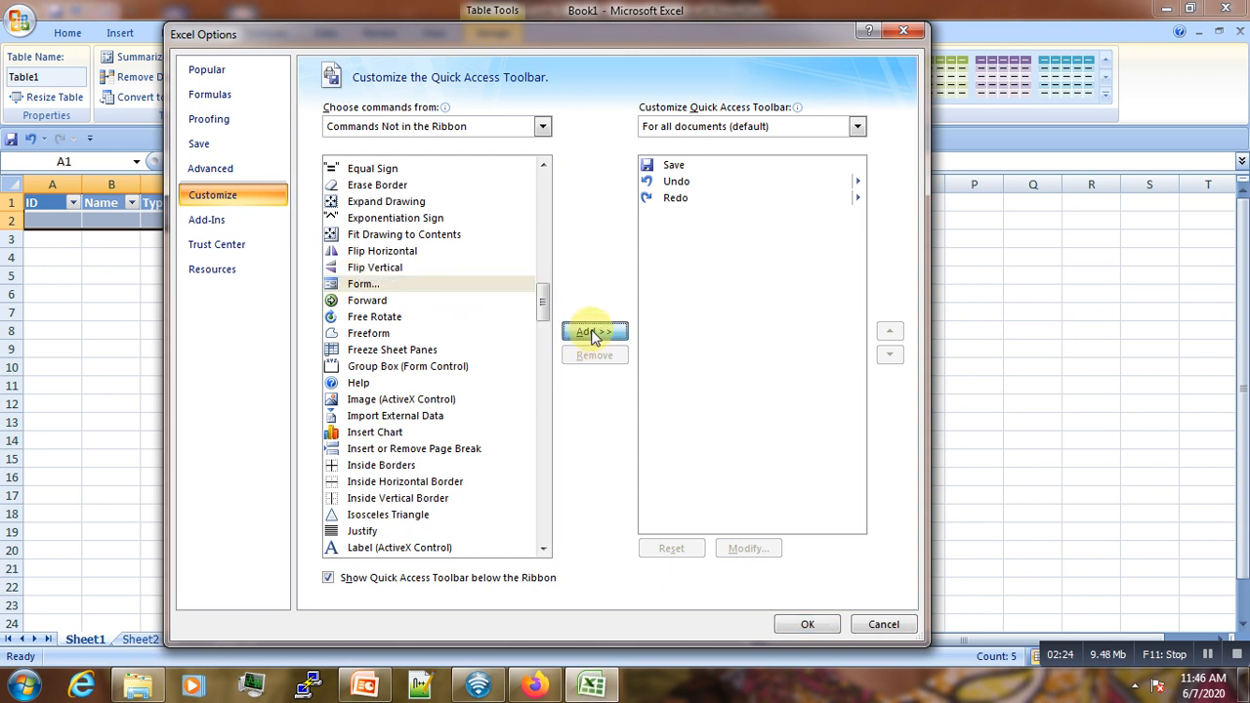
left_click(594, 331)
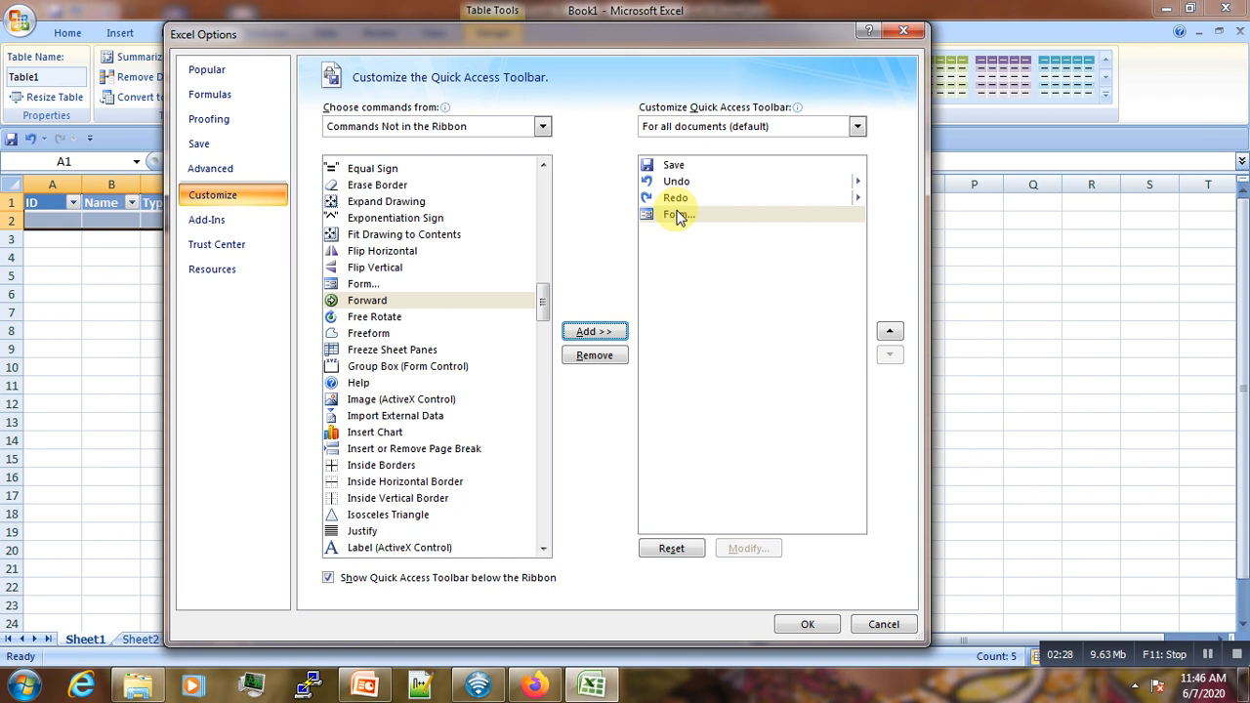
mouse_move(678, 213)
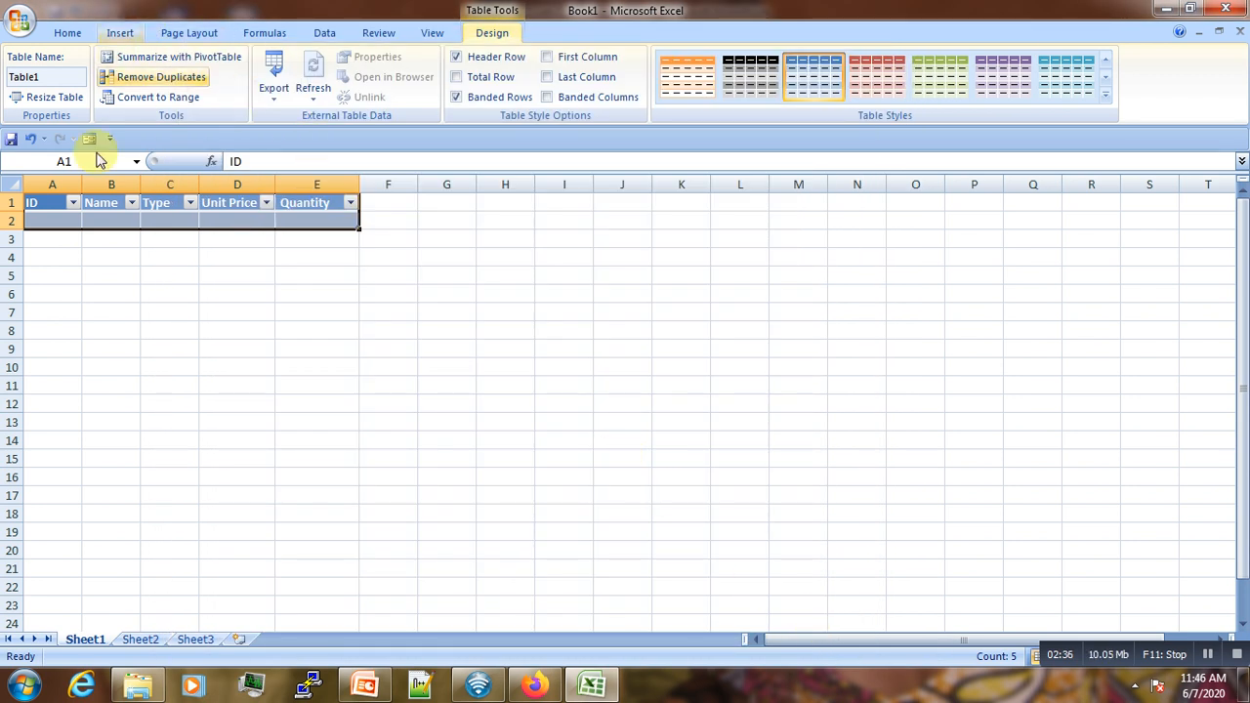
mouse_move(89, 137)
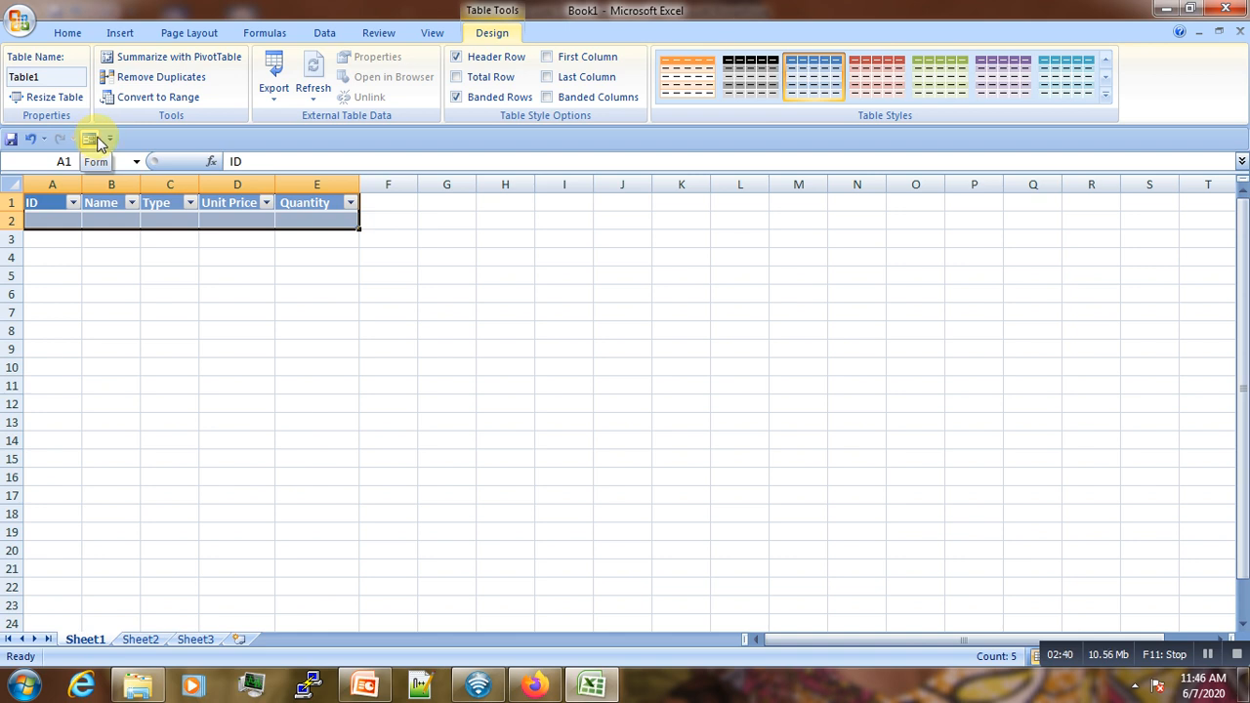
mouse_move(108, 145)
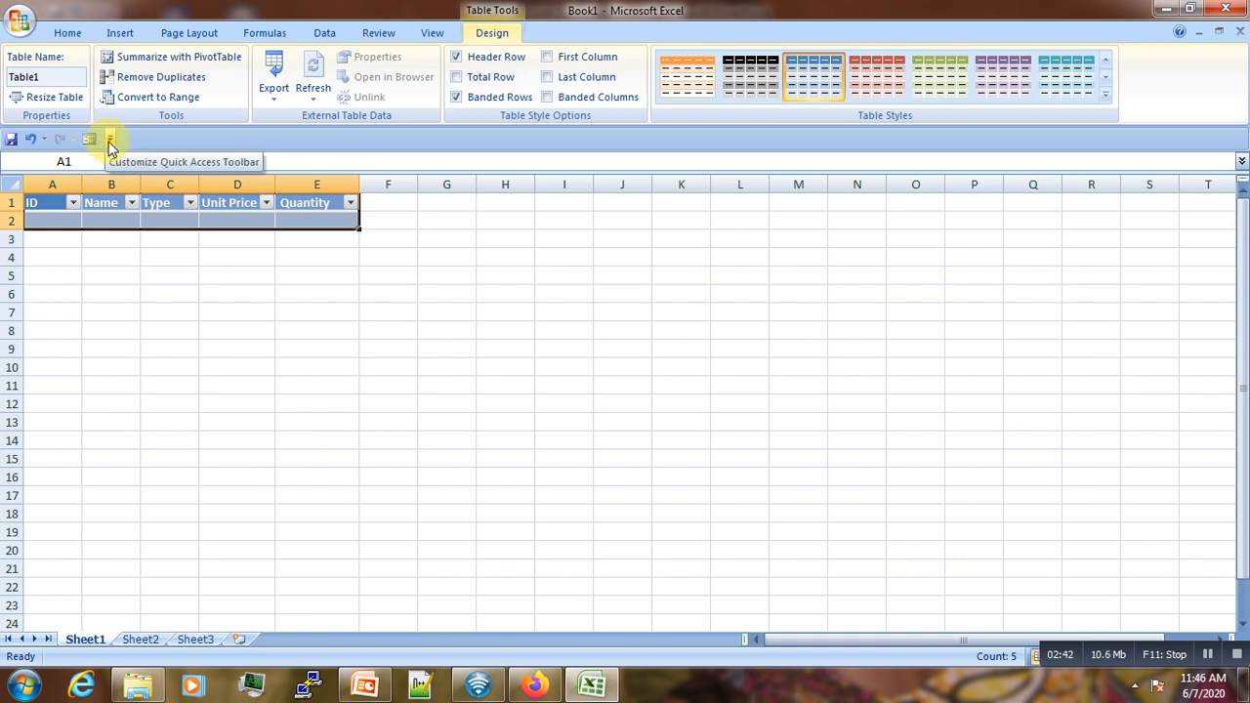
Move the Quick Access Toolbar above then back below the ribbon, reopening its customization list
left_click(106, 138)
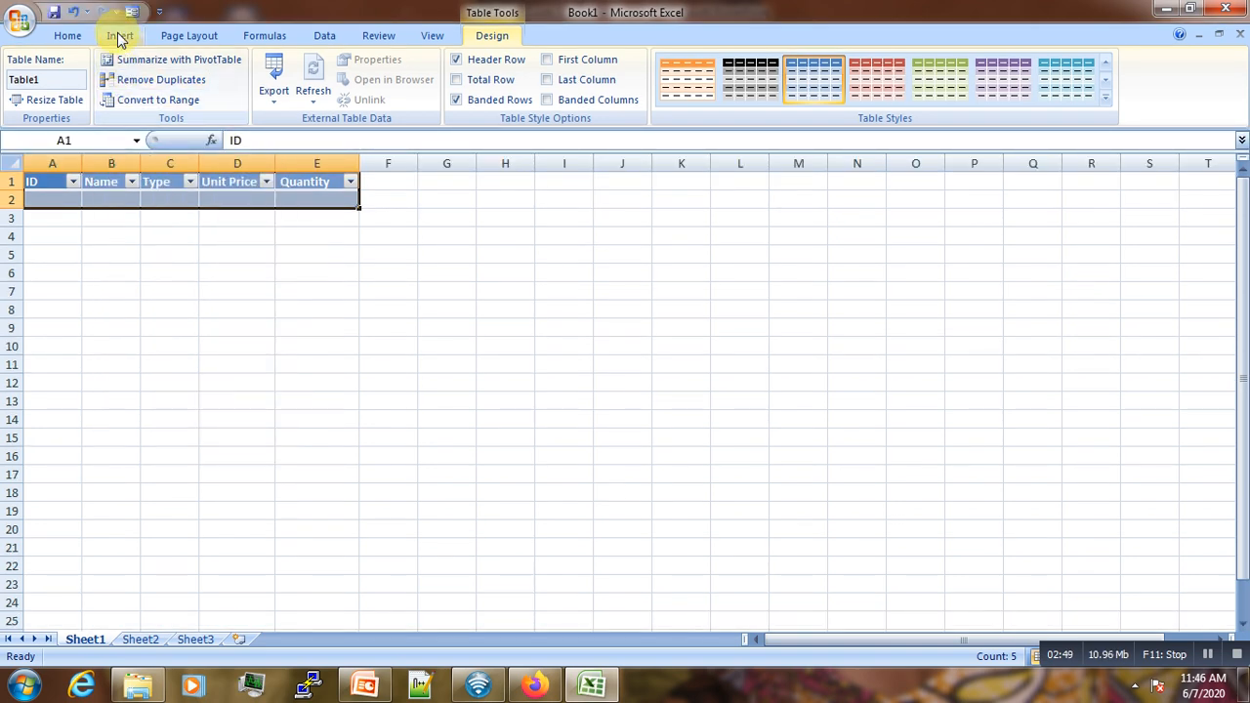
mouse_move(132, 16)
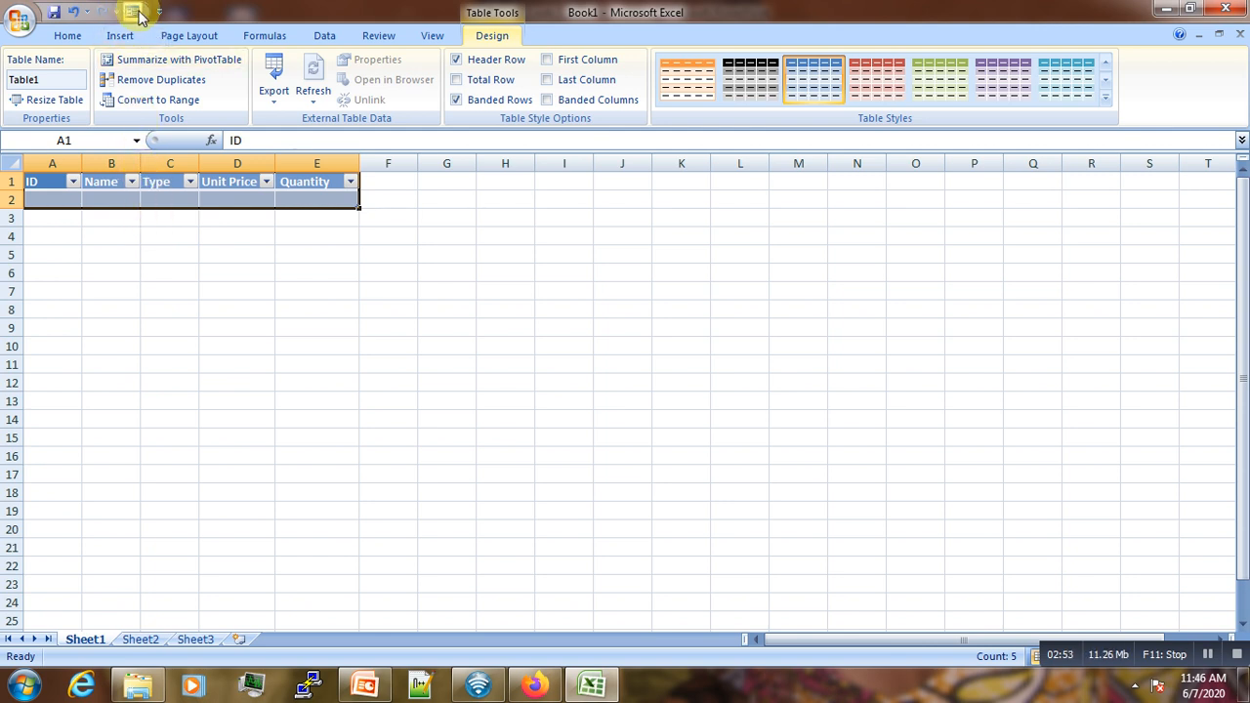
mouse_move(154, 13)
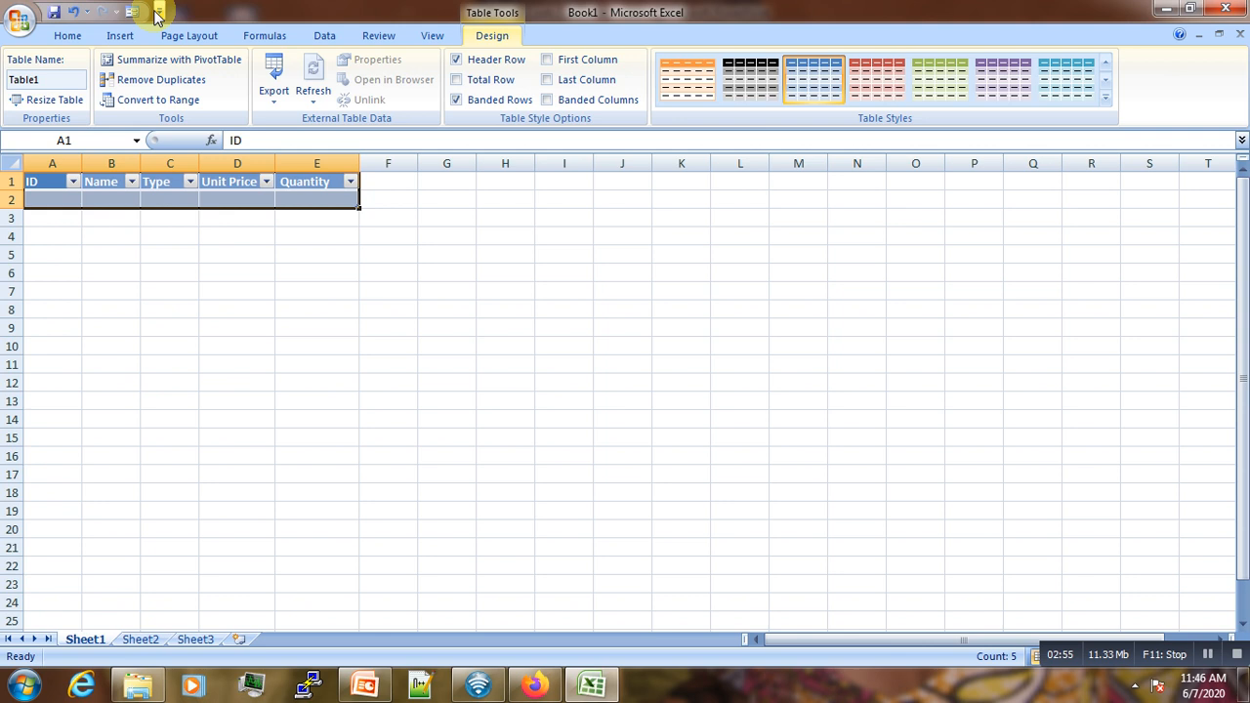
left_click(154, 13)
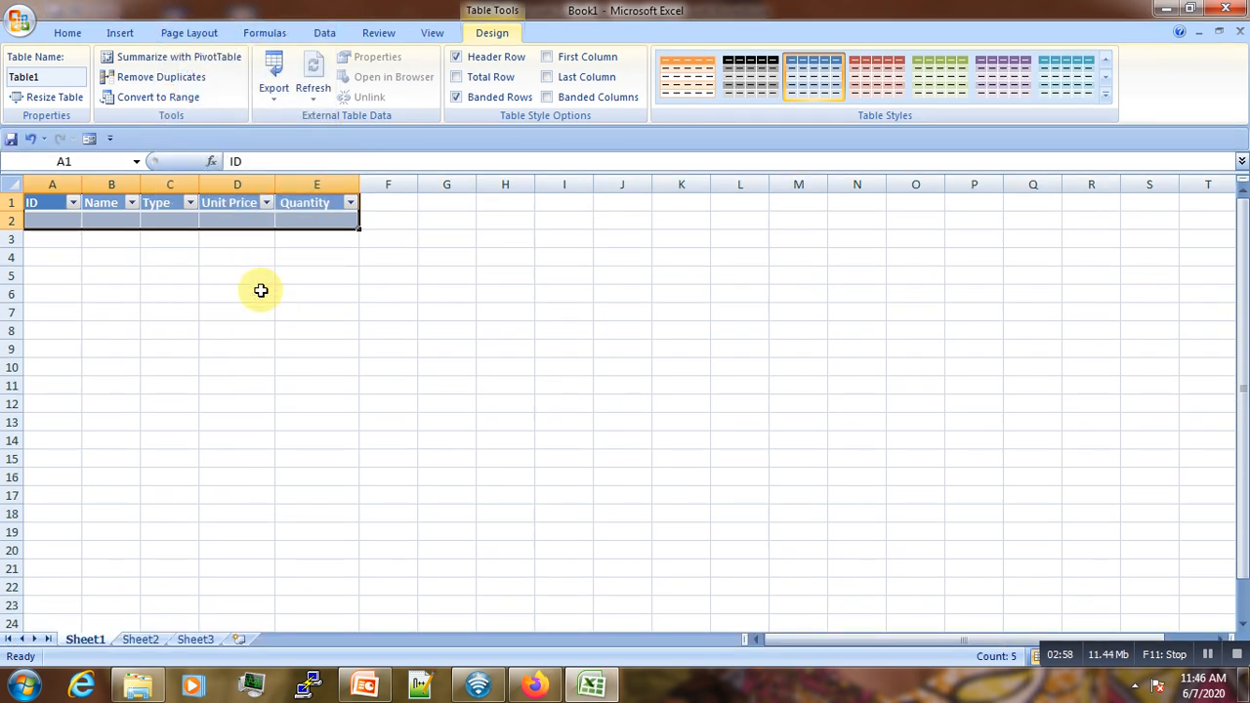
left_click(110, 137)
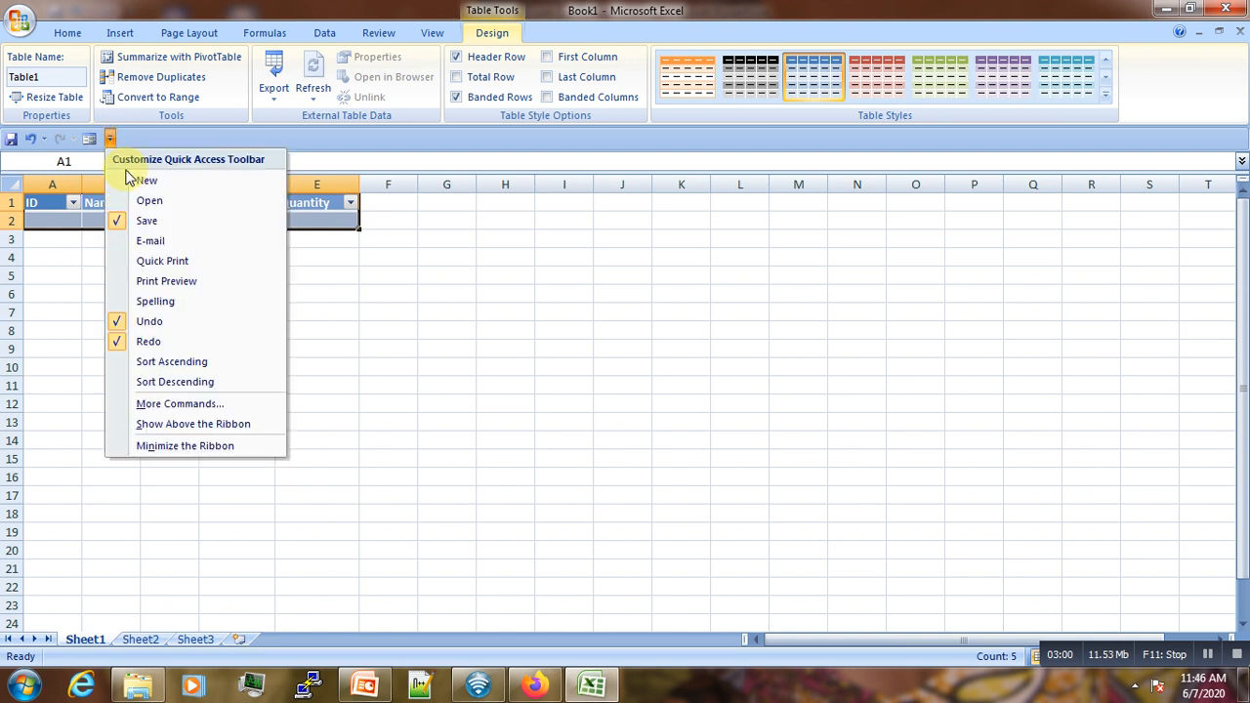
mouse_move(200, 407)
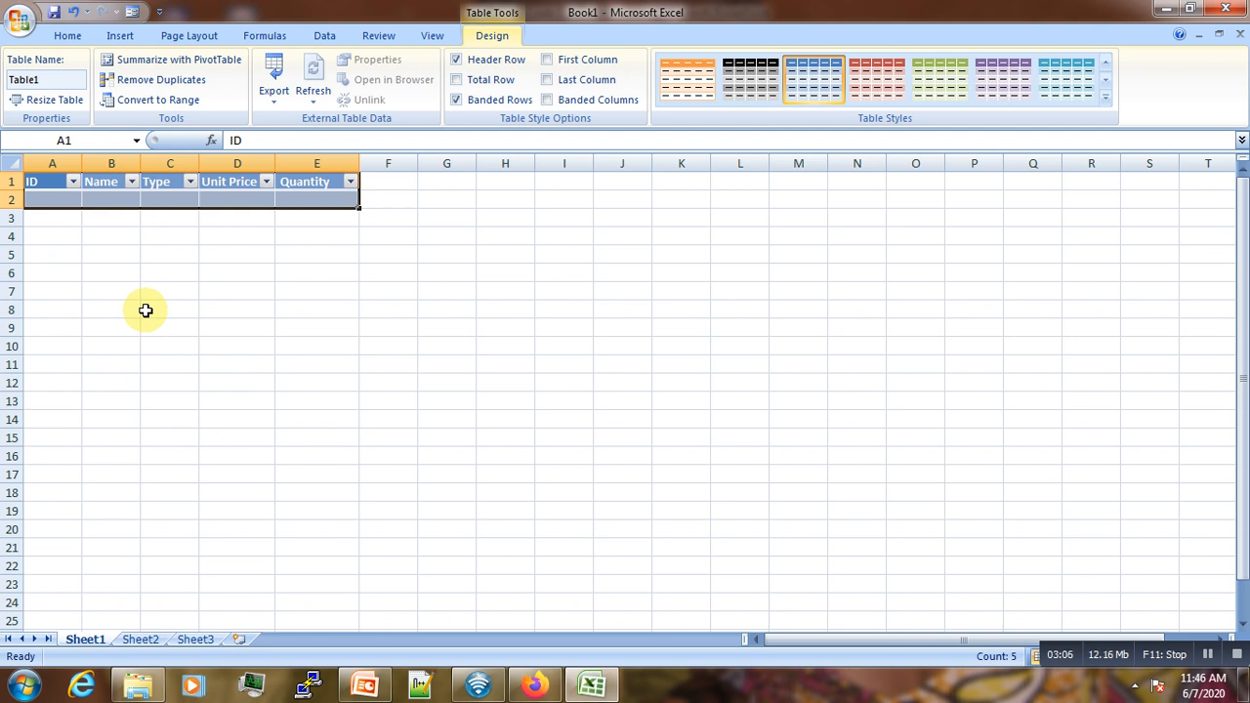
mouse_move(68, 247)
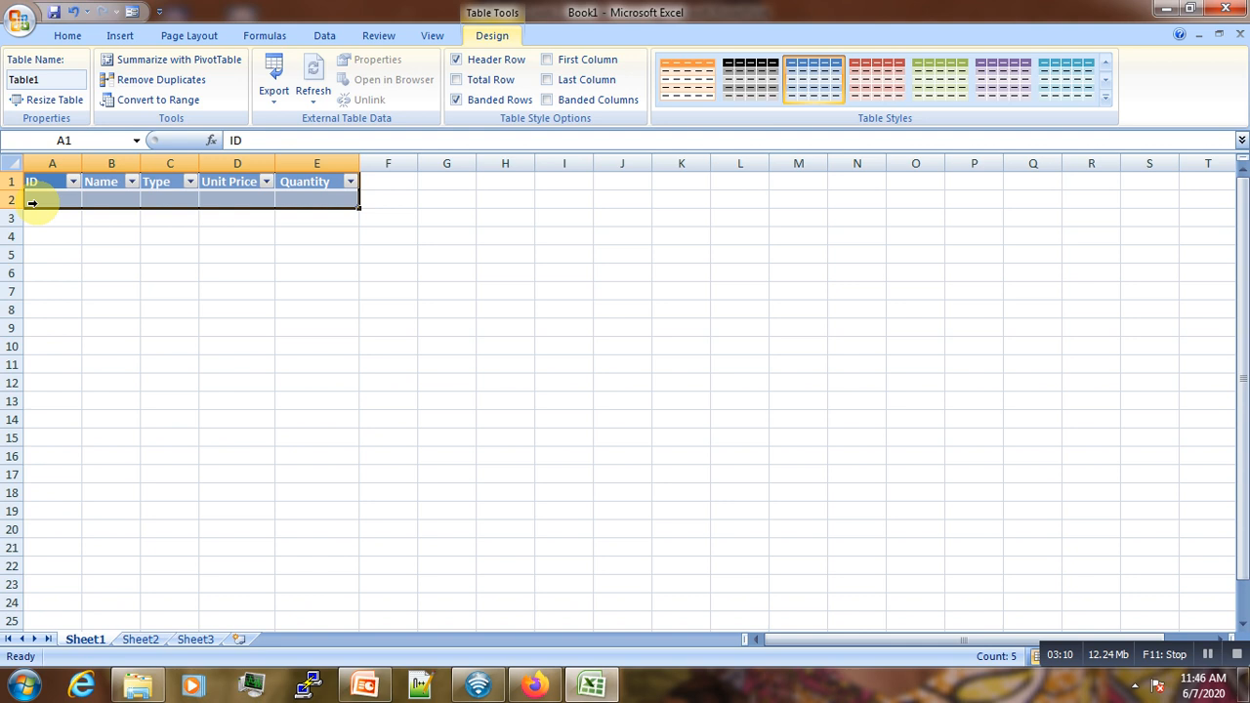
mouse_move(46, 235)
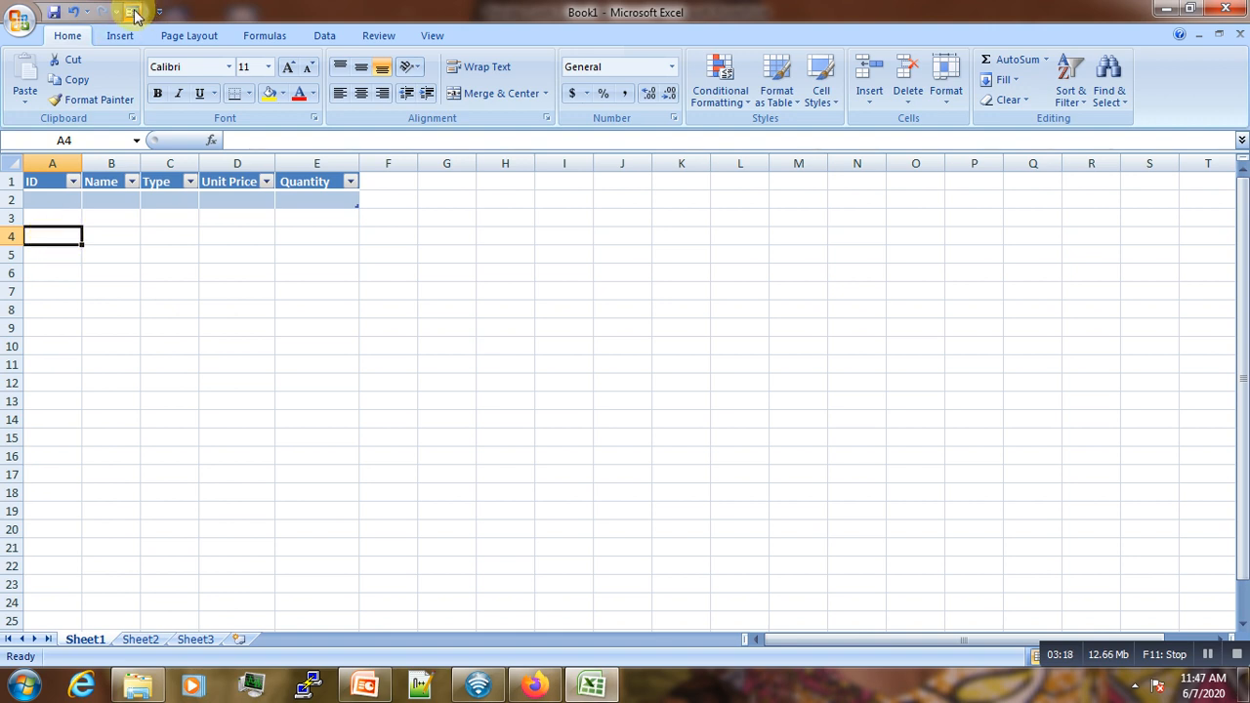
Try the Form button, dismiss the range error, and select cell A2 inside Table1
left_click(132, 13)
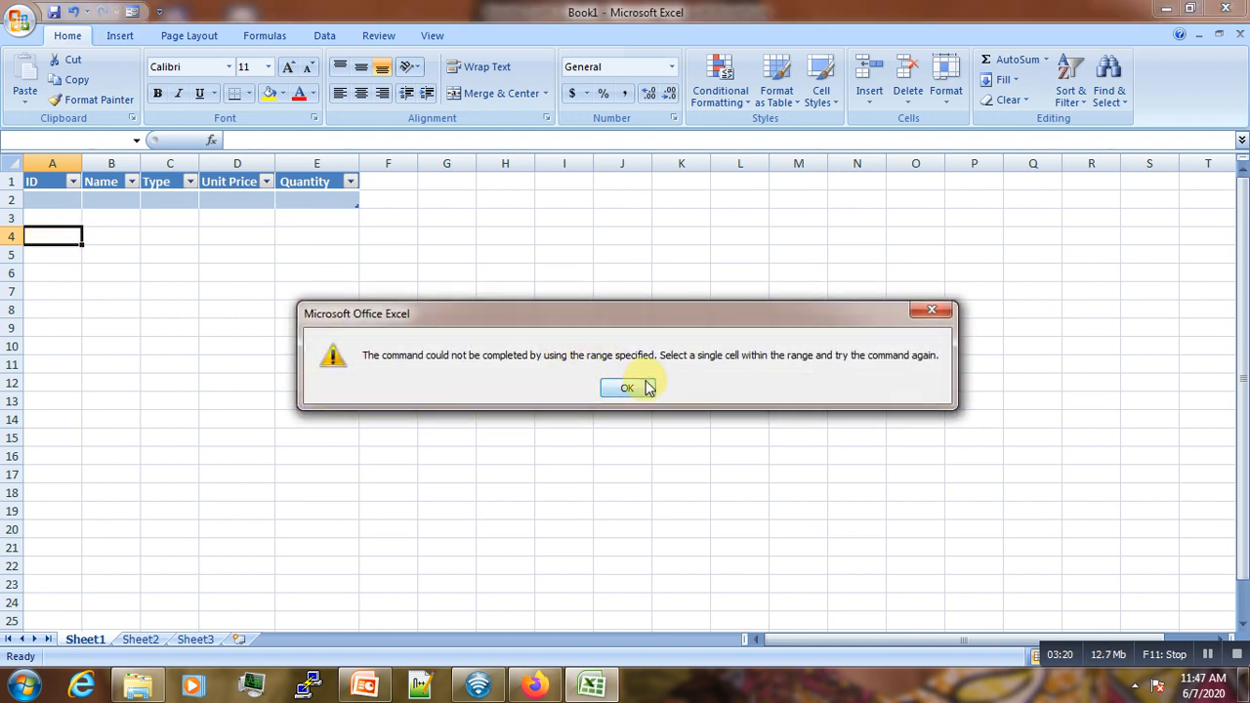
left_click(626, 388)
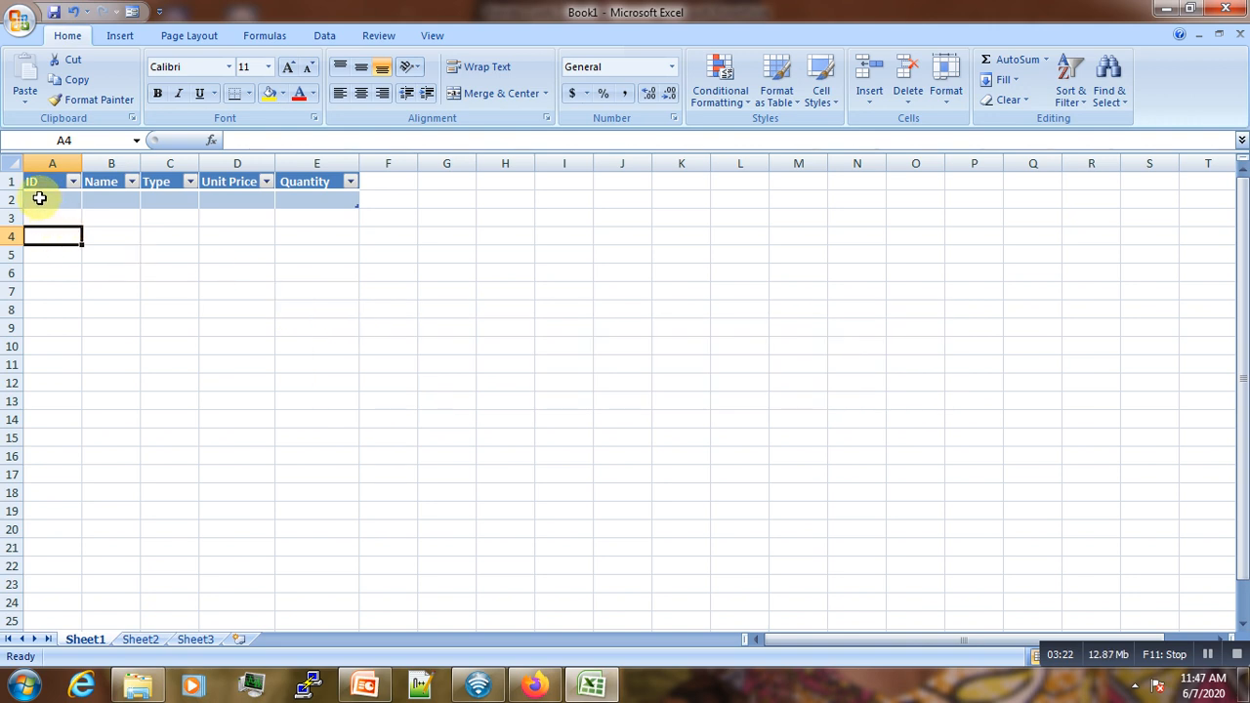
left_click(40, 199)
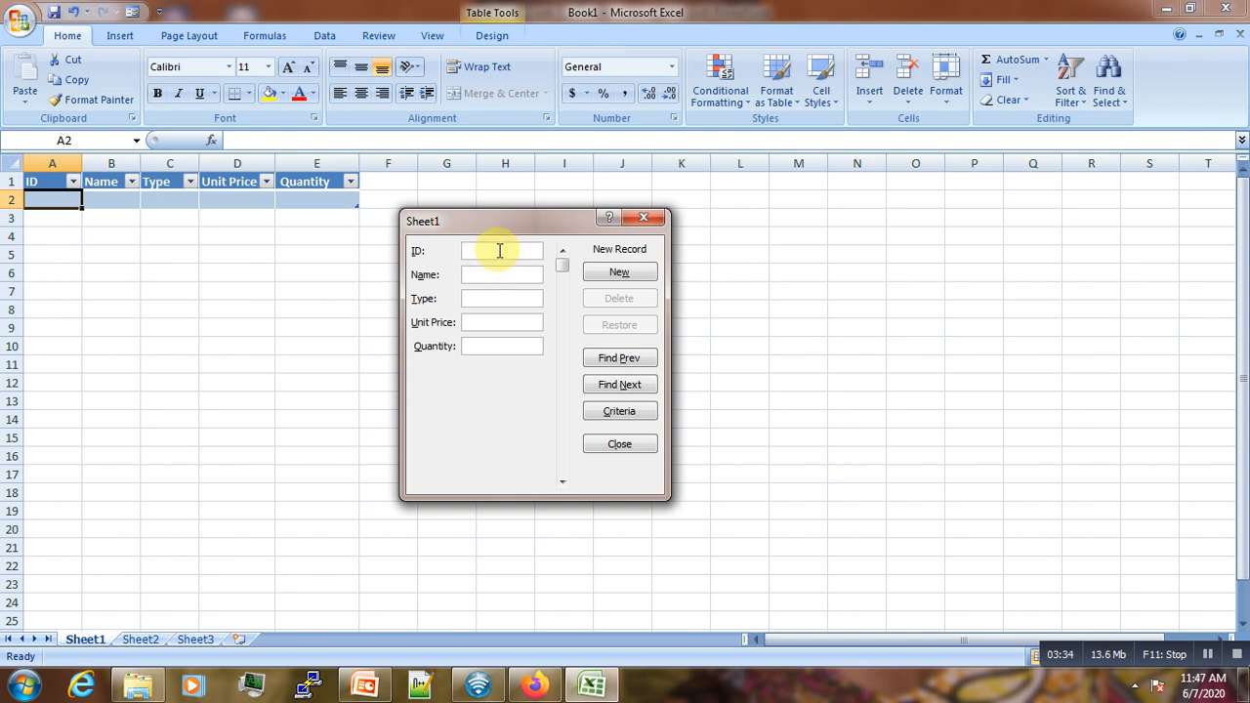
Enter records a and b in the data form, with b priced 200 at quantity 3
type("a")
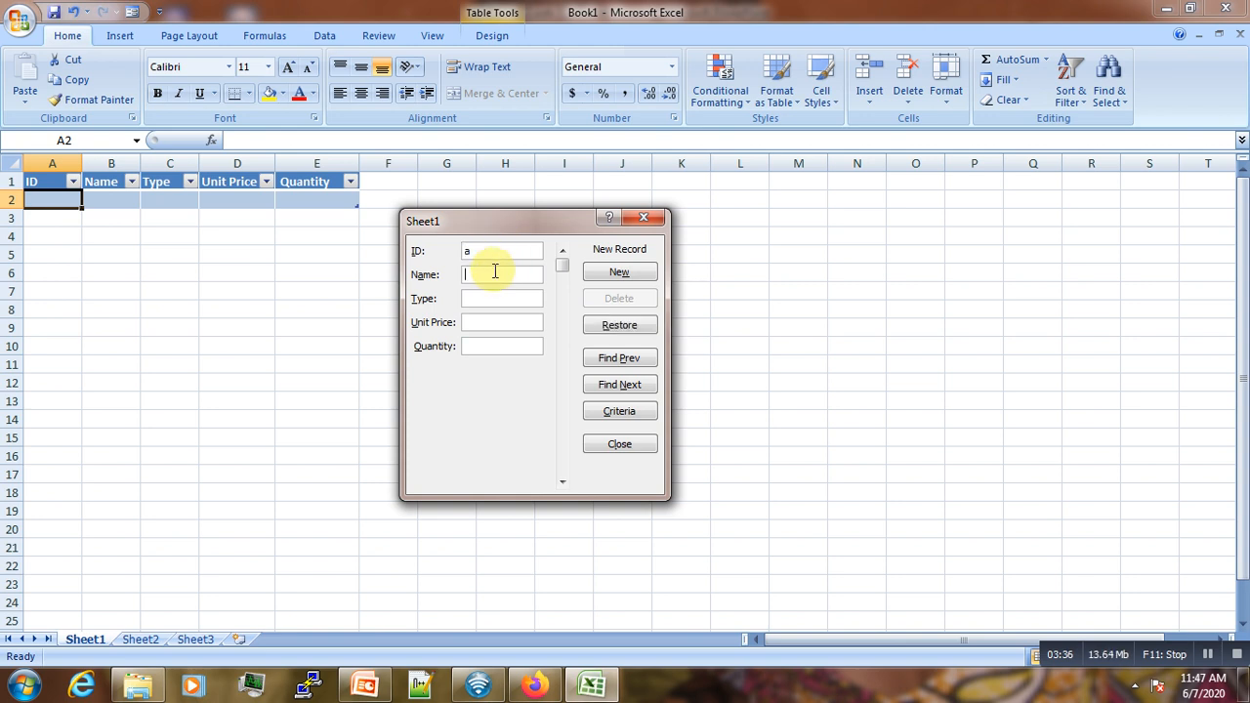
type("a")
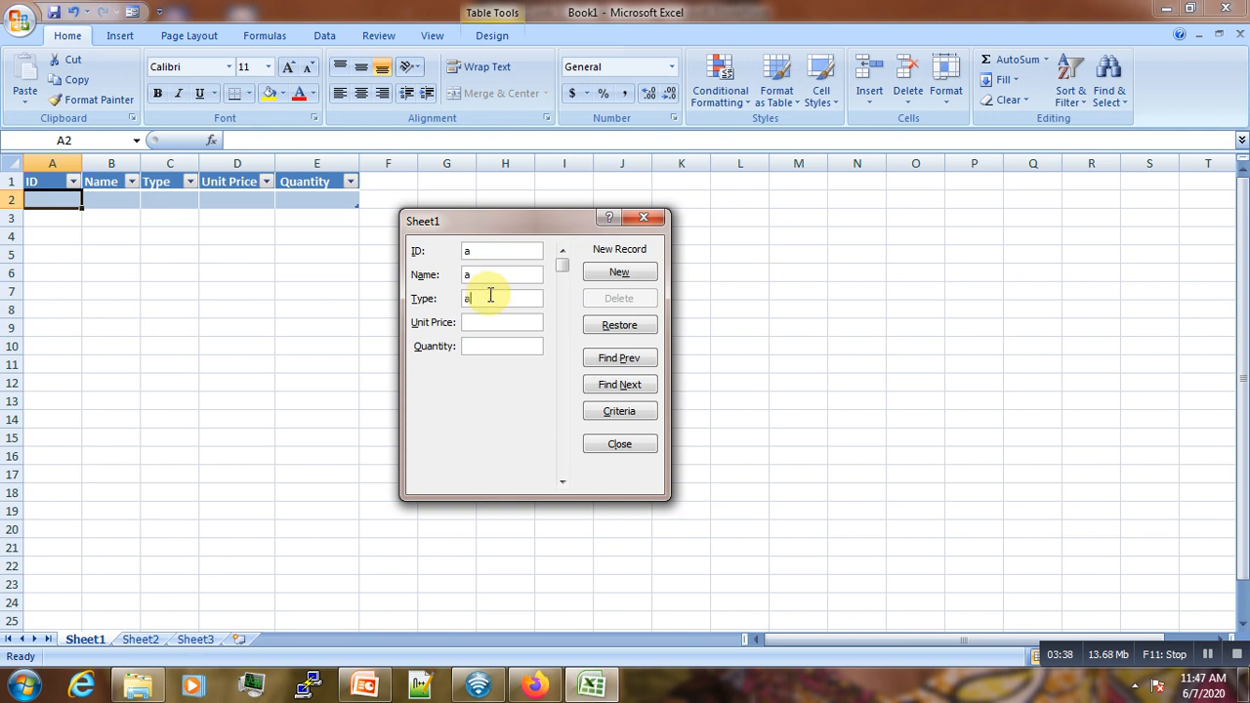
type("1")
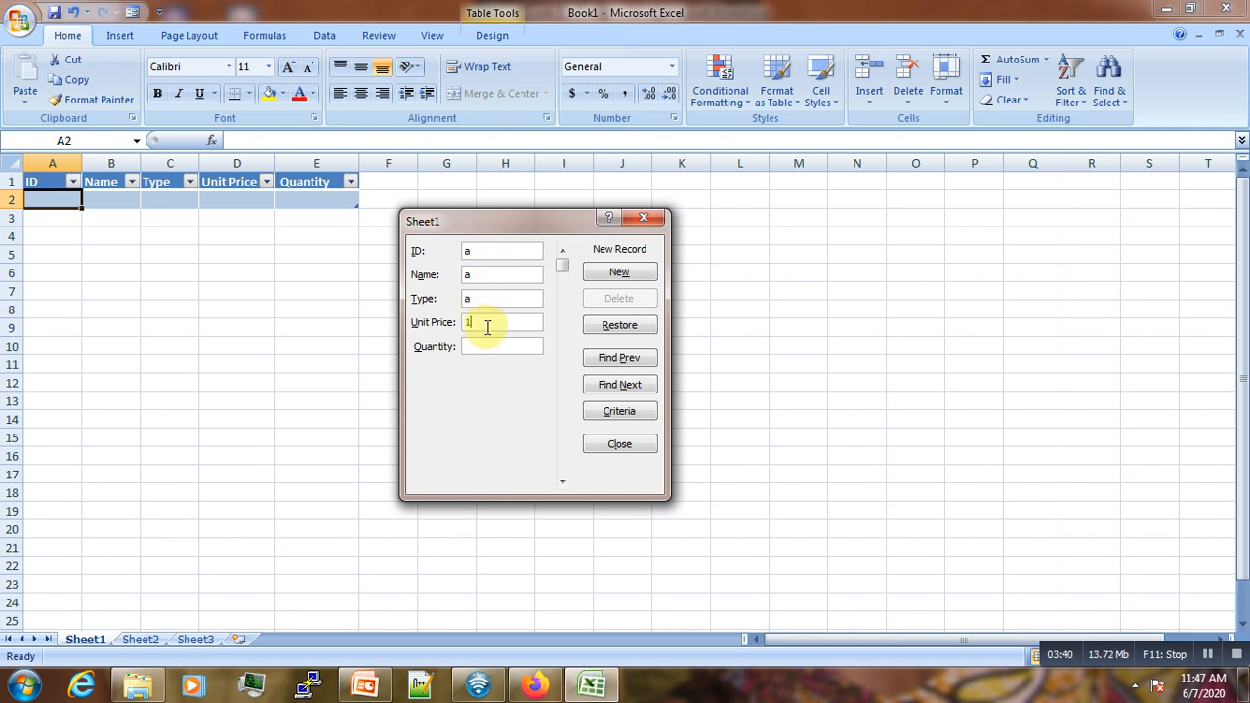
type("00")
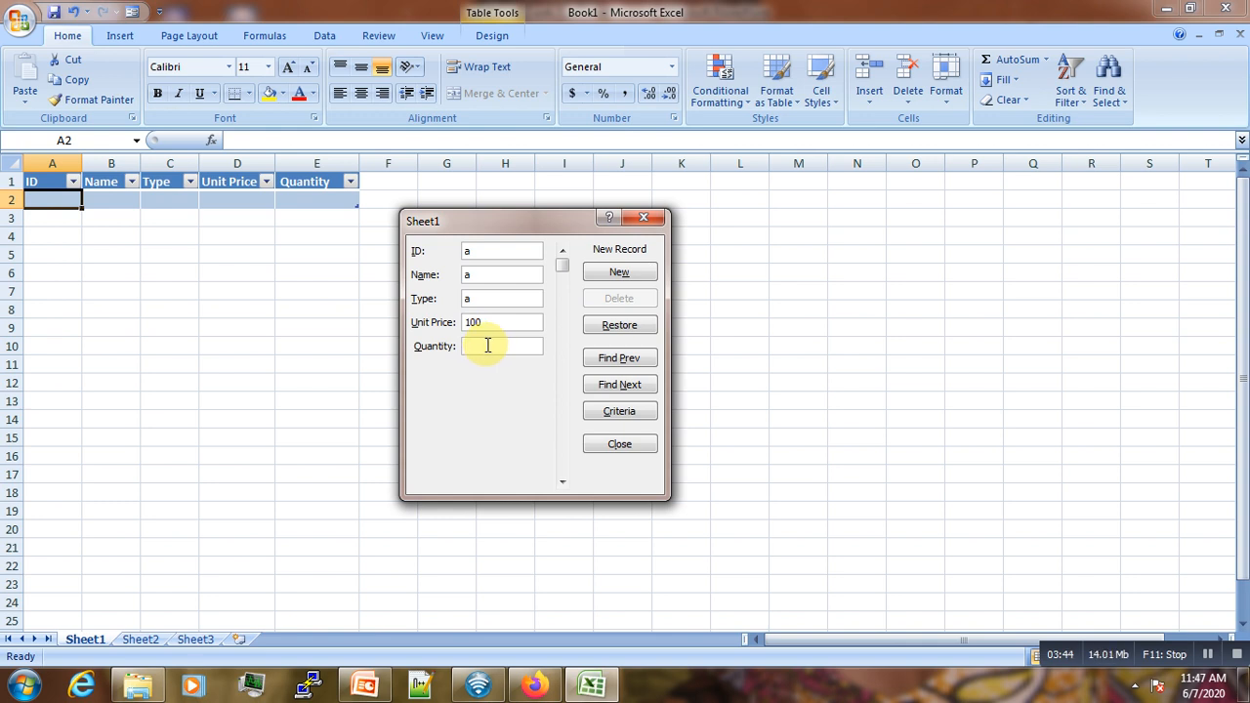
left_click(619, 271)
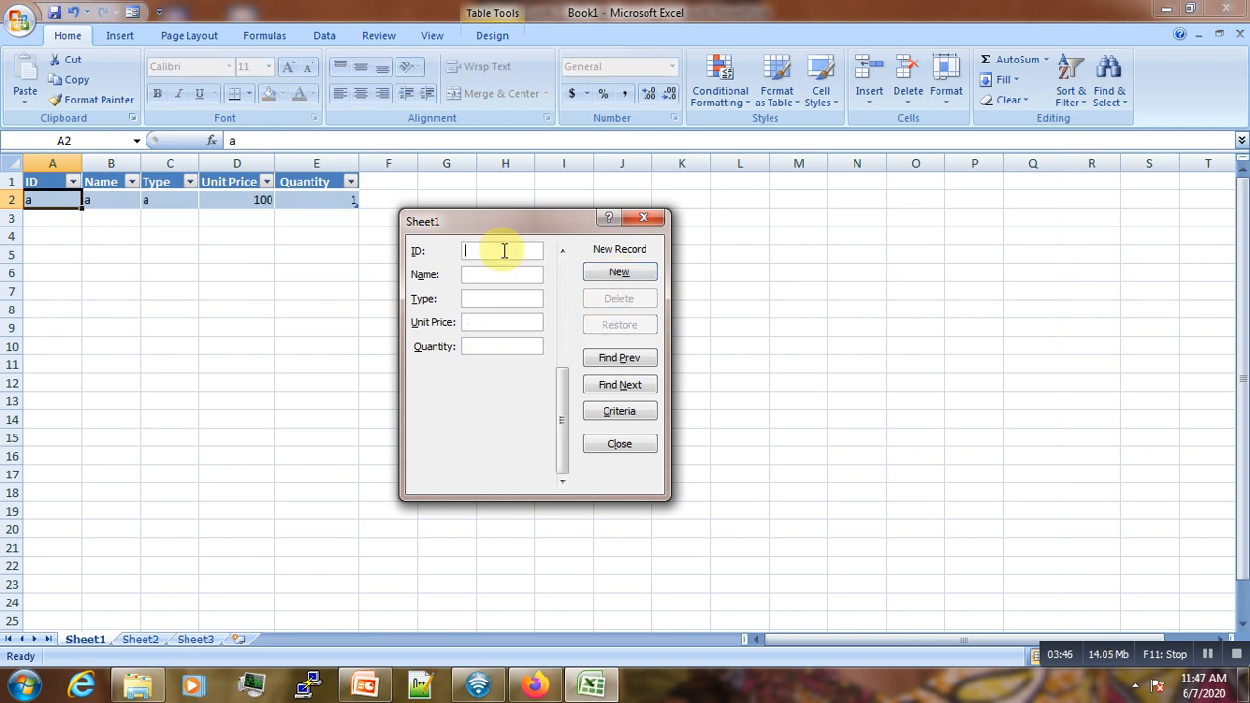
type("b")
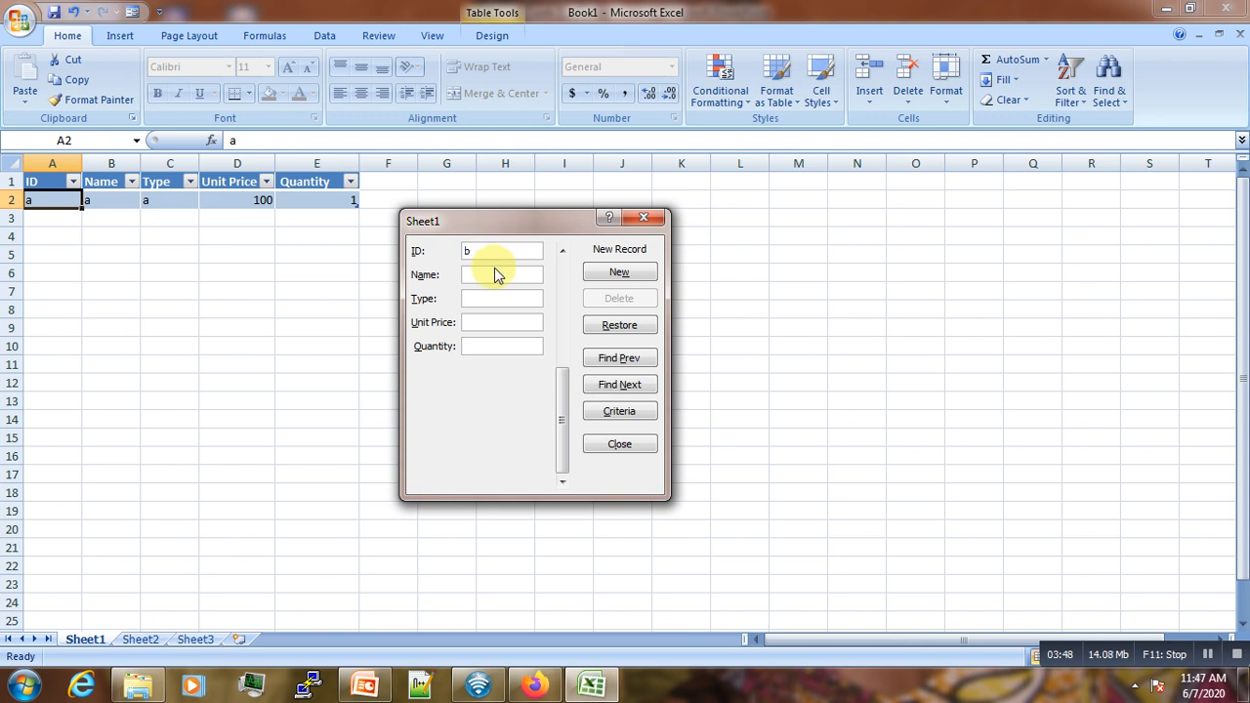
type("b")
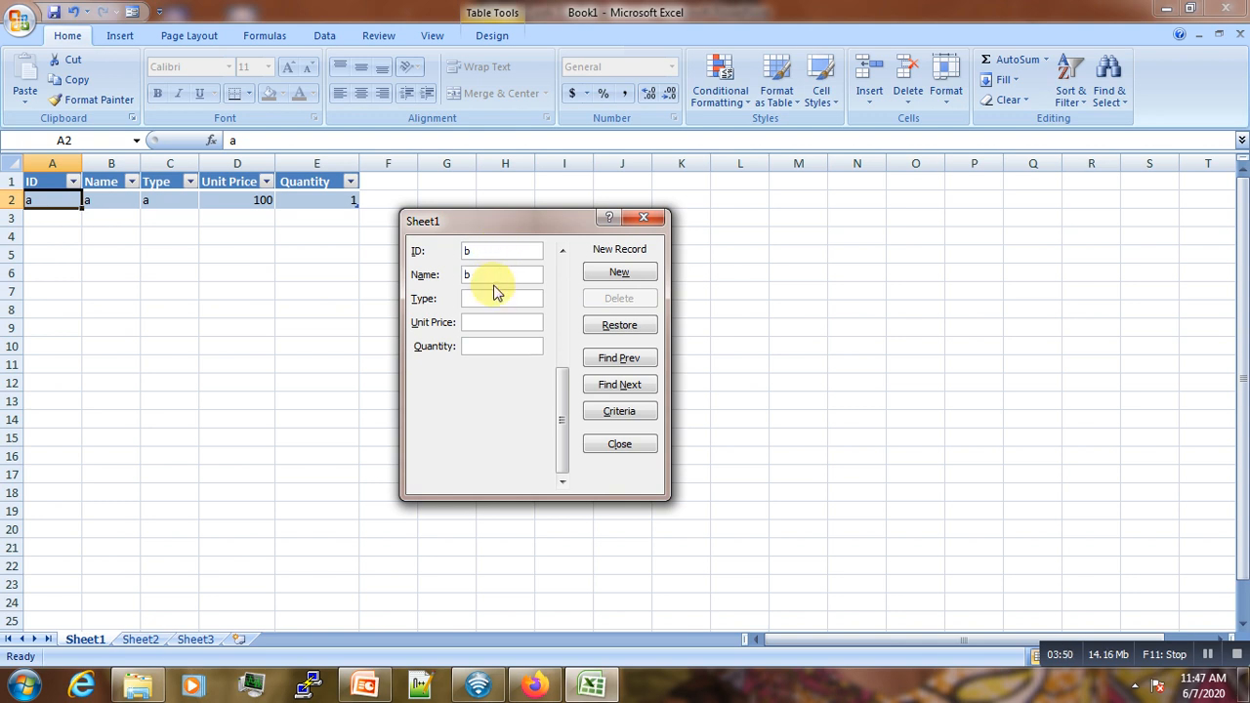
left_click(501, 322)
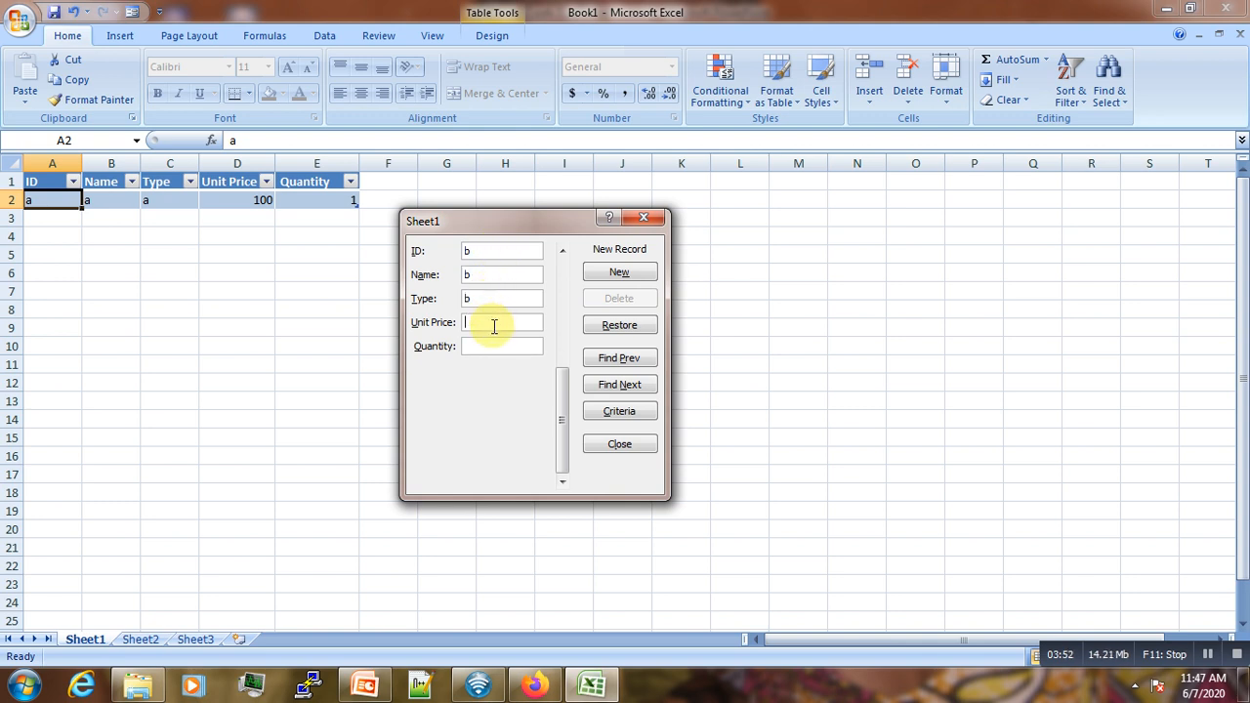
type("200")
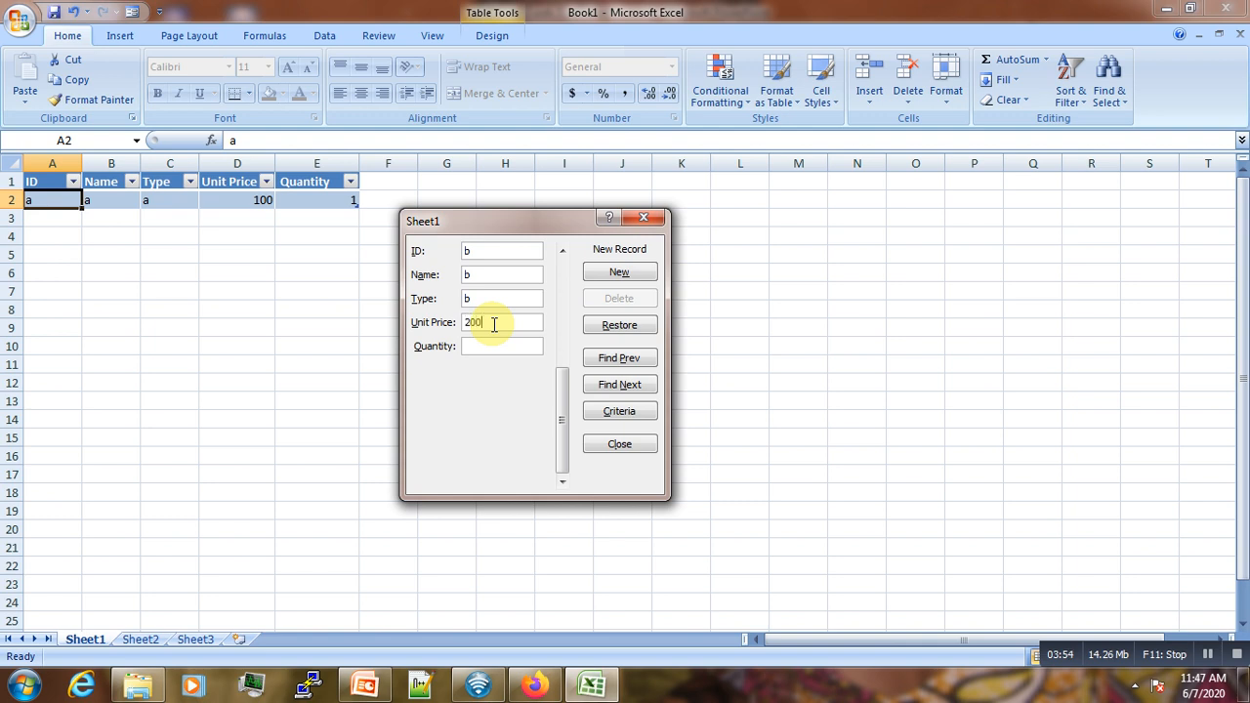
left_click(501, 346)
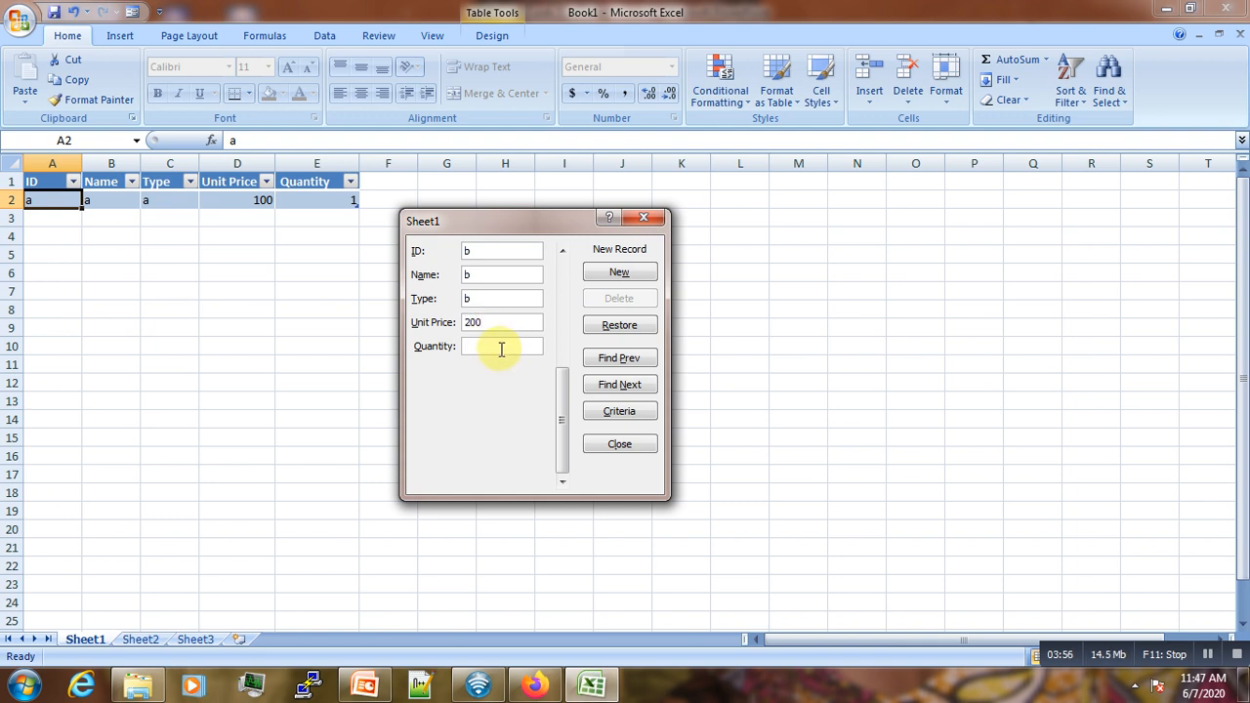
type("3")
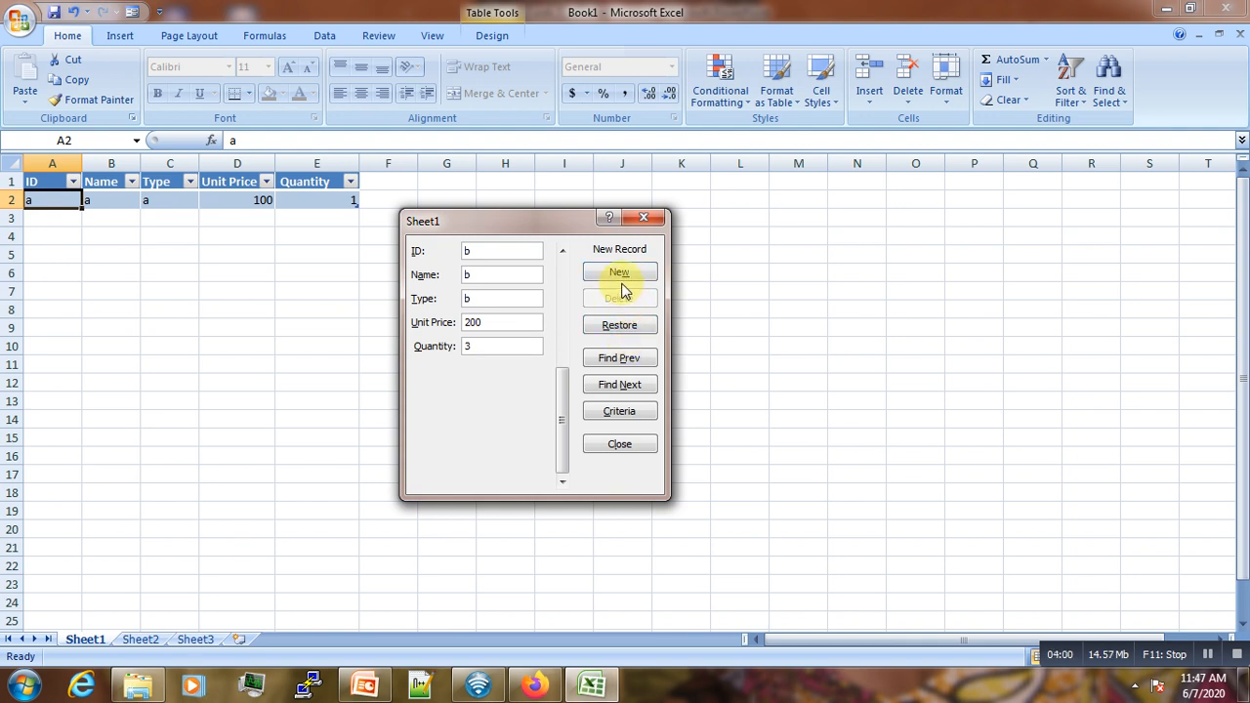
left_click(620, 272)
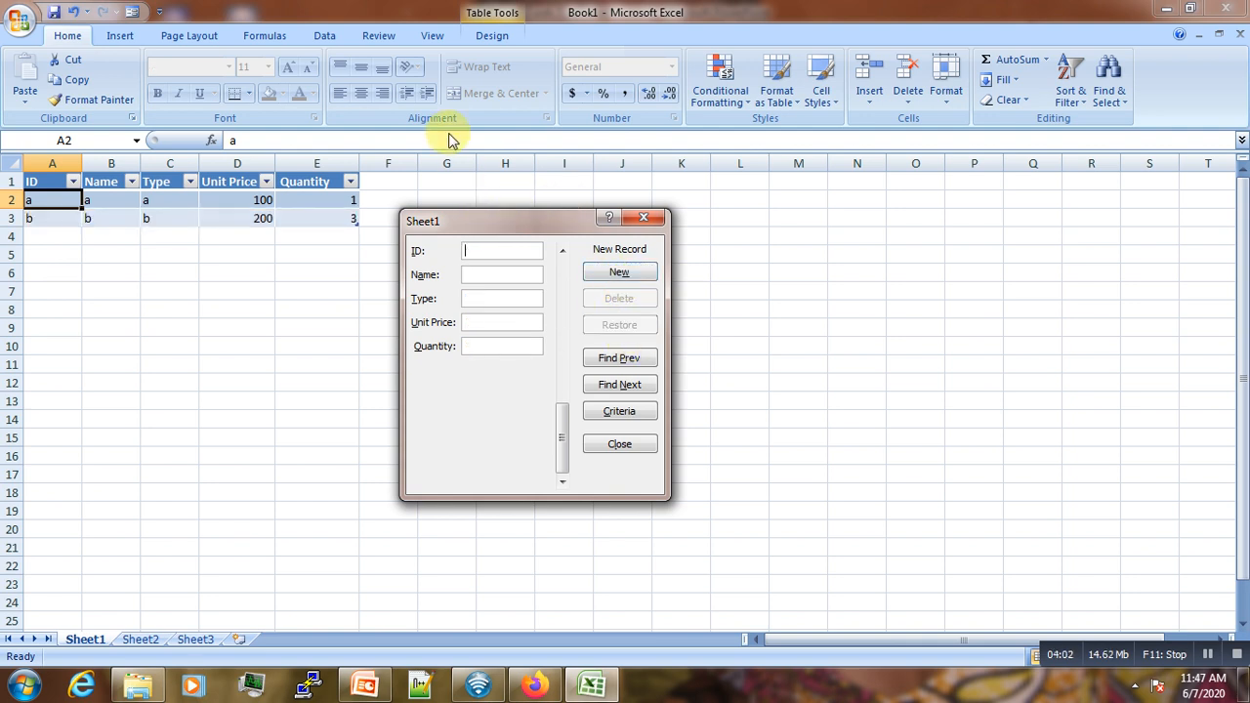
Add record c (price 500, quantity 5) and record d (price corrected to 400, quantity 6)
type("c")
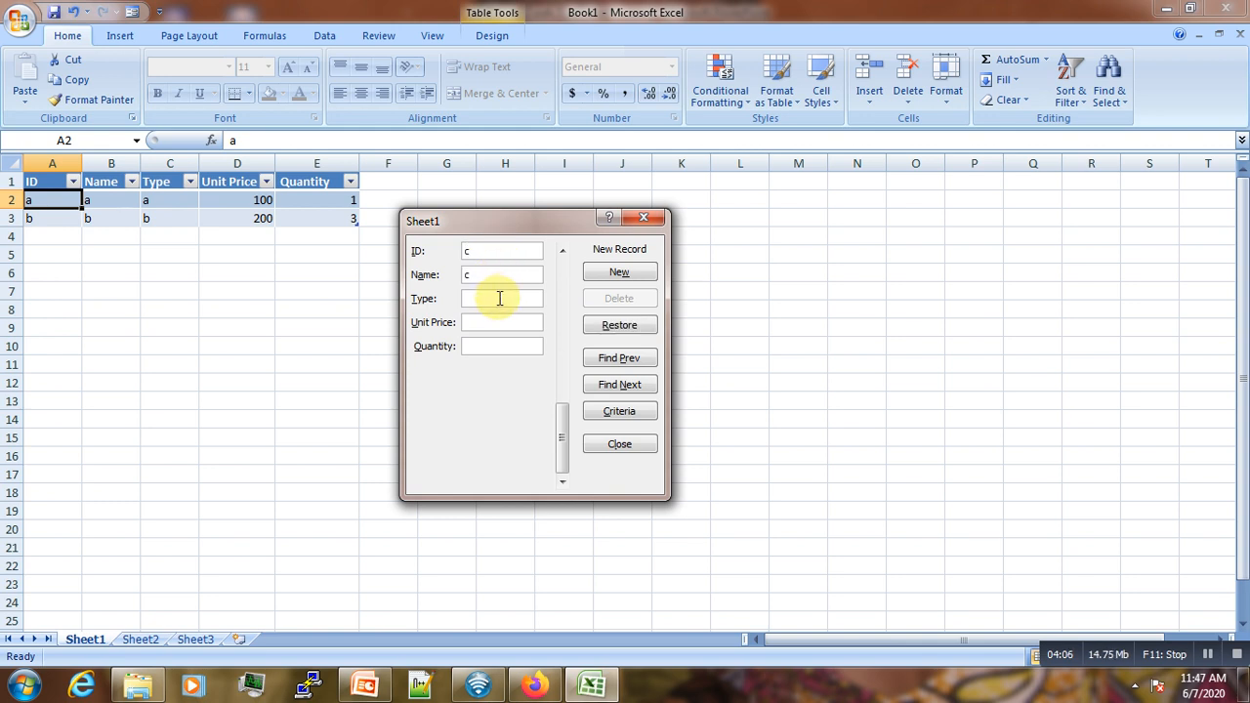
type("c")
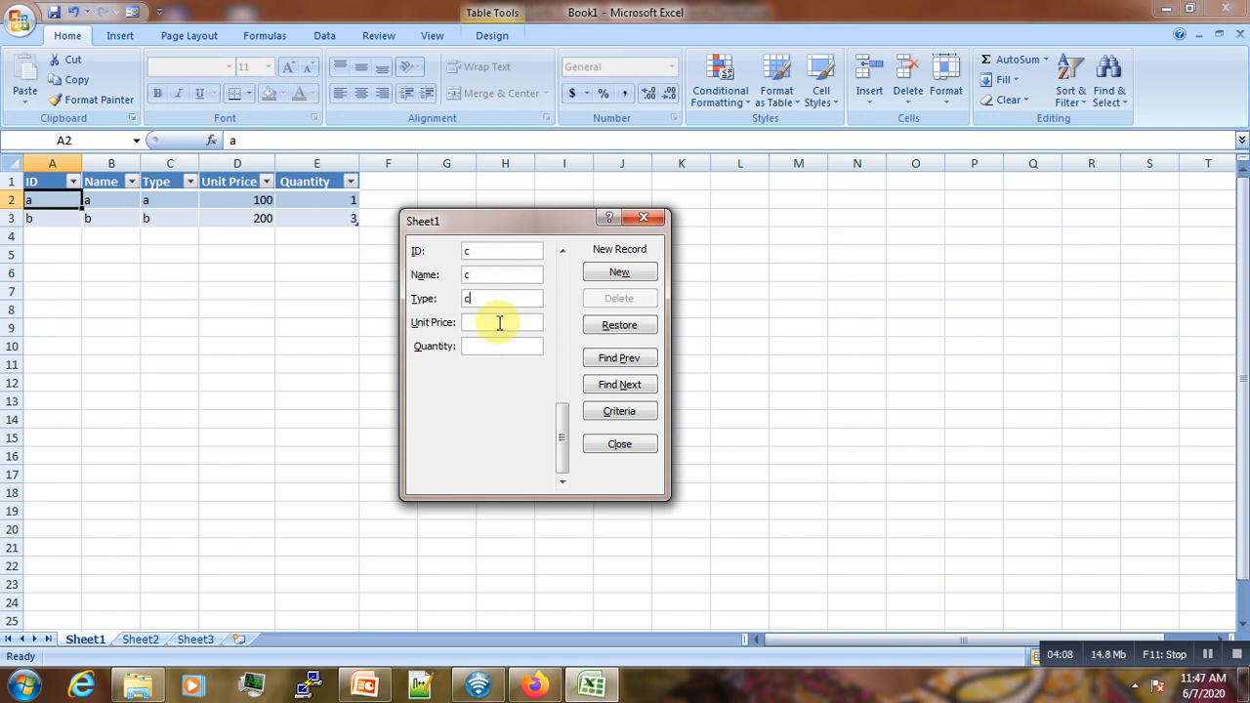
type("500")
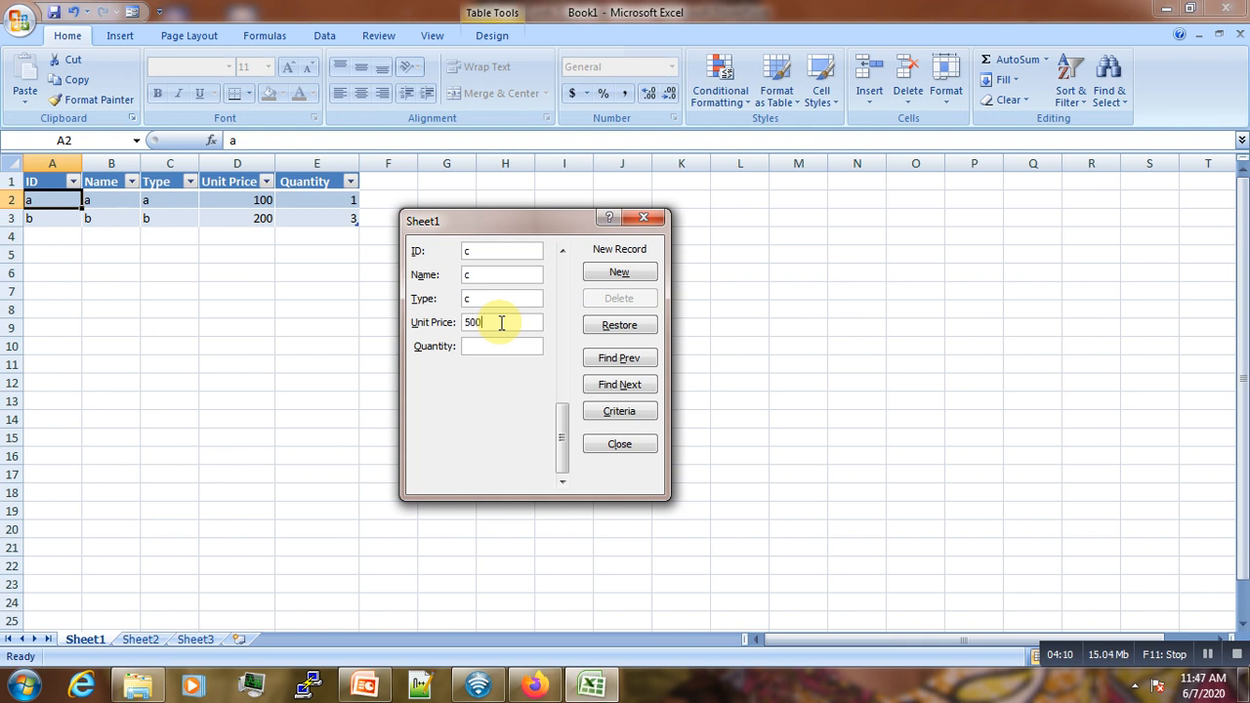
left_click(502, 346)
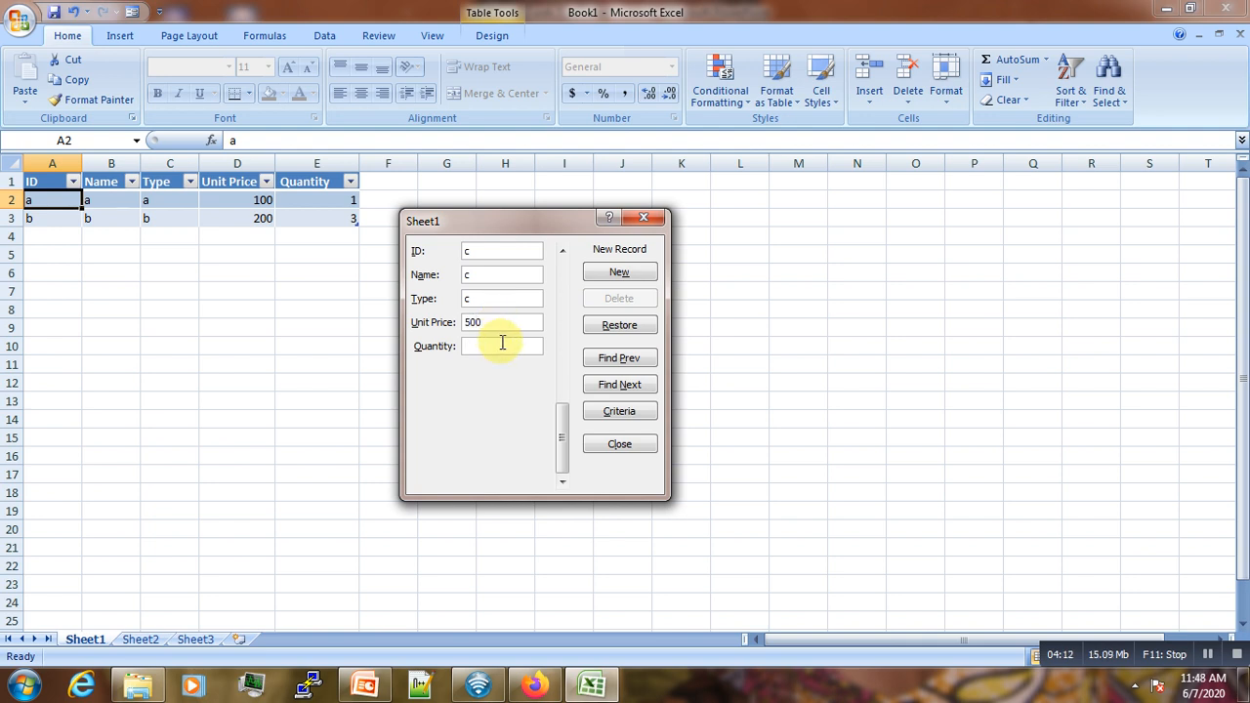
type("5")
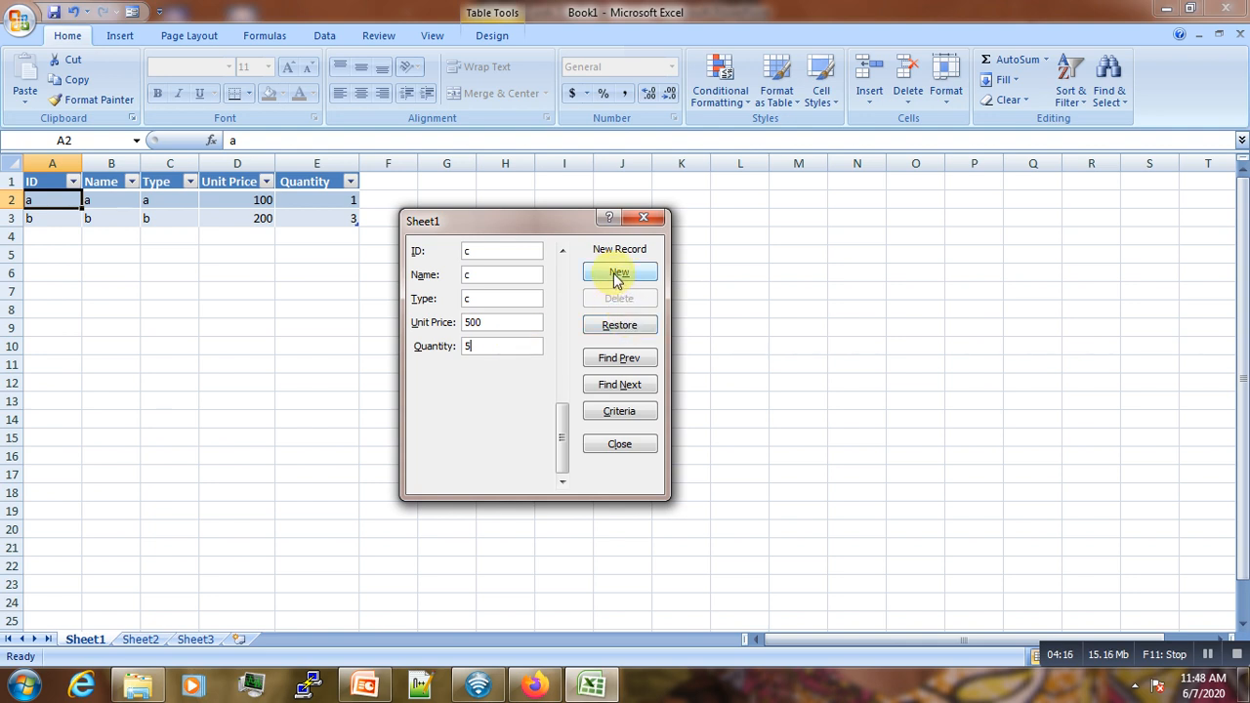
left_click(620, 272)
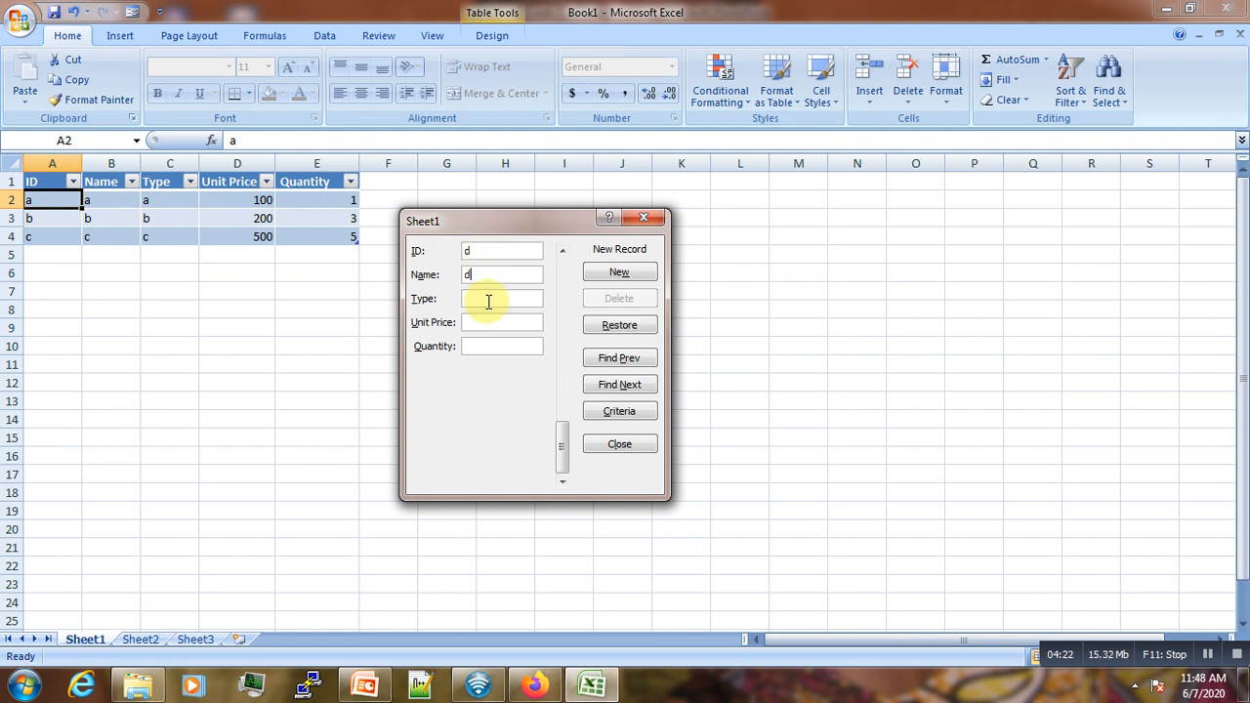
type("d")
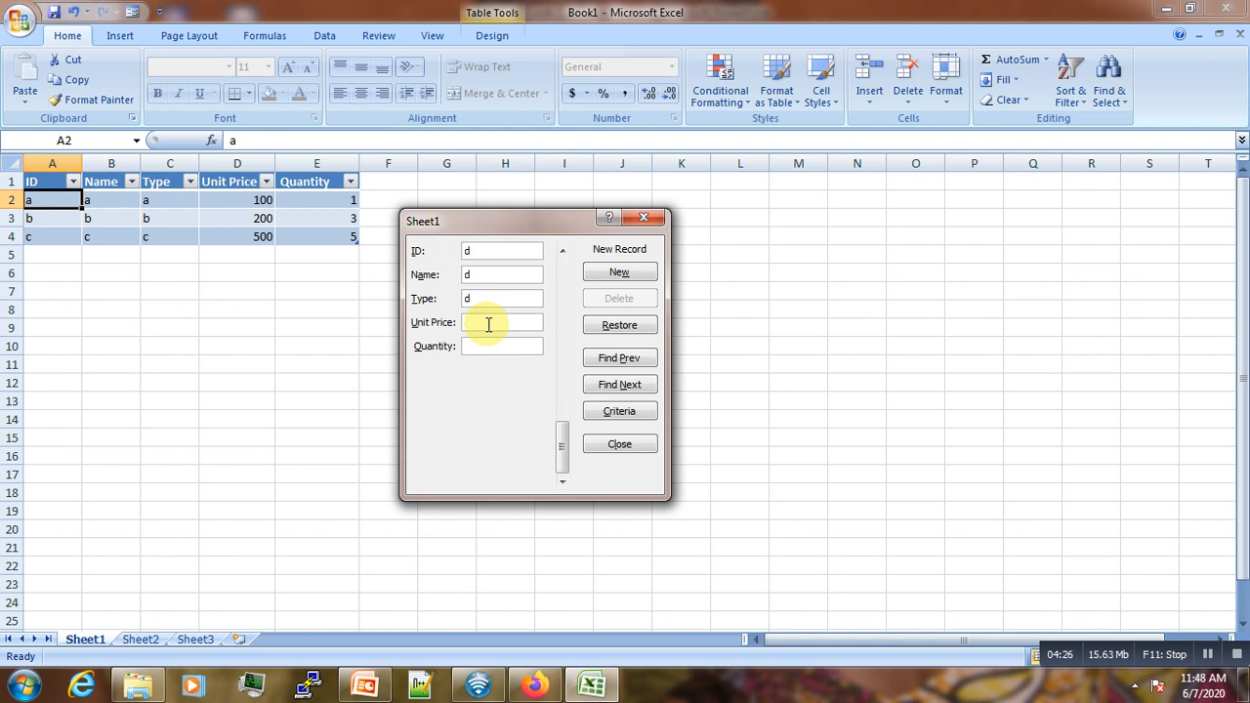
type("500")
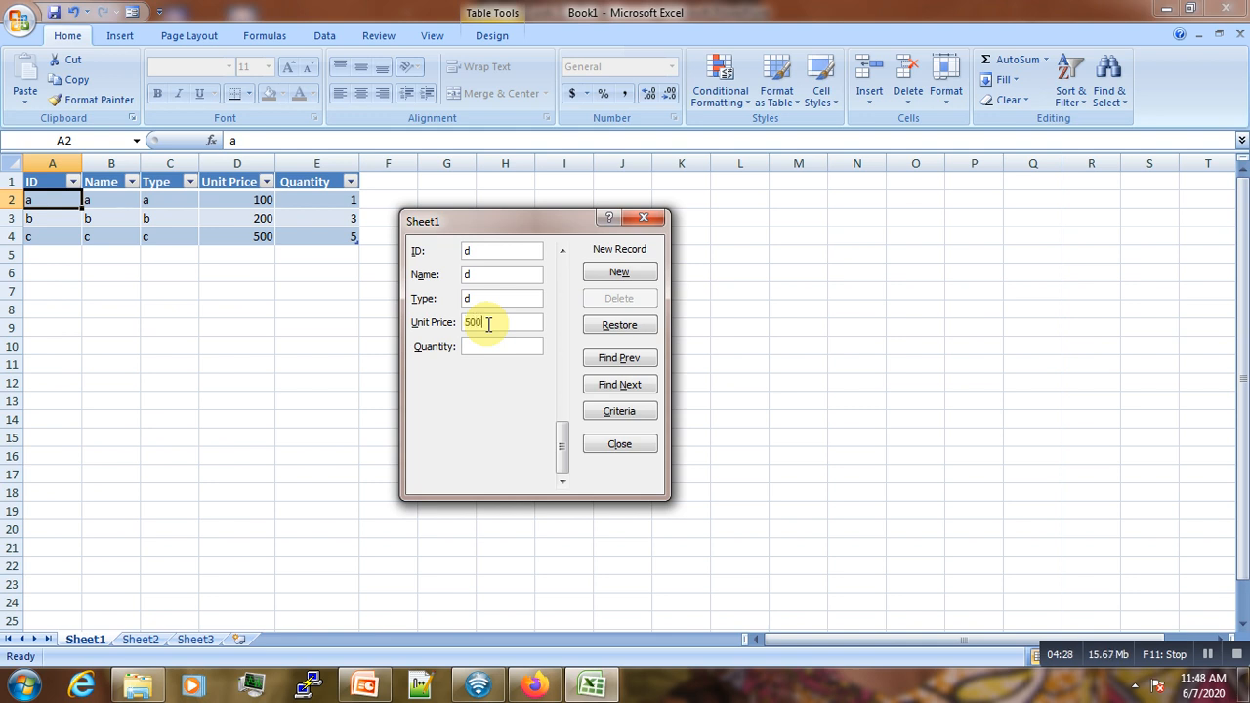
key("Backspace")
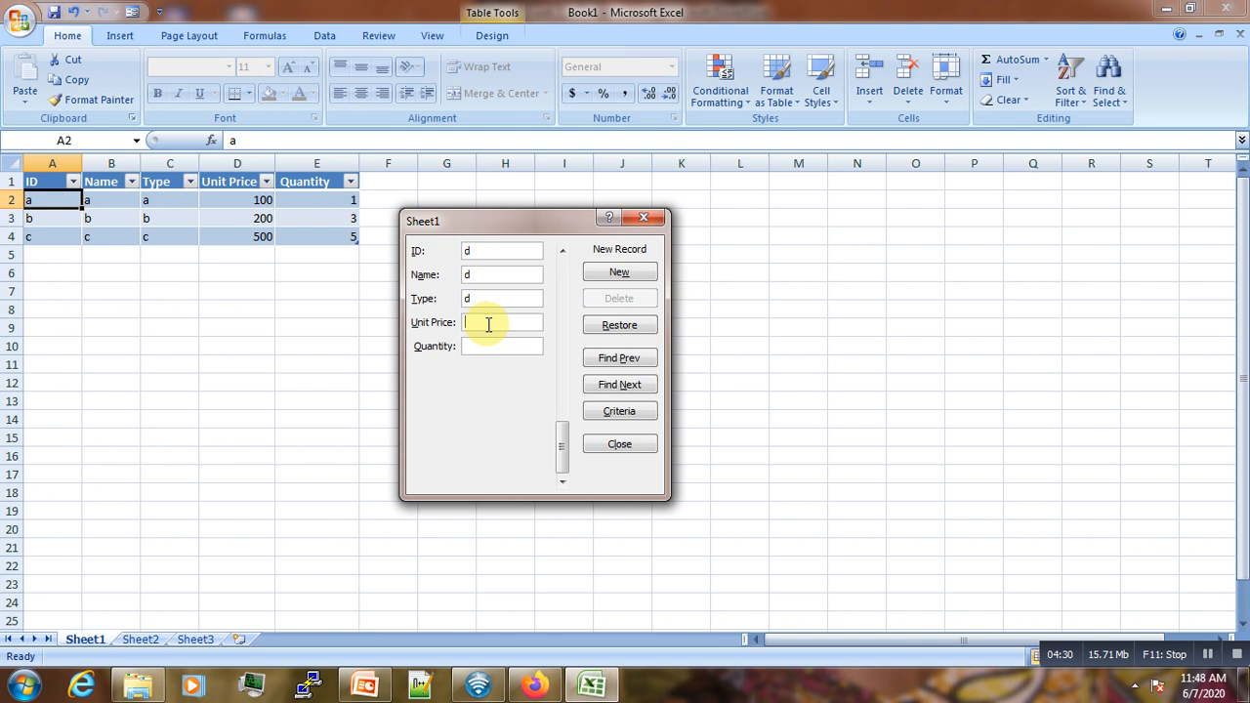
type("400")
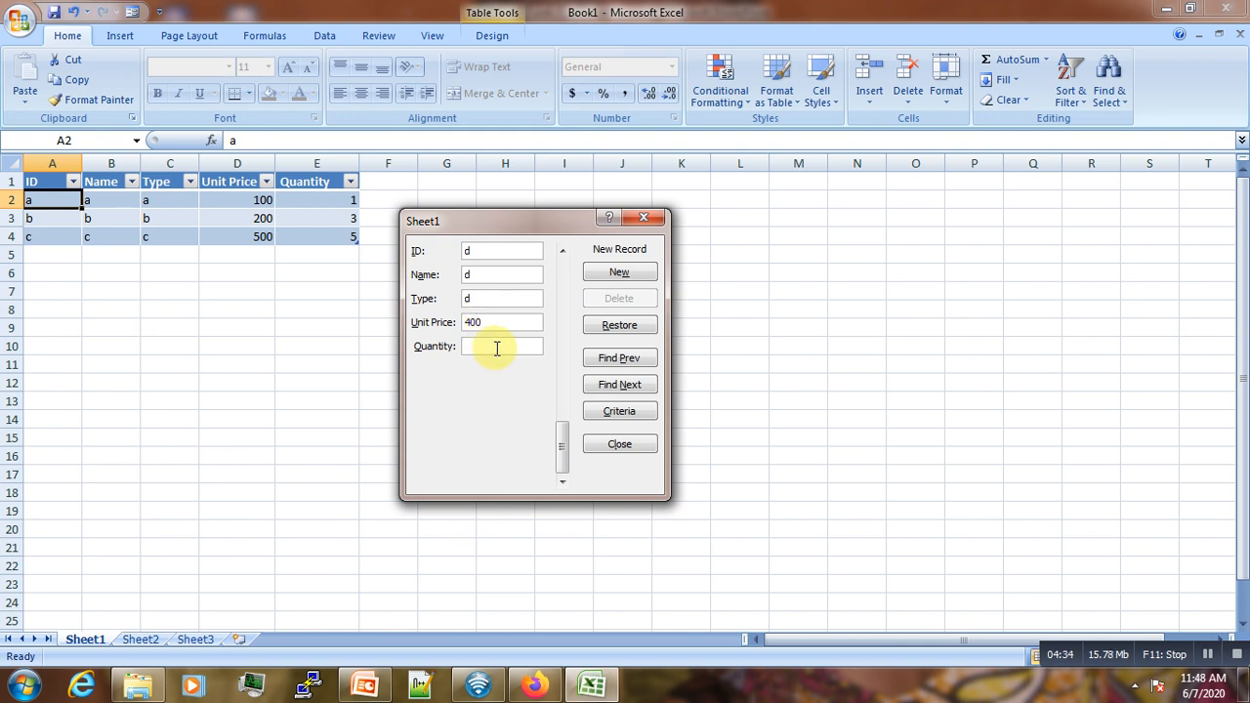
type("6")
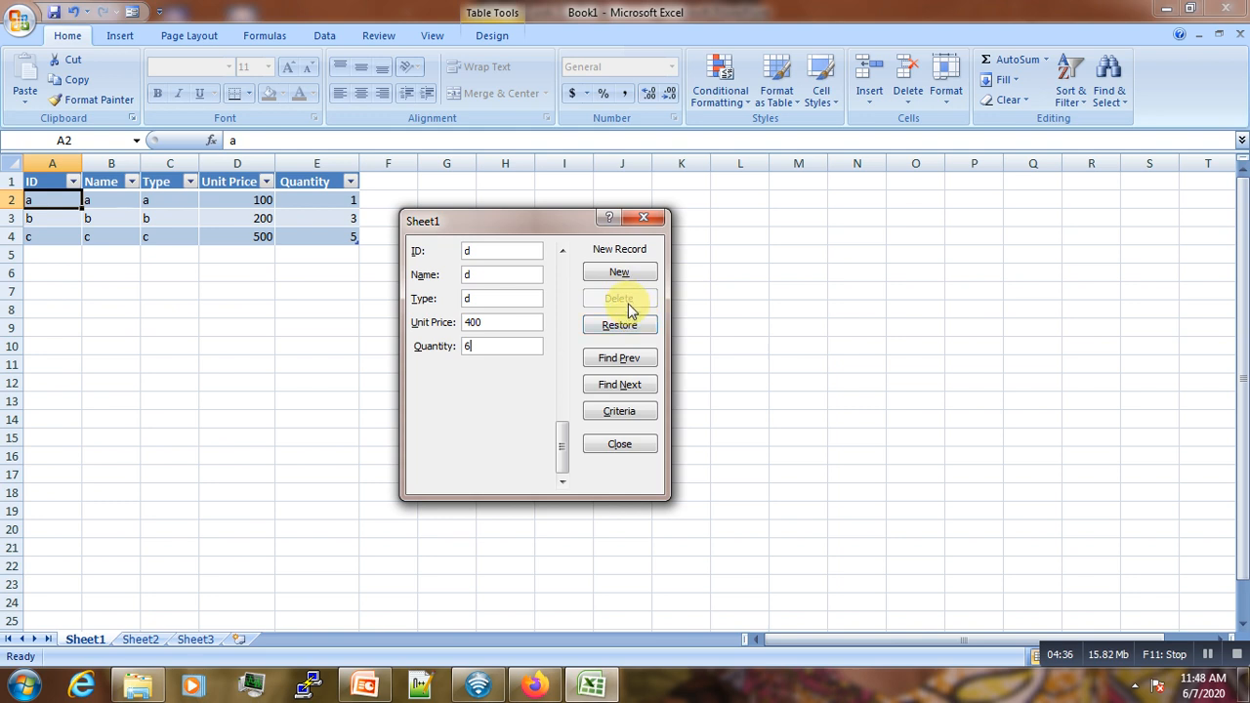
left_click(619, 271)
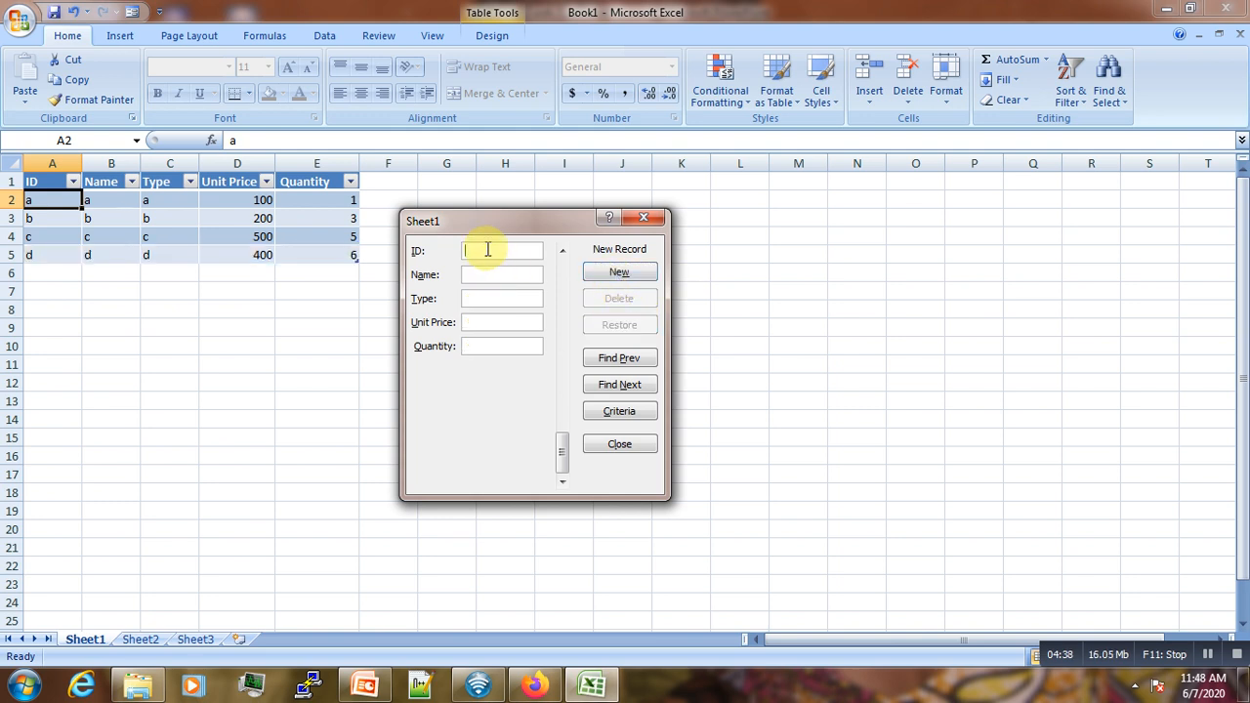
Add the final record e with value 300 and close the data form
type("d")
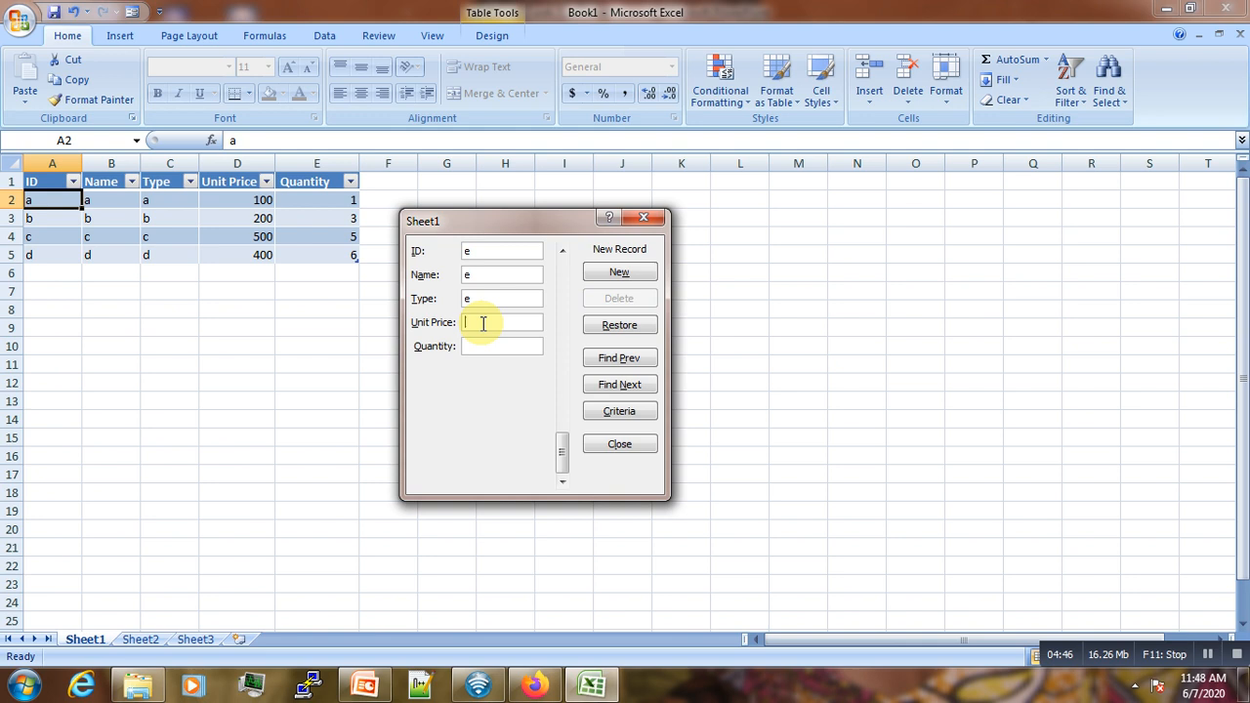
type("300")
left_click(502, 345)
type("6")
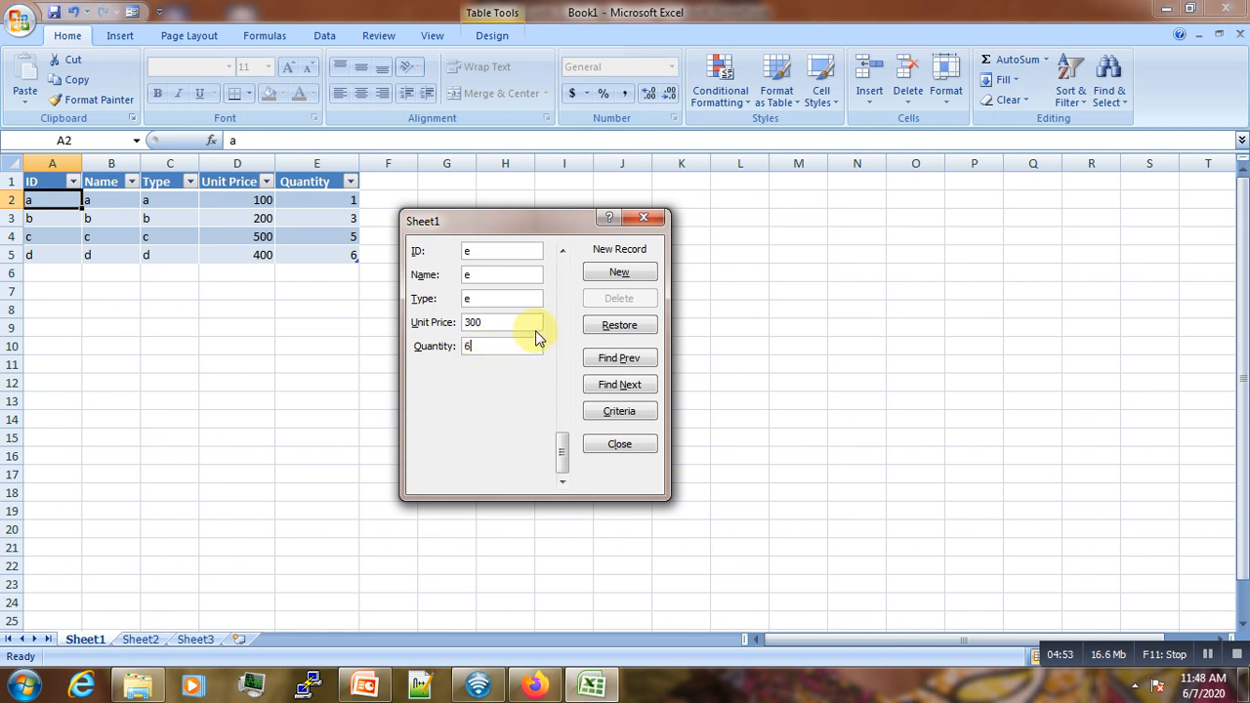
left_click(618, 272)
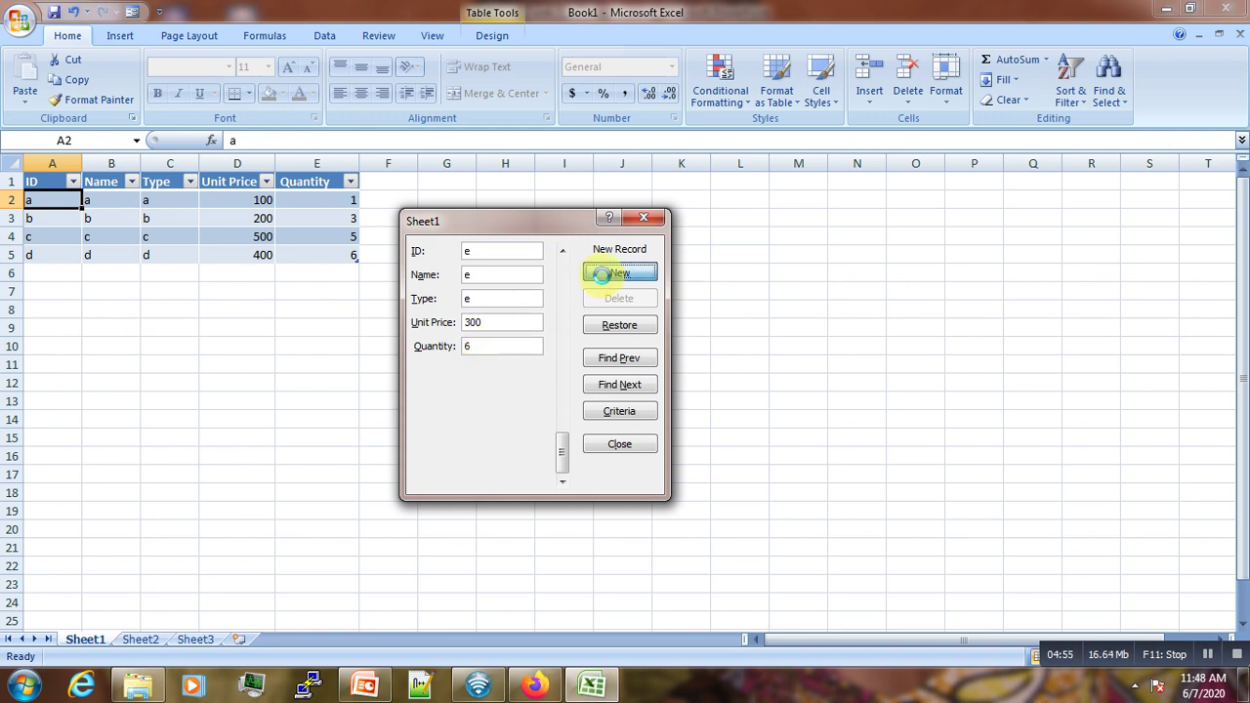
left_click(619, 272)
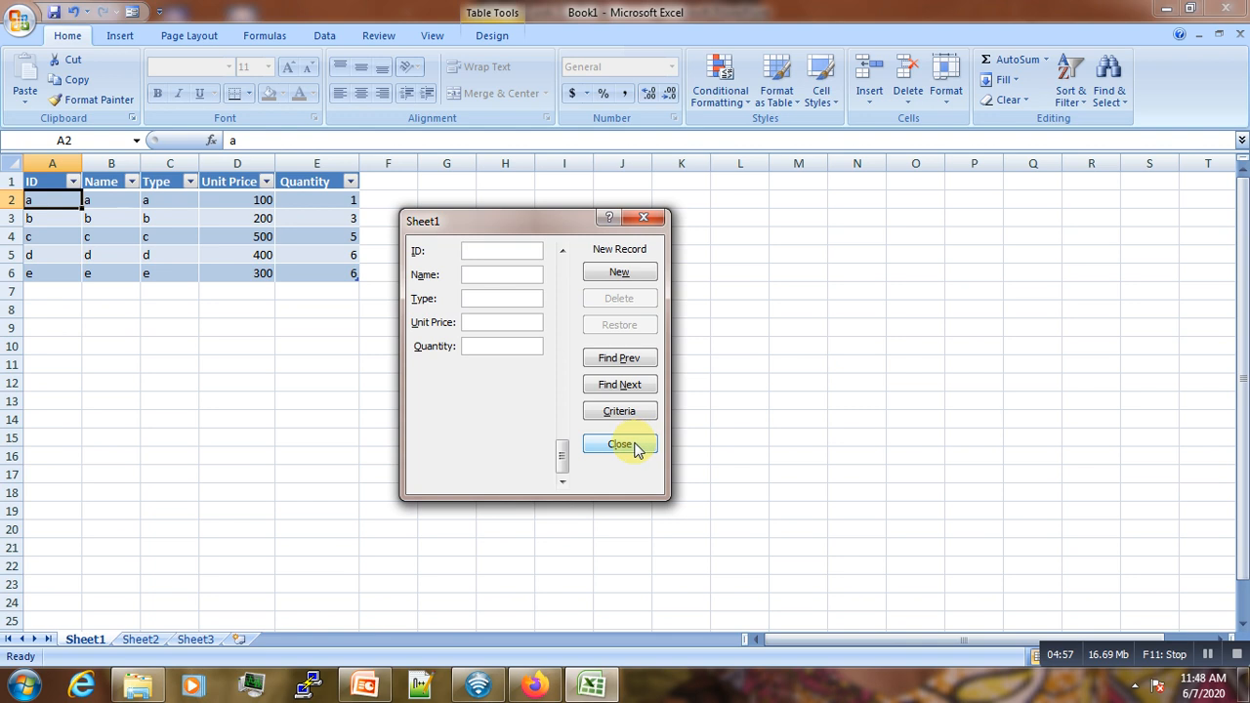
Select cell D3 in Table1 and reopen the data form at record 1 of 5
left_click(620, 444)
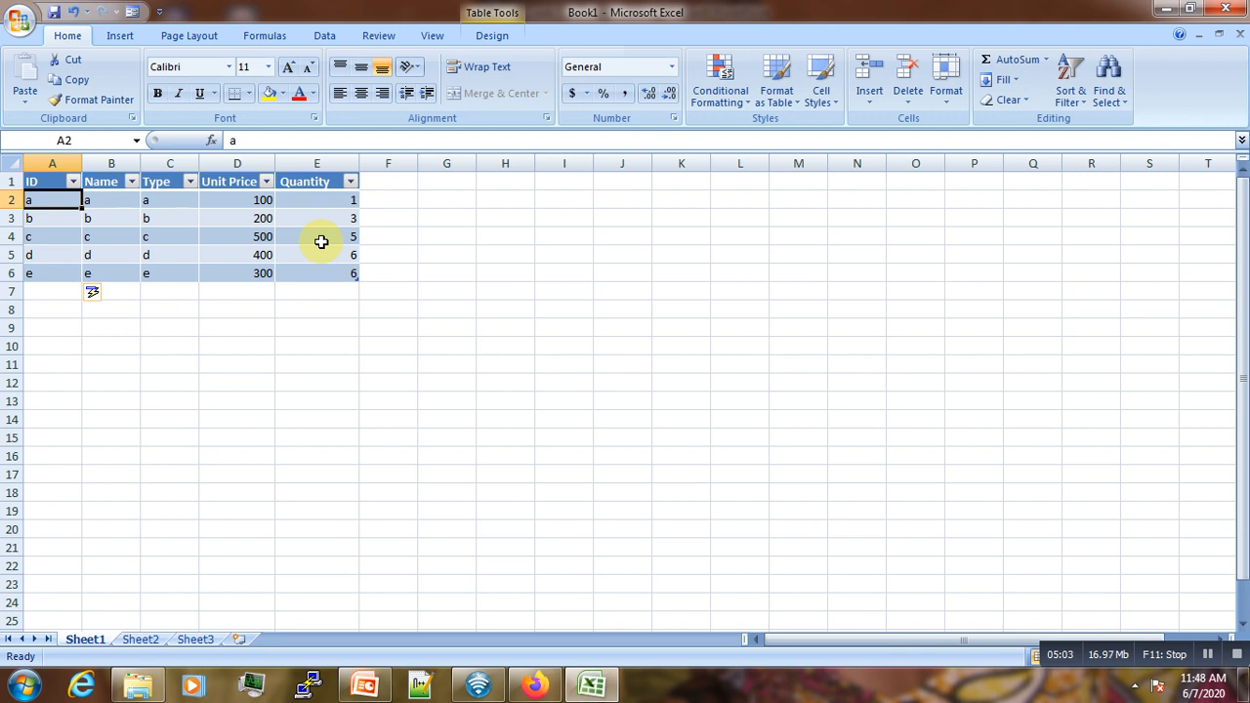
left_click(317, 236)
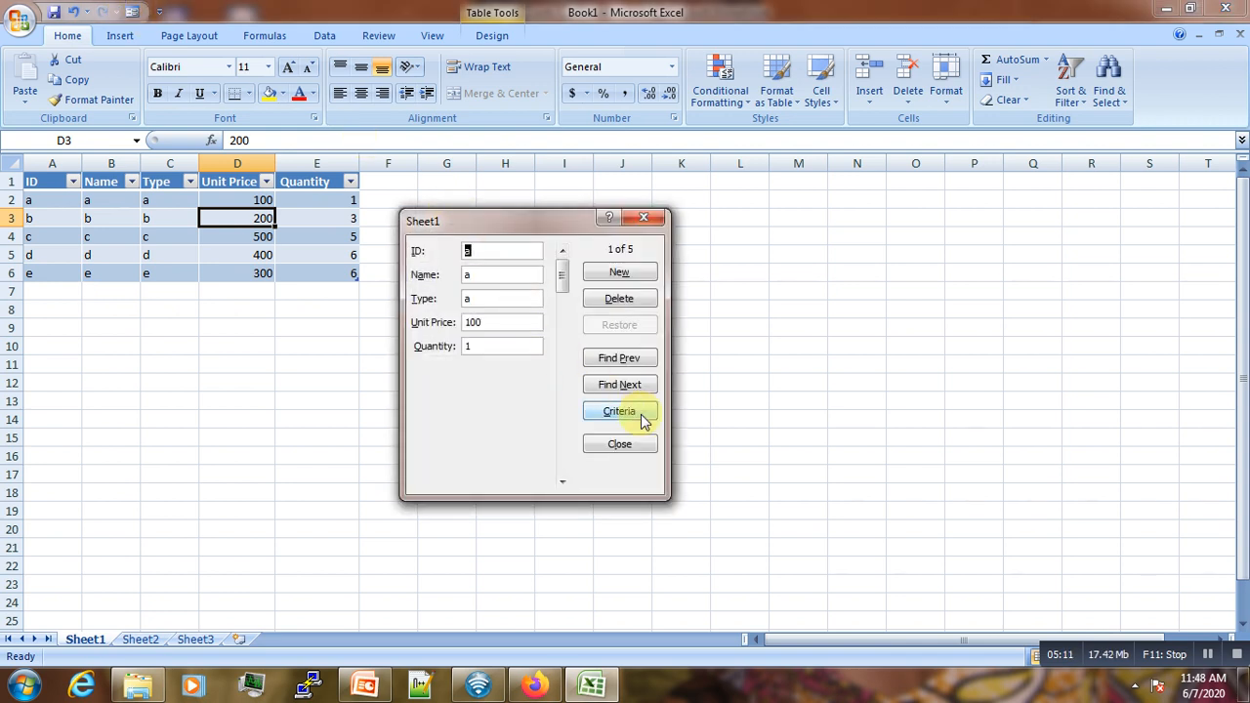
Set a Quantity criterion of <5 in the form and find matching record b
left_click(619, 411)
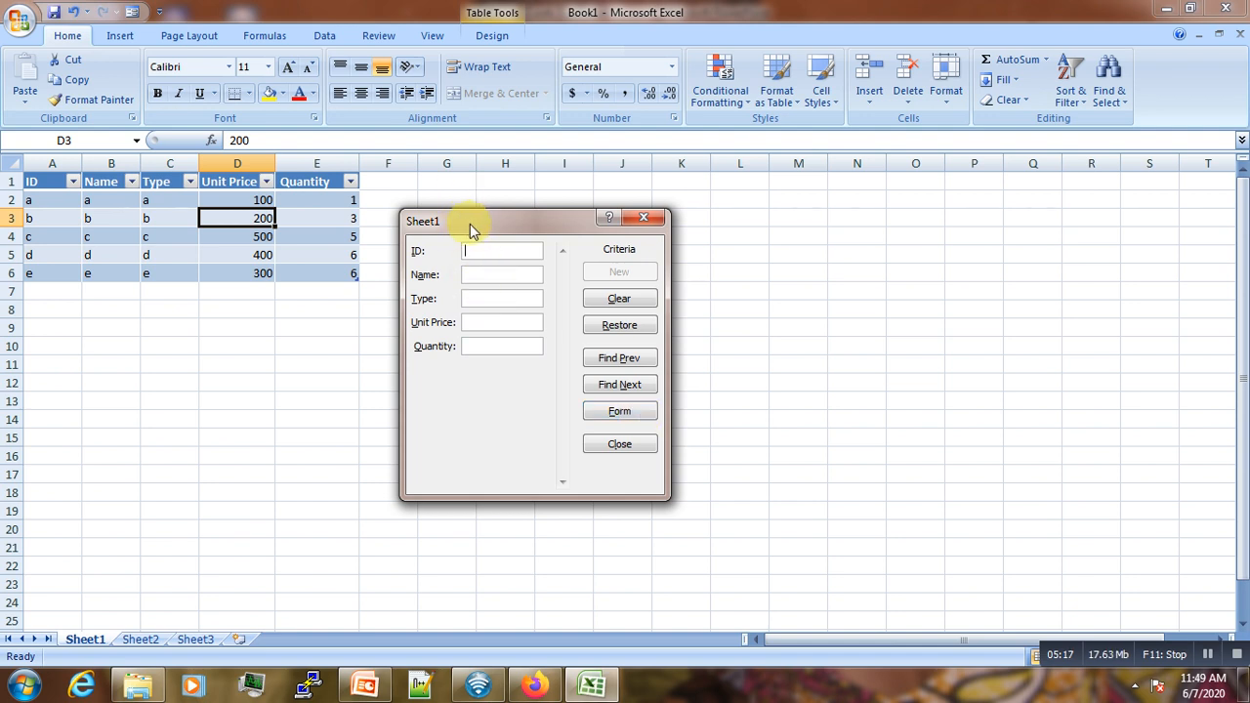
left_click_drag(422, 221, 457, 224)
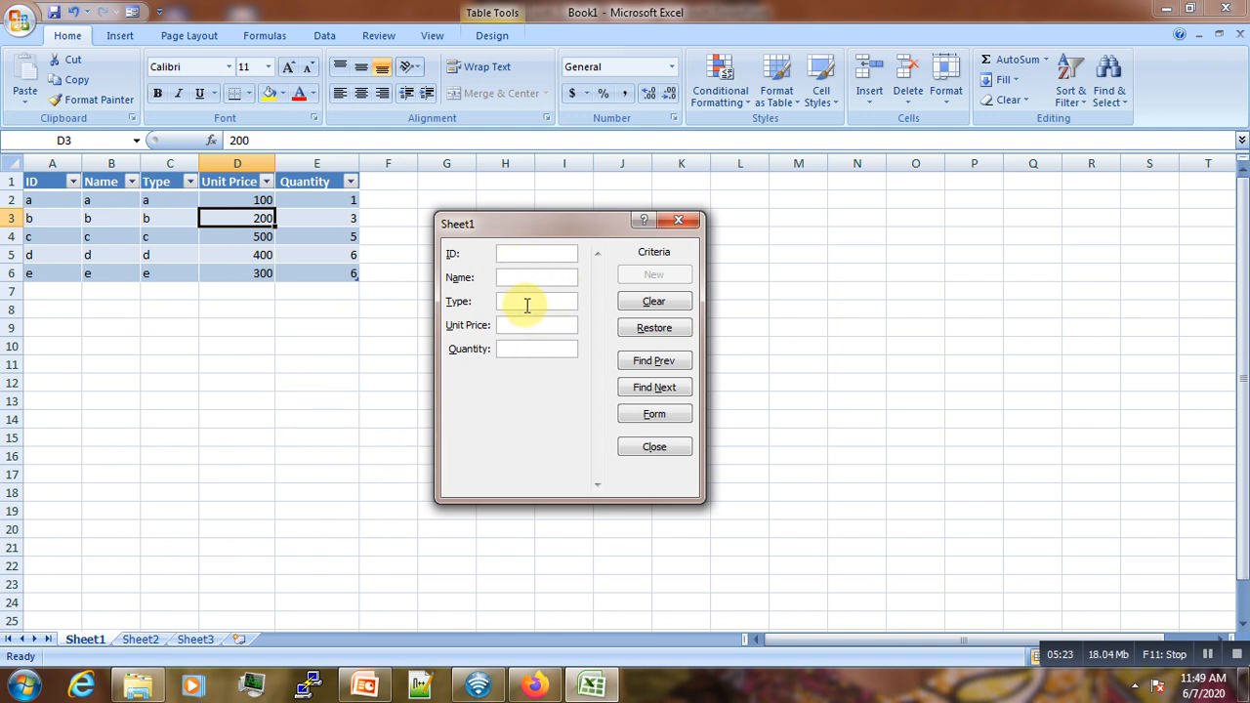
mouse_move(549, 312)
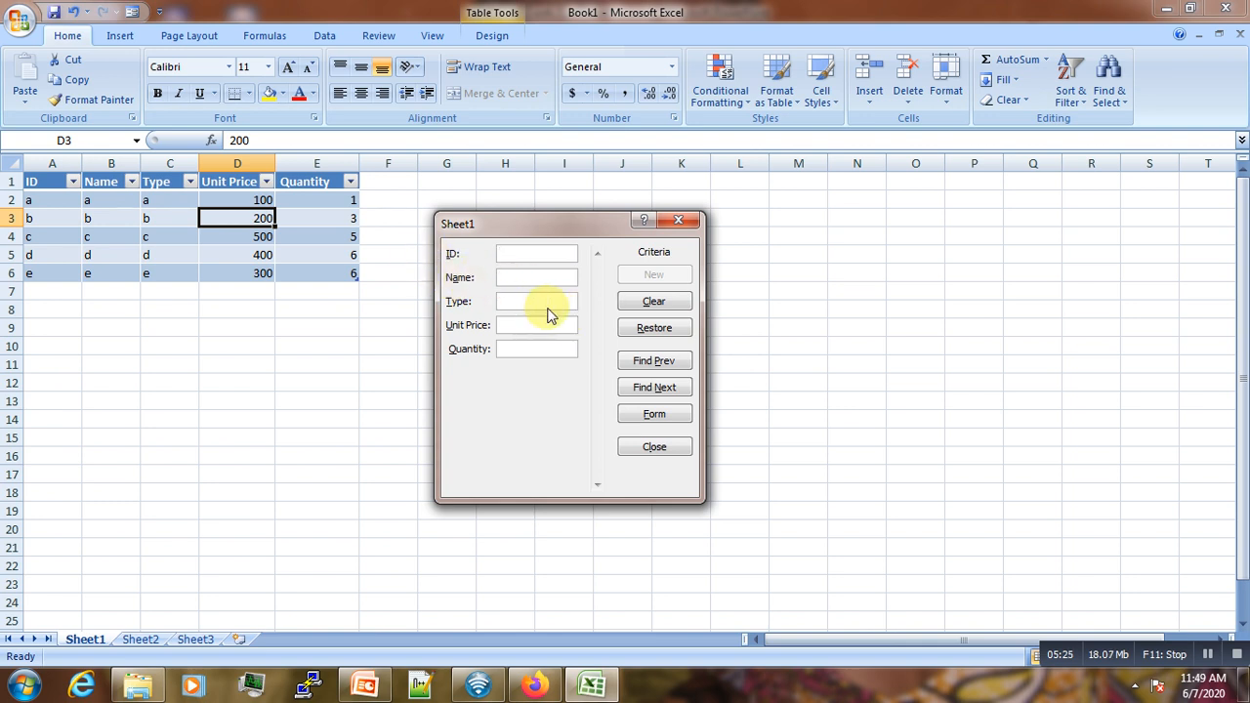
mouse_move(340, 213)
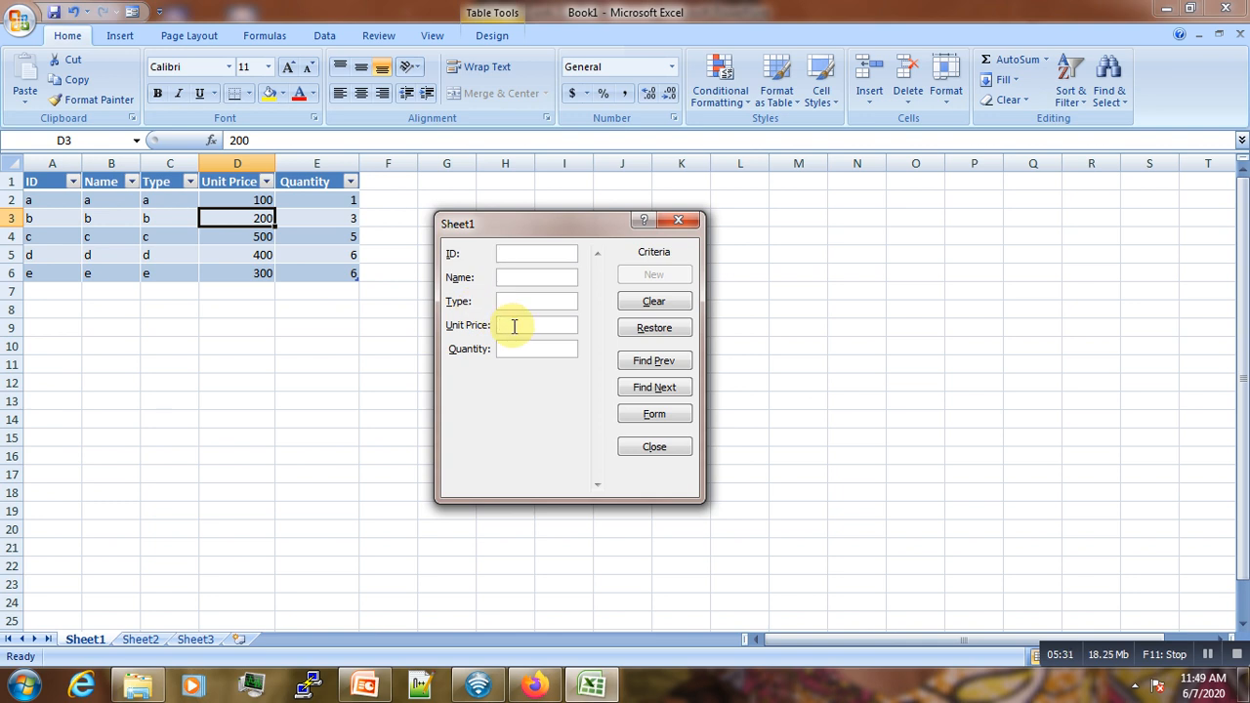
left_click(537, 349)
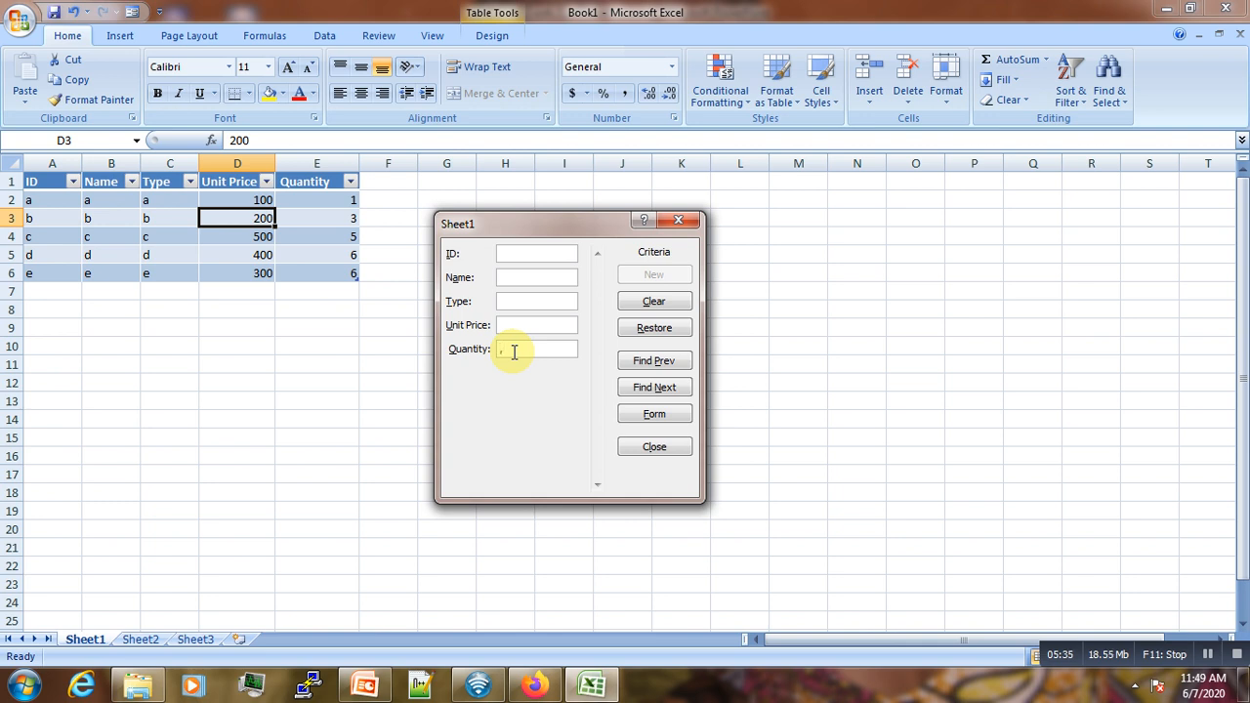
type("< 5")
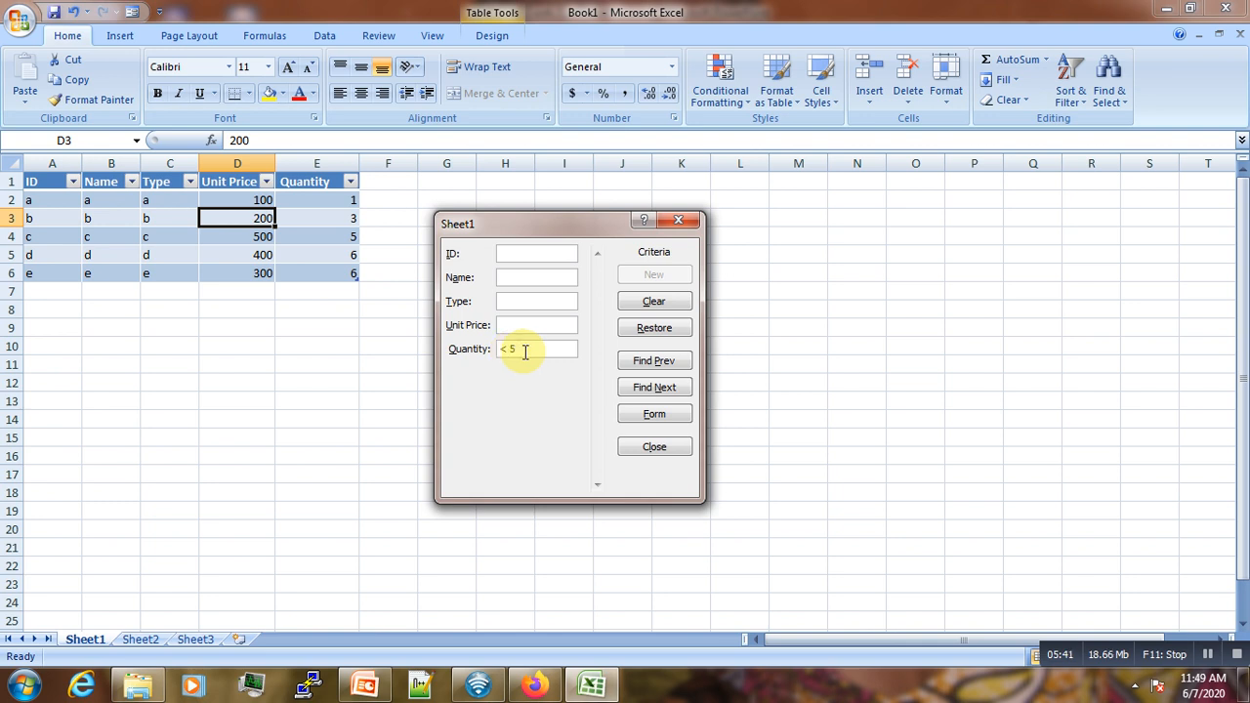
left_click(653, 387)
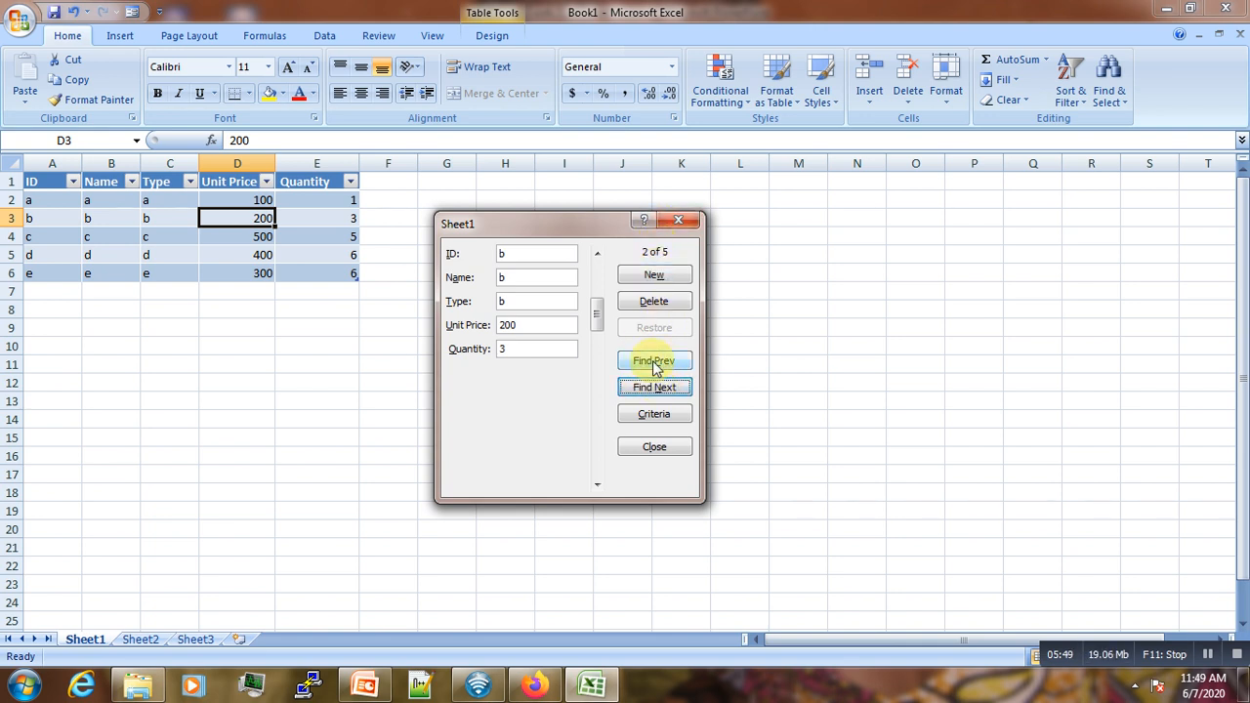
Step to record b with Find Prev/Next, delete it with confirmation, and close the form
left_click(653, 361)
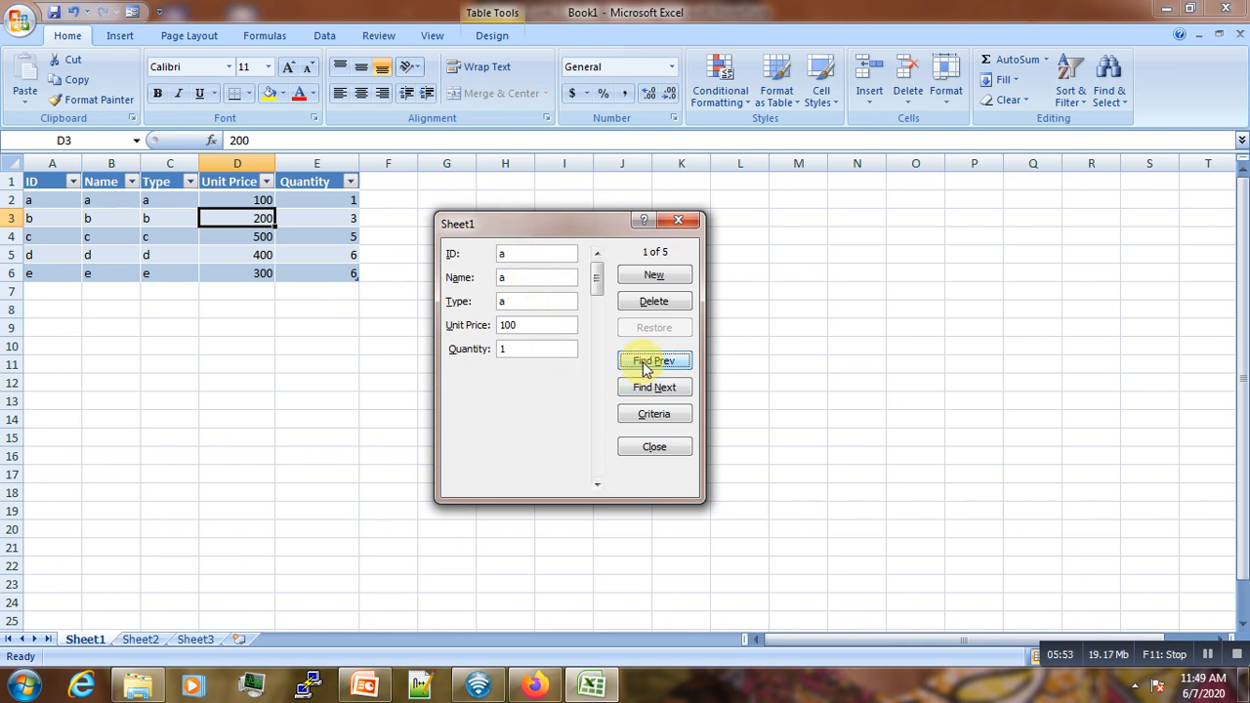
left_click(654, 387)
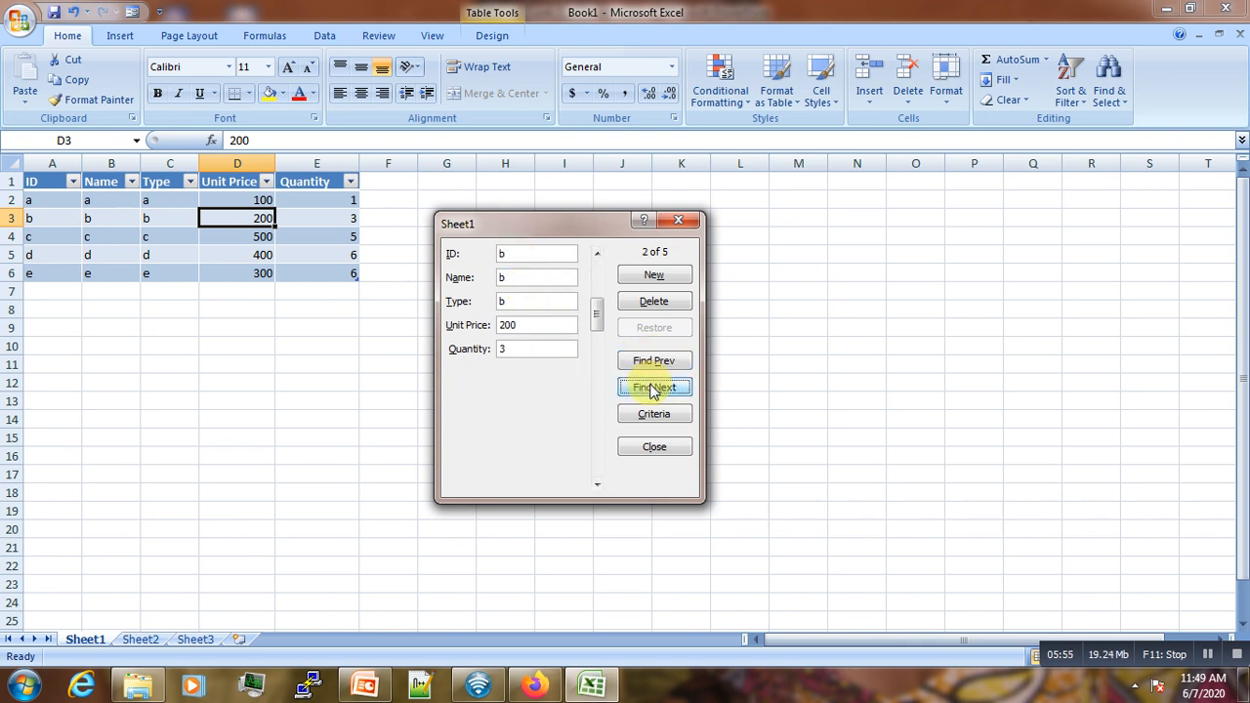
mouse_move(659, 417)
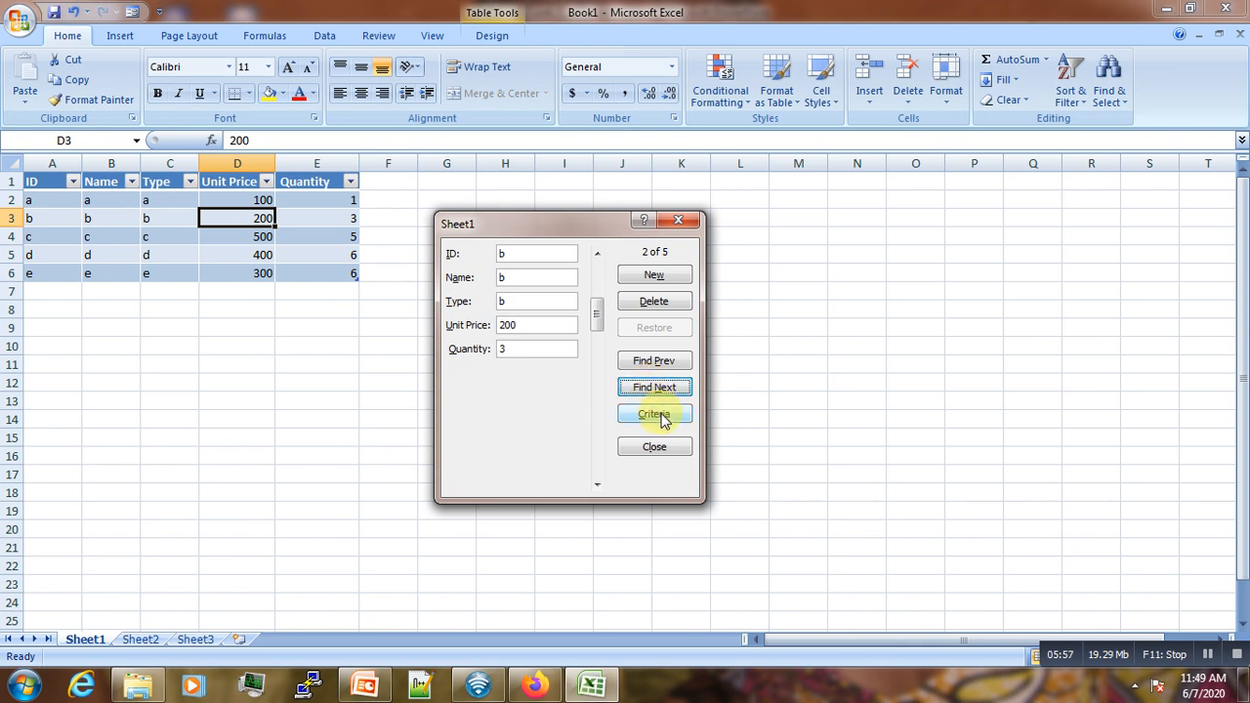
mouse_move(400, 354)
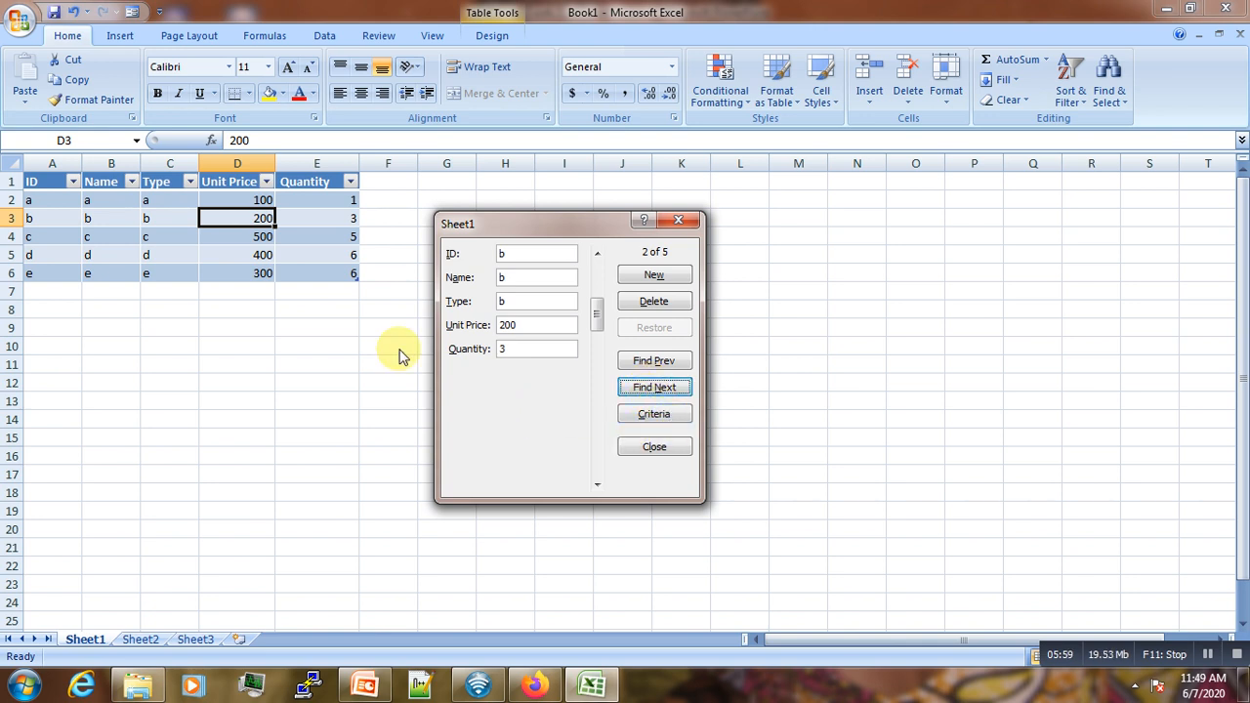
mouse_move(236, 182)
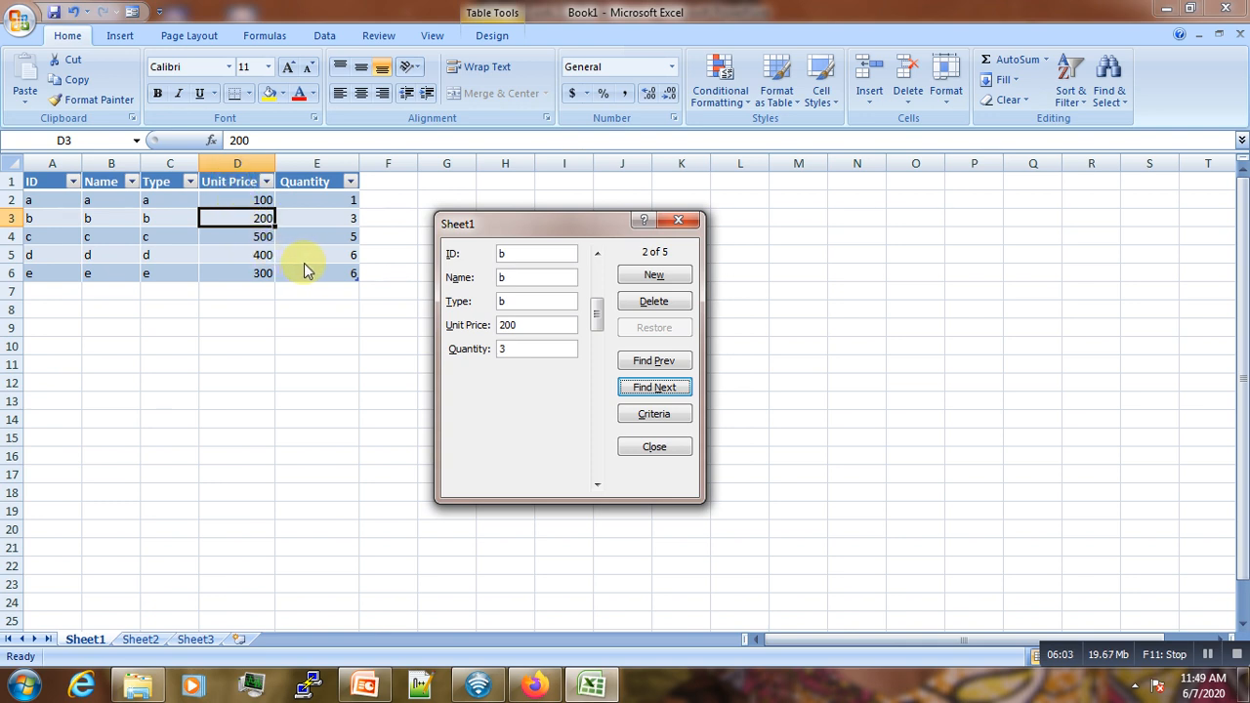
mouse_move(528, 406)
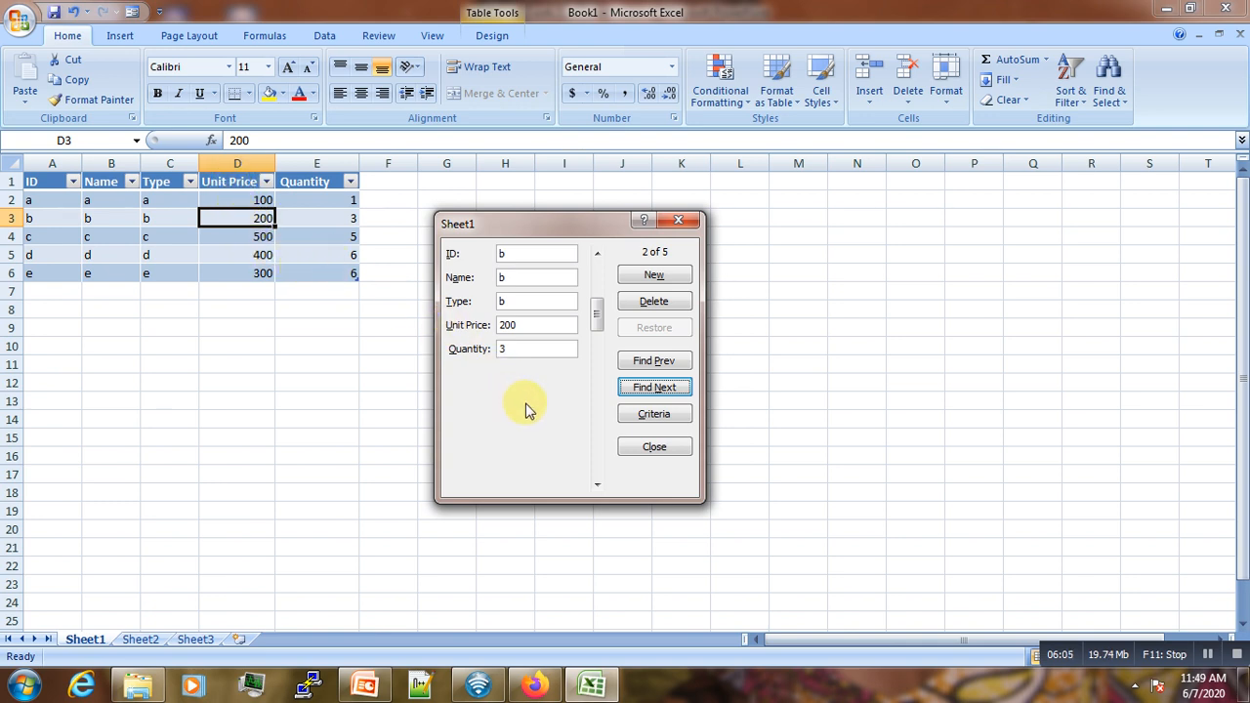
mouse_move(560, 426)
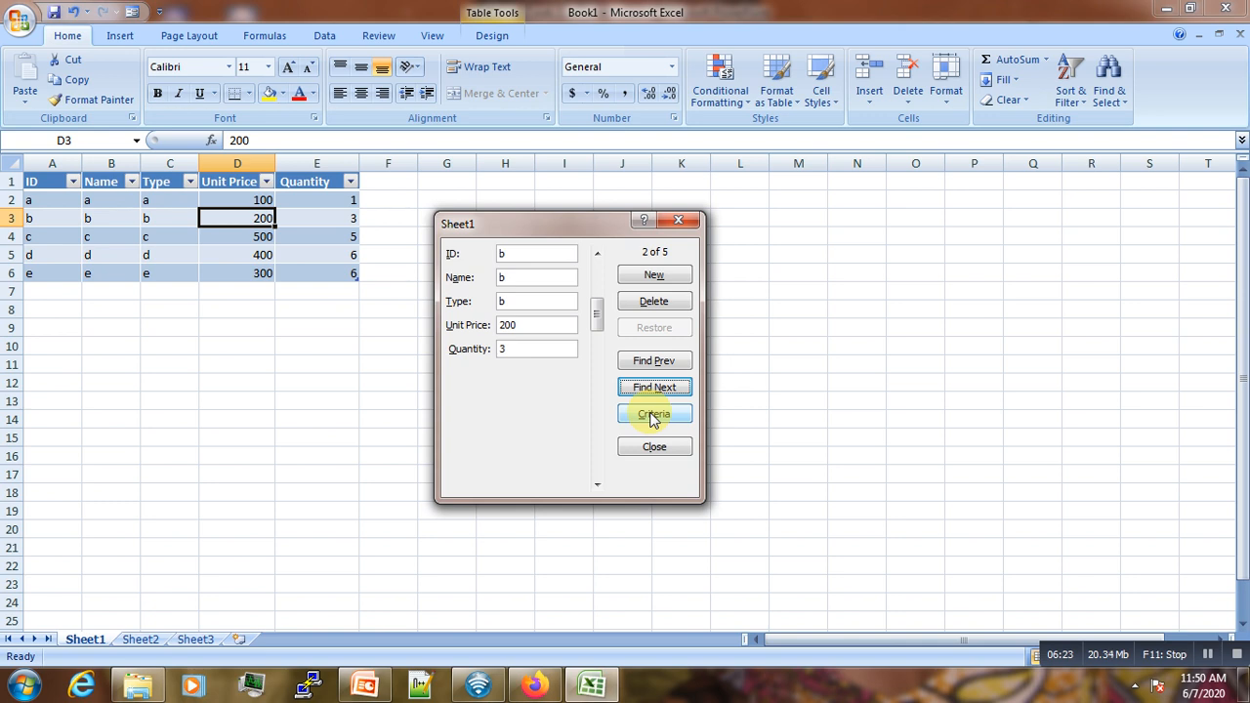
mouse_move(653, 301)
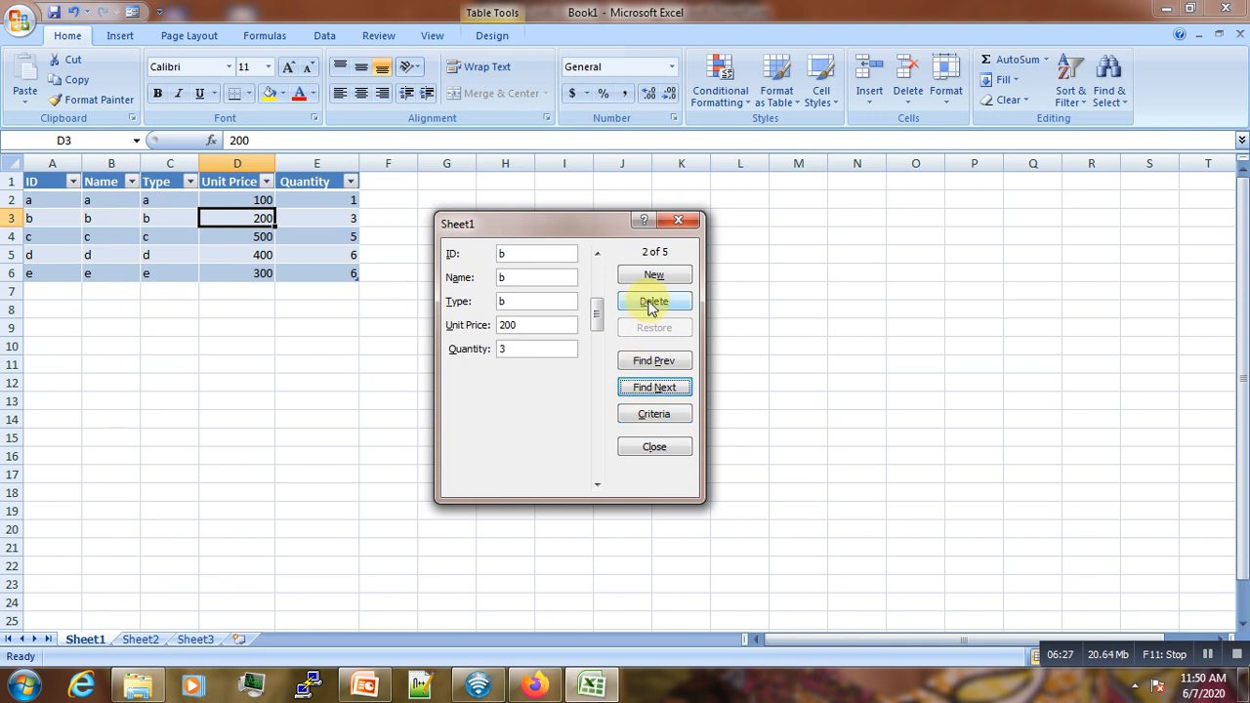
left_click(653, 301)
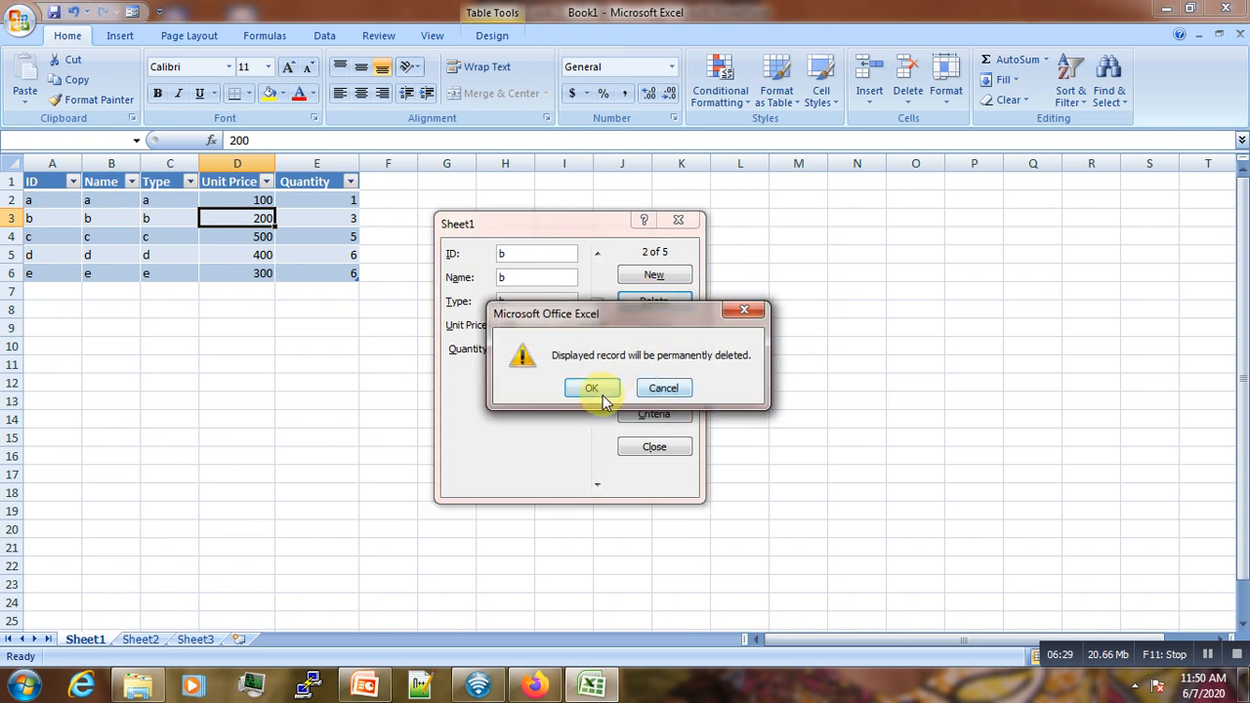
left_click(592, 388)
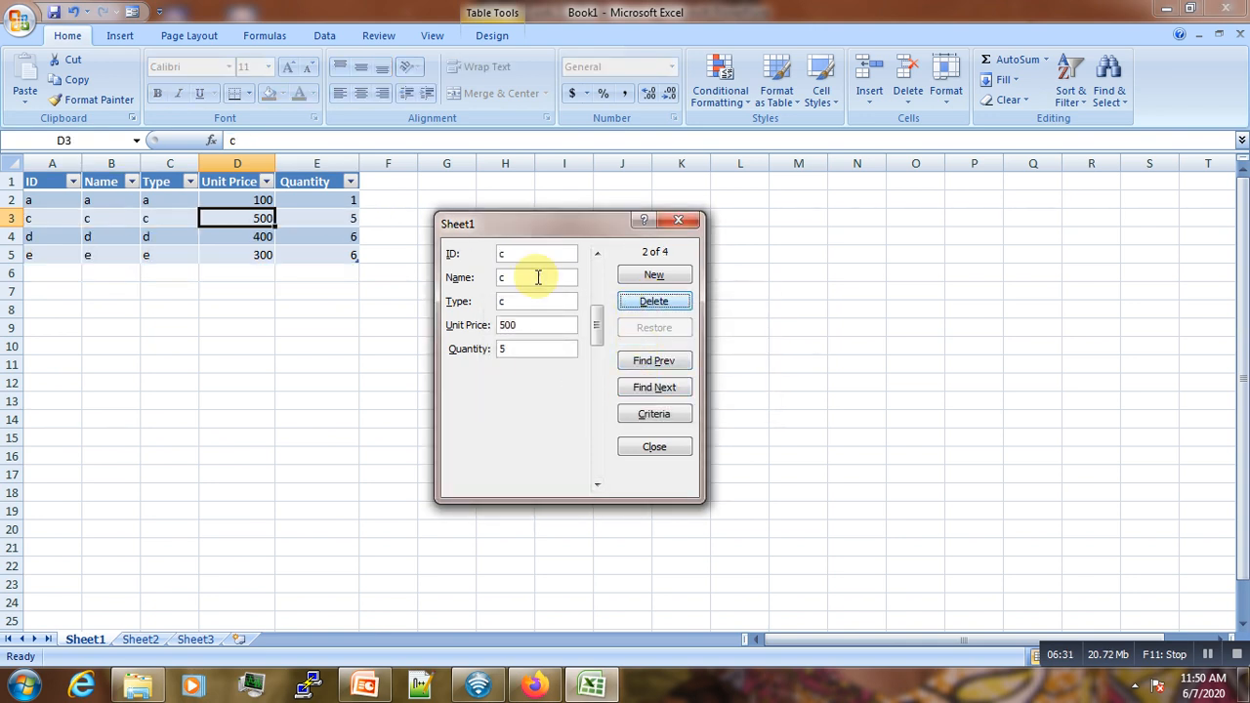
left_click(655, 446)
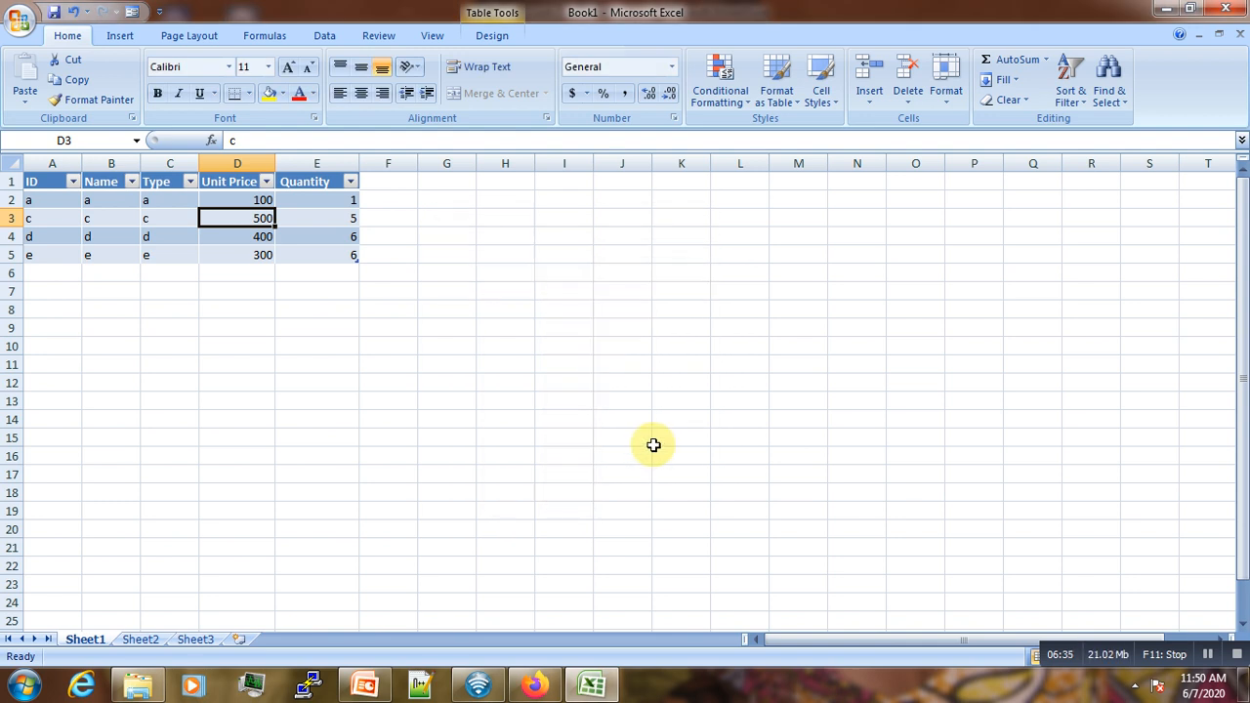
mouse_move(847, 494)
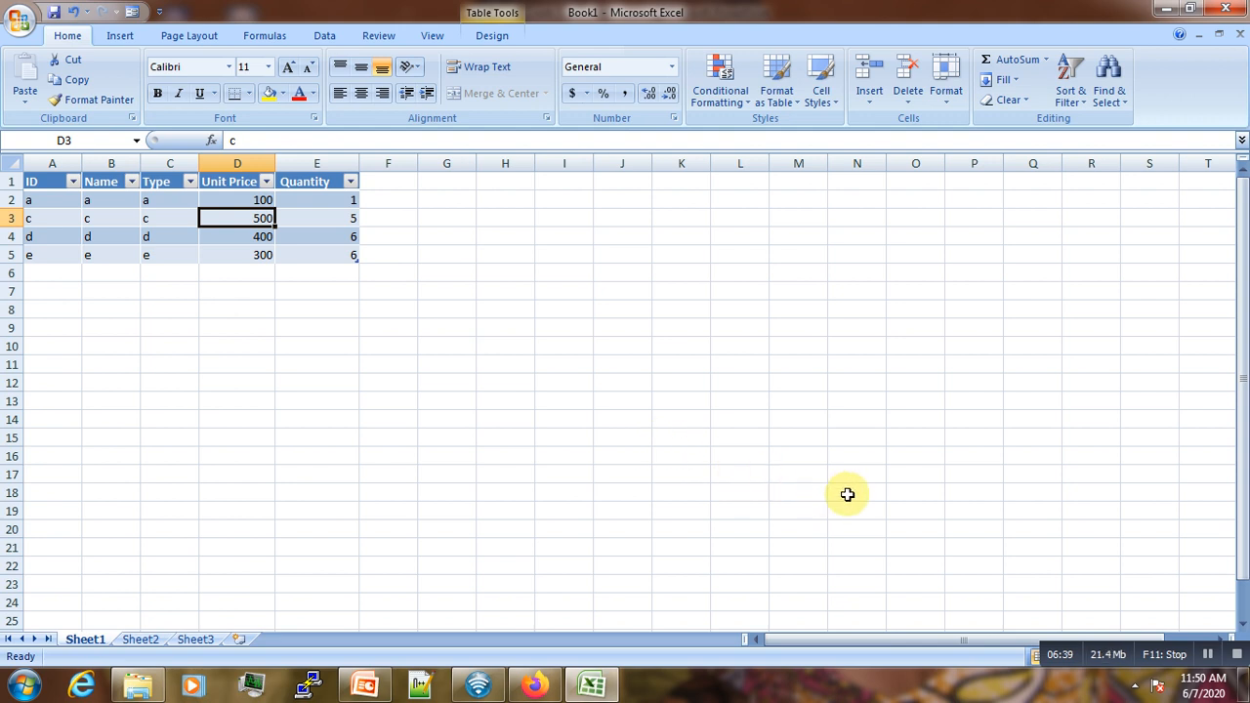
mouse_move(876, 495)
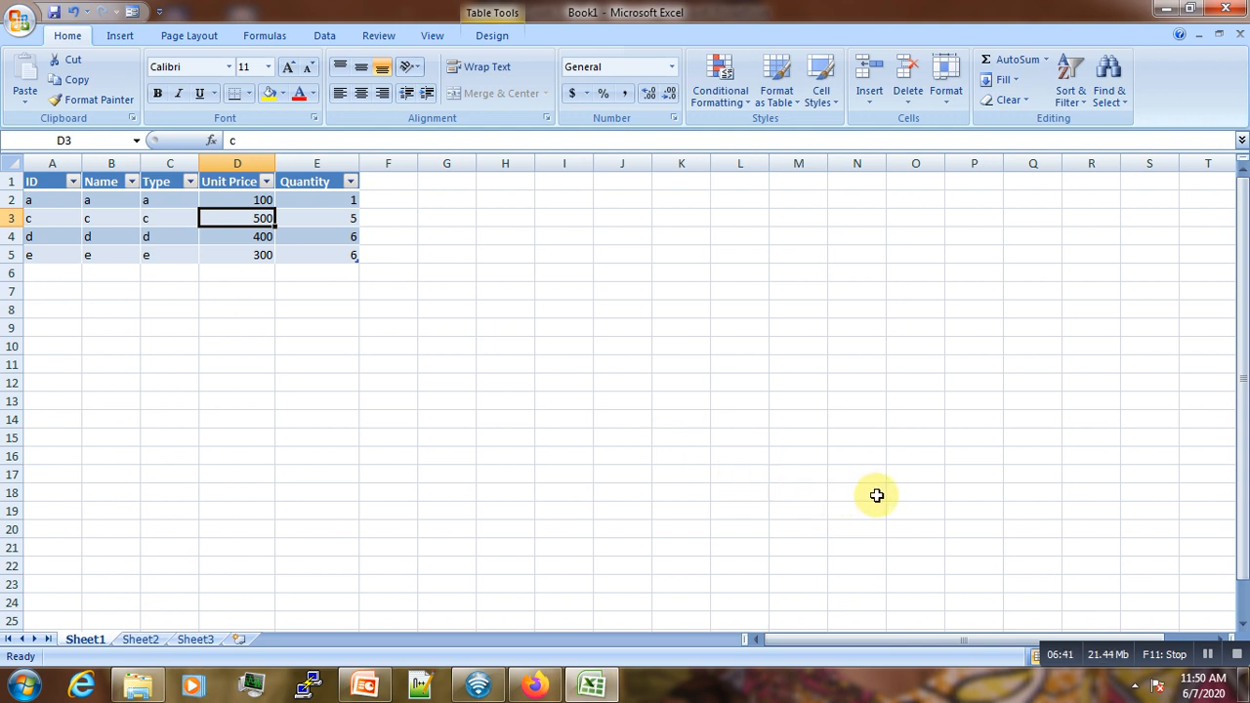